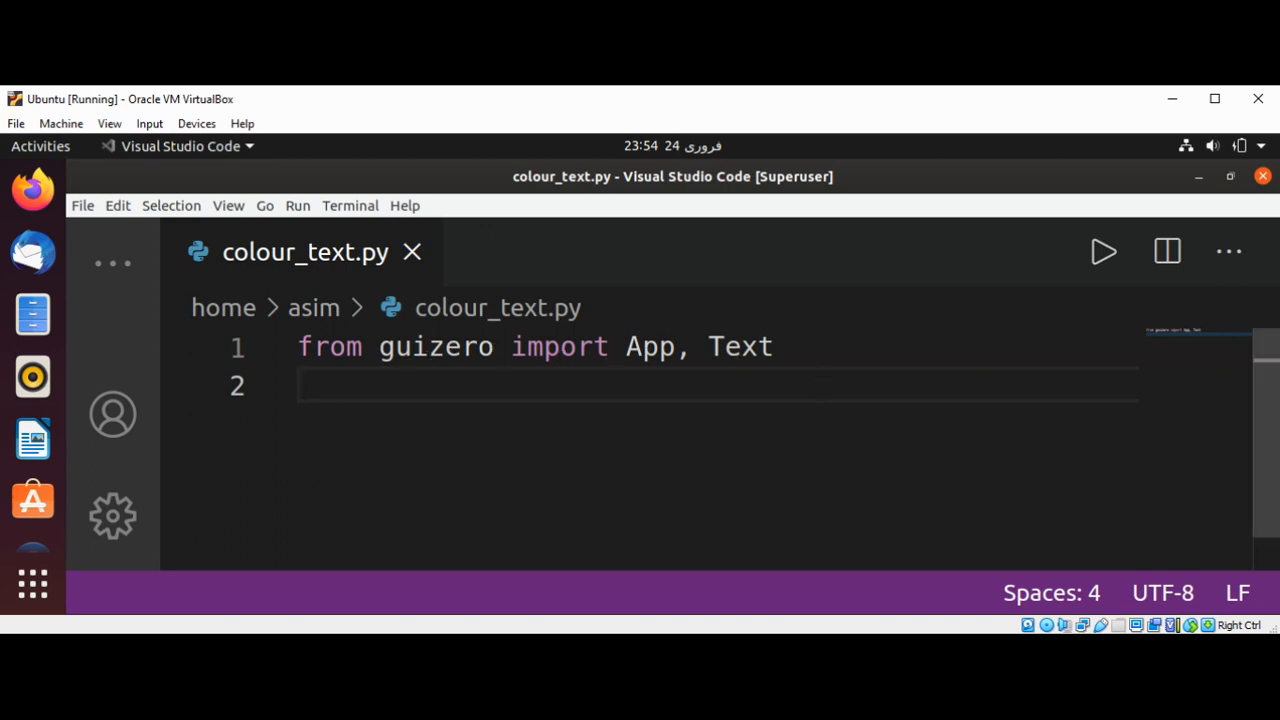
pyautogui.moveTo(640, 417)
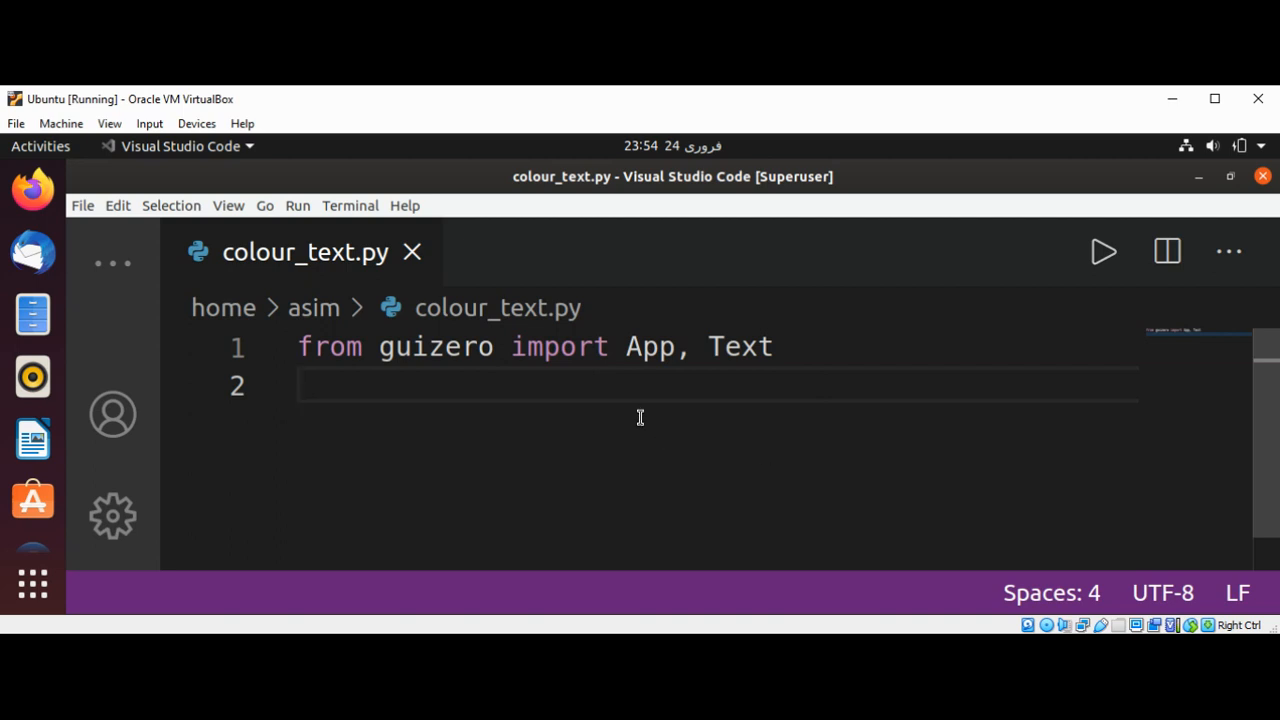
# Create the app with app = App("GuiZero App").
pyautogui.write('a')
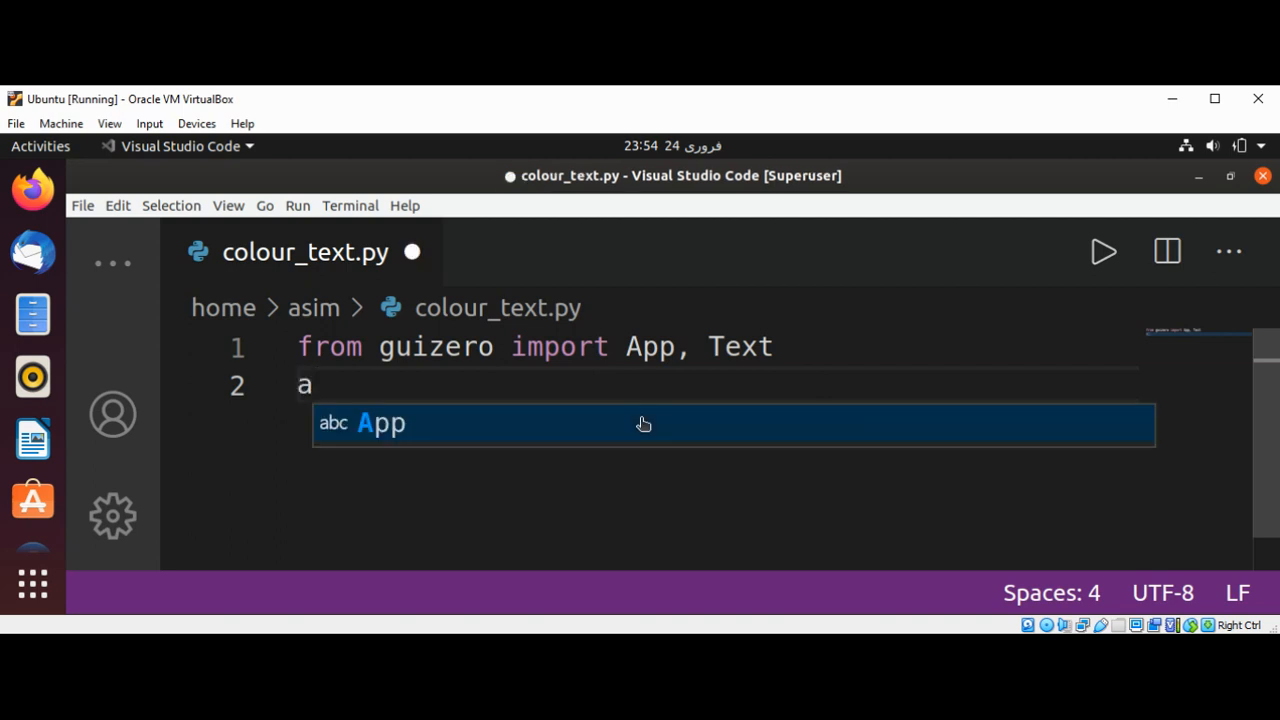
pyautogui.write('pp =')
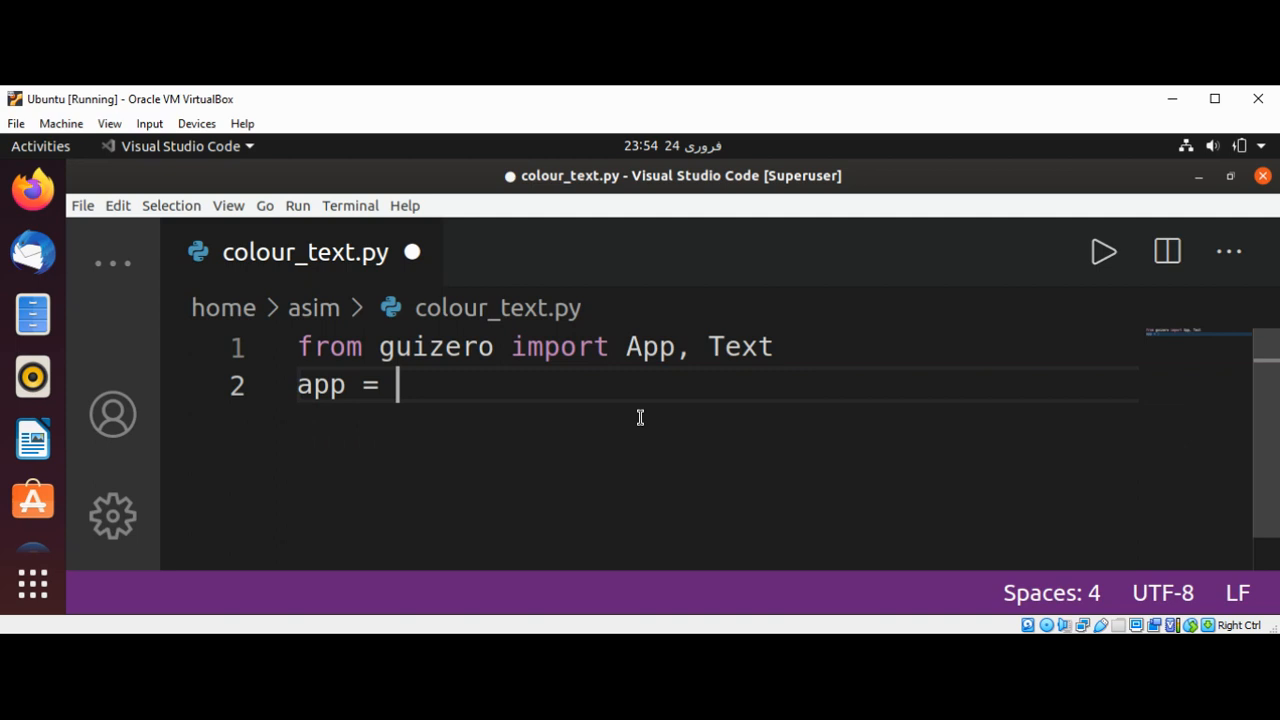
pyautogui.write('App')
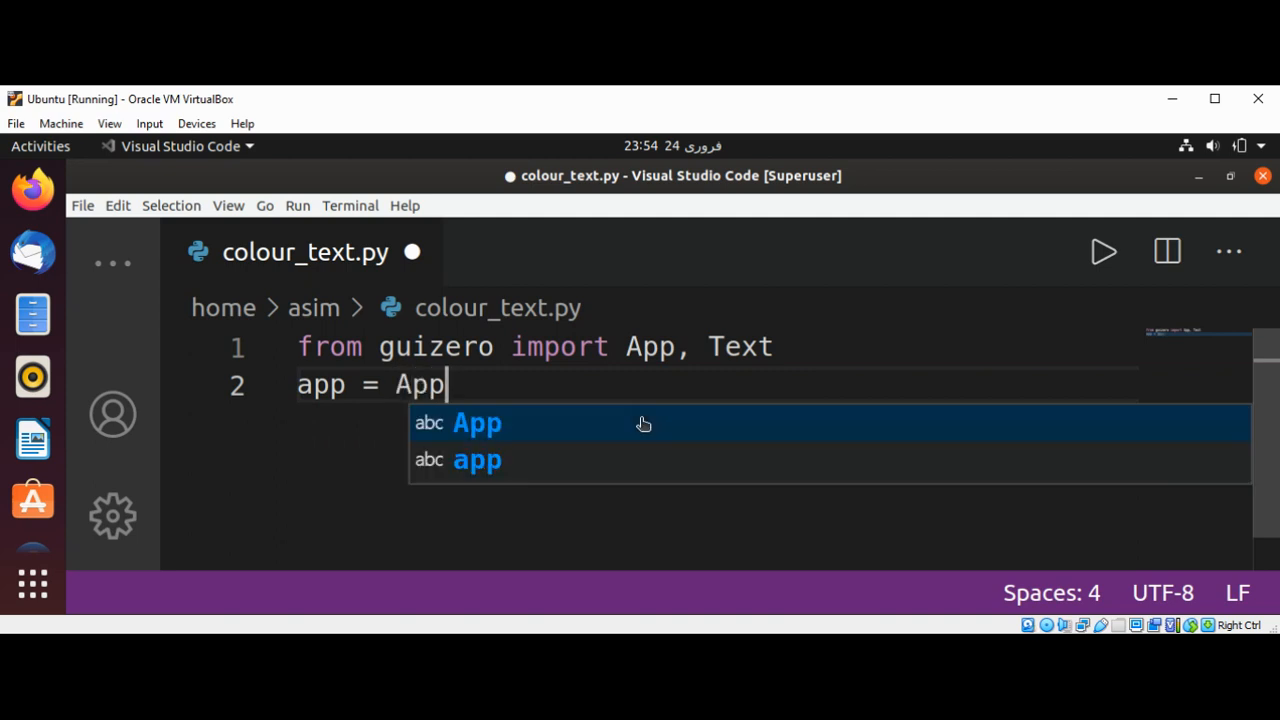
pyautogui.write('()')
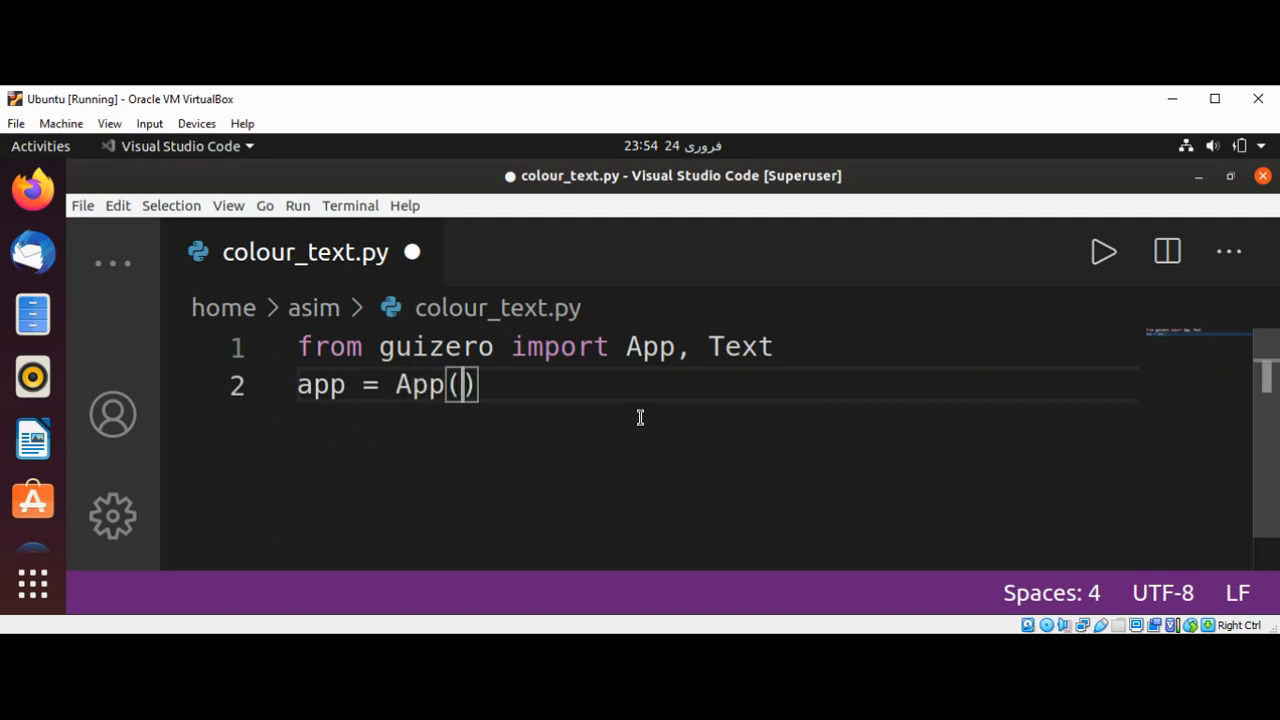
pyautogui.write('"G')
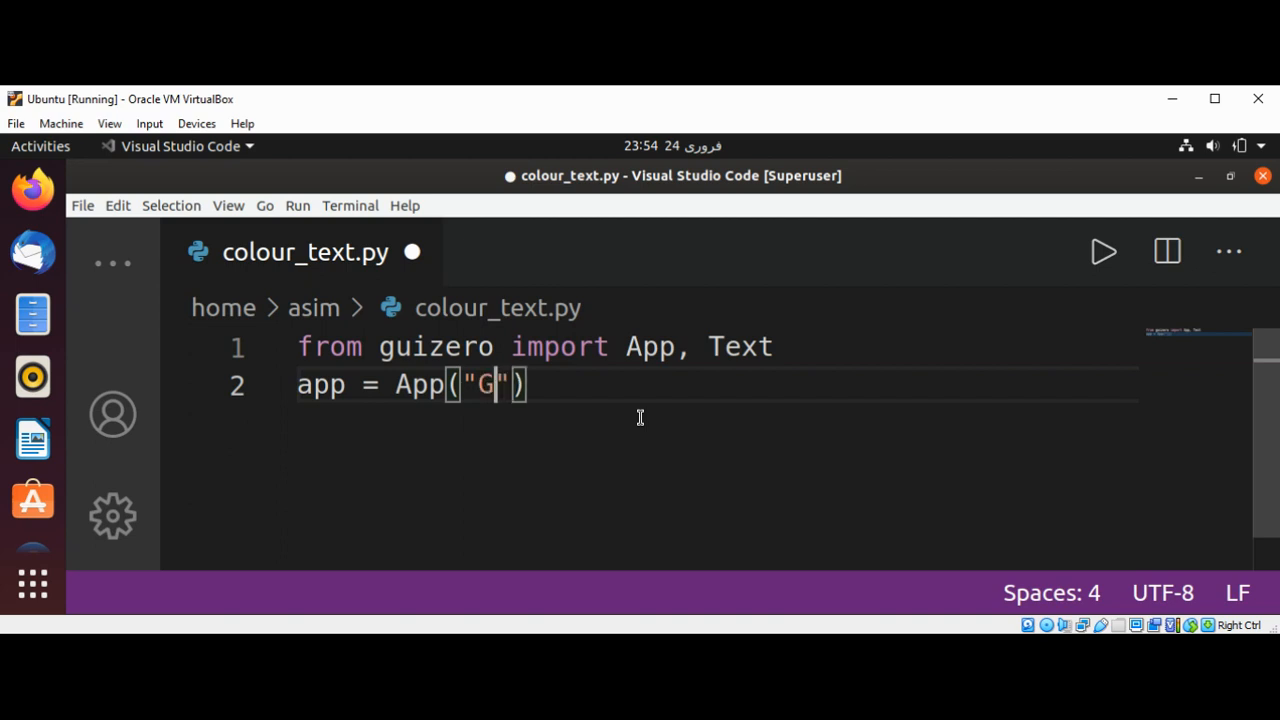
pyautogui.write('uiZ')
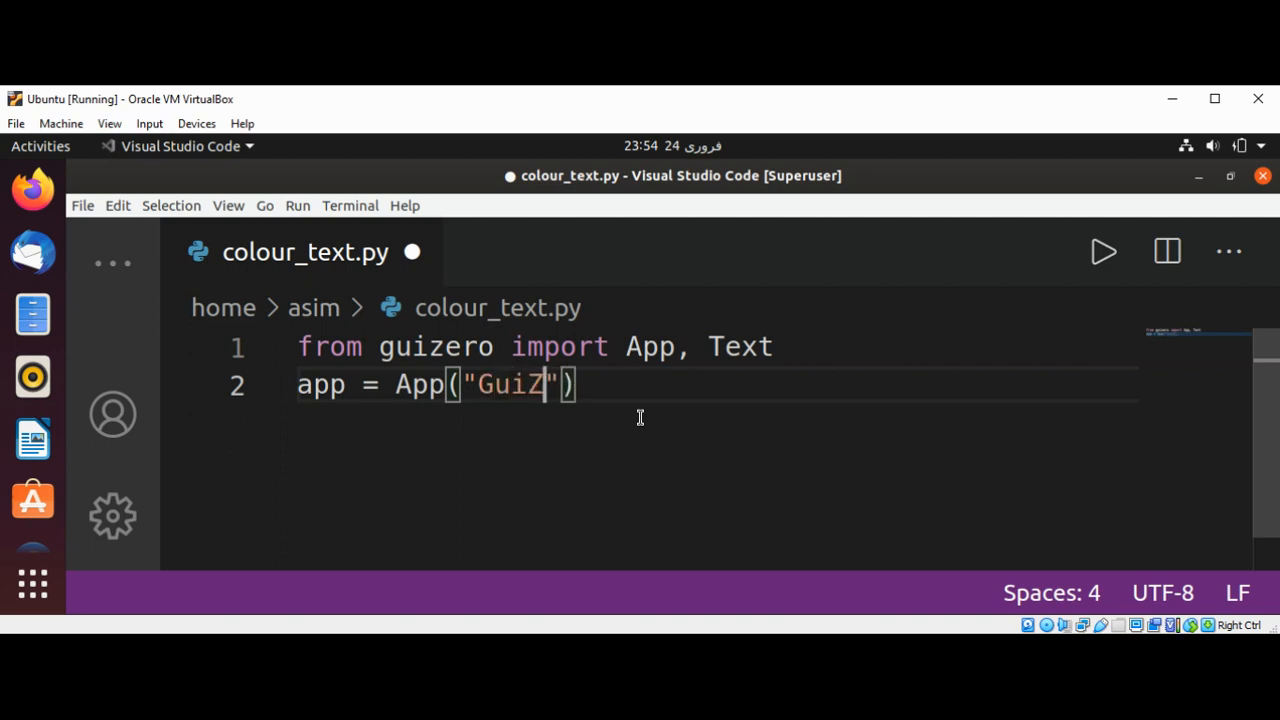
pyautogui.write('ero')
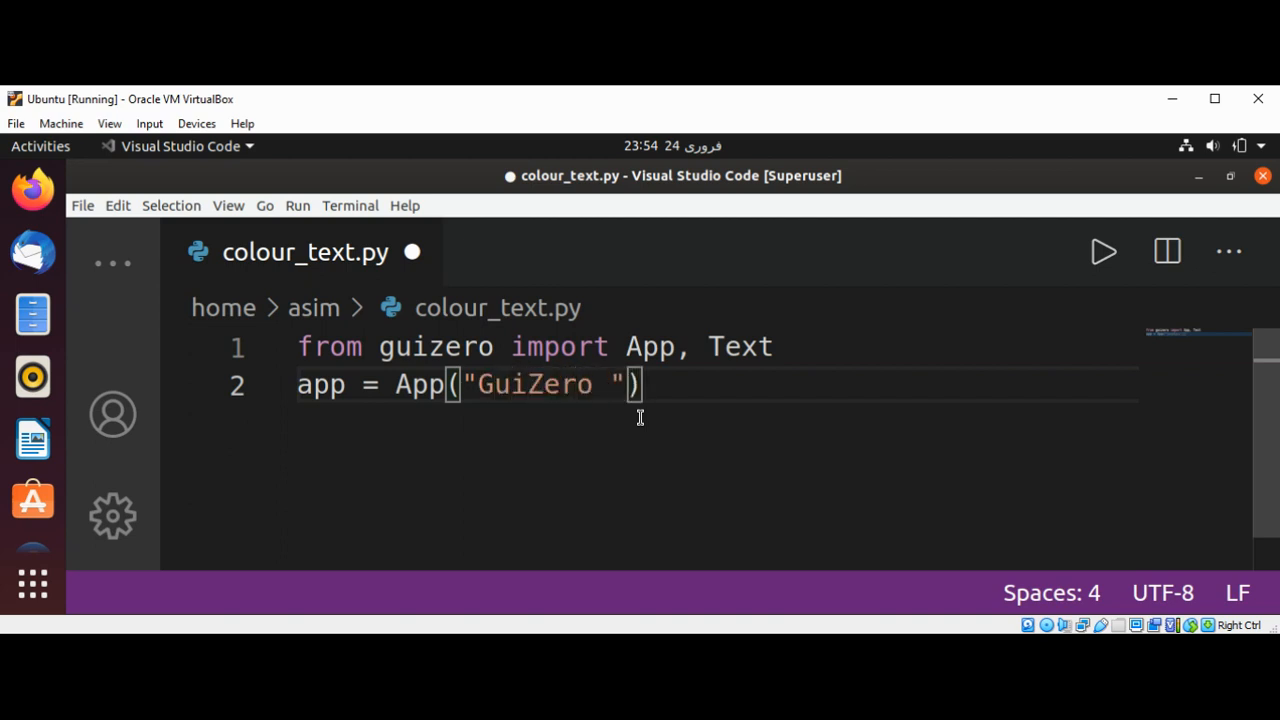
pyautogui.write('App')
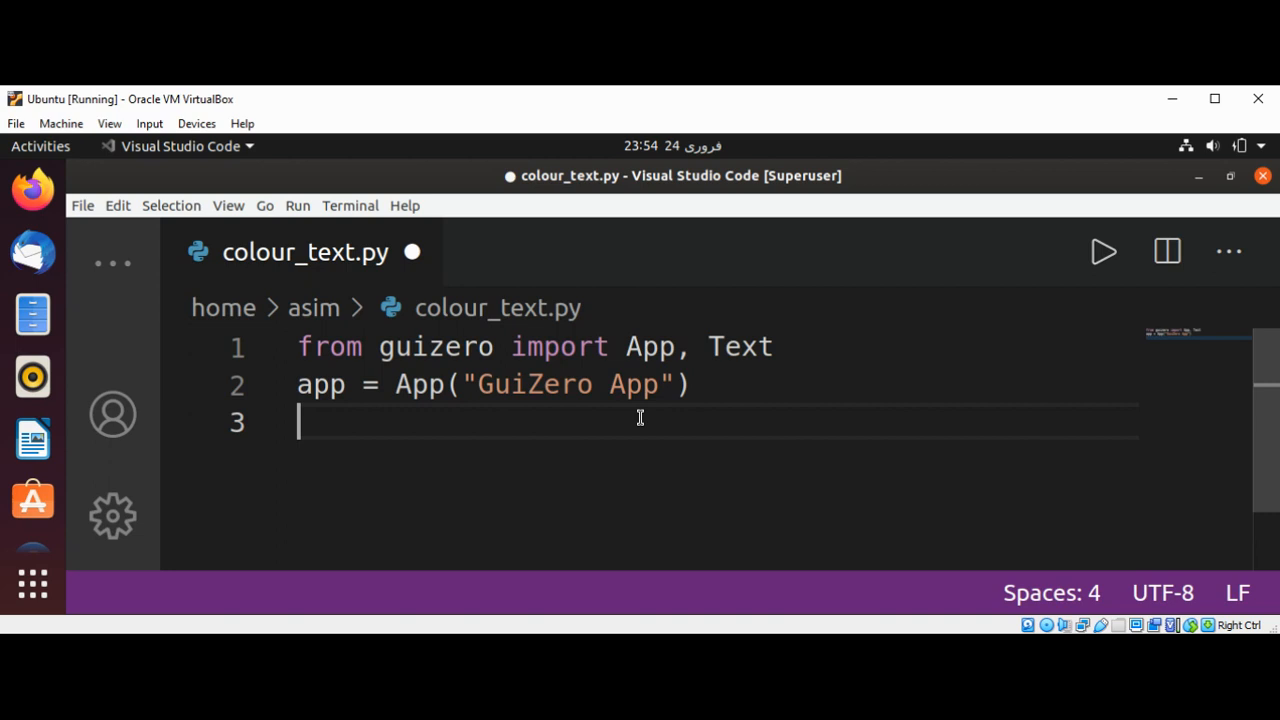
# Set the app background with app.bg = "green".
pyautogui.write('app.')
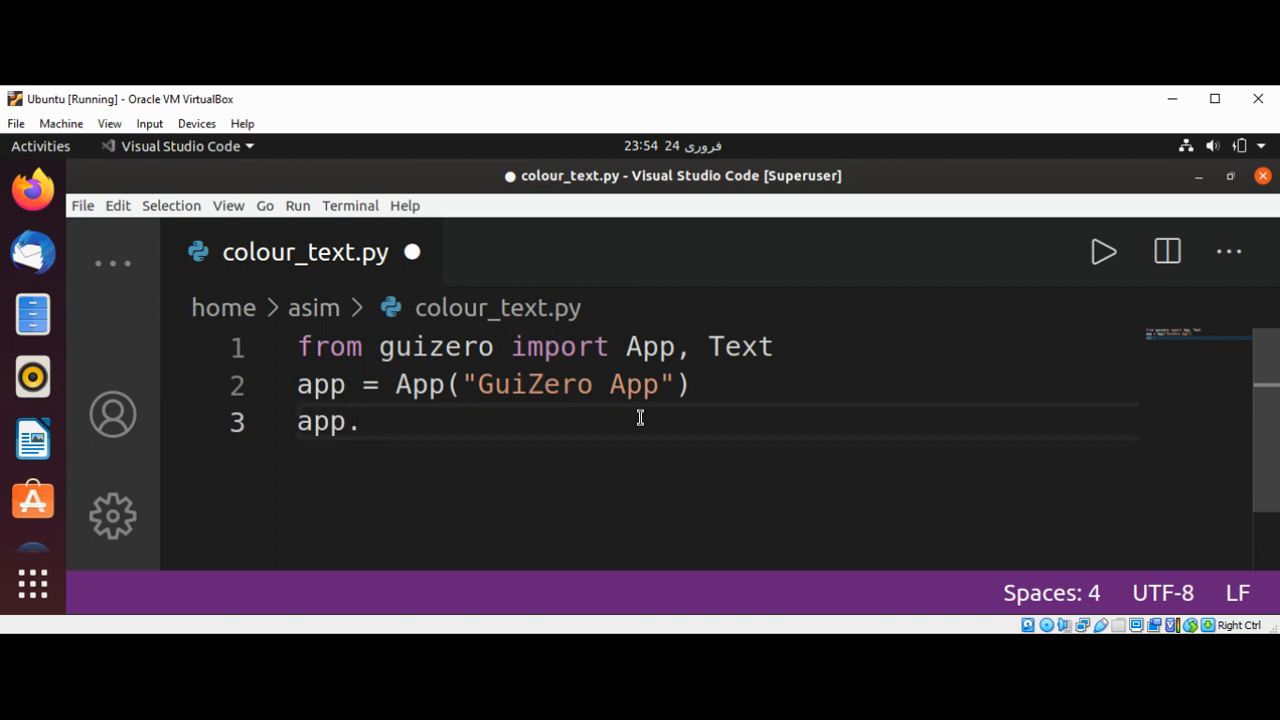
pyautogui.write('bg = ""')
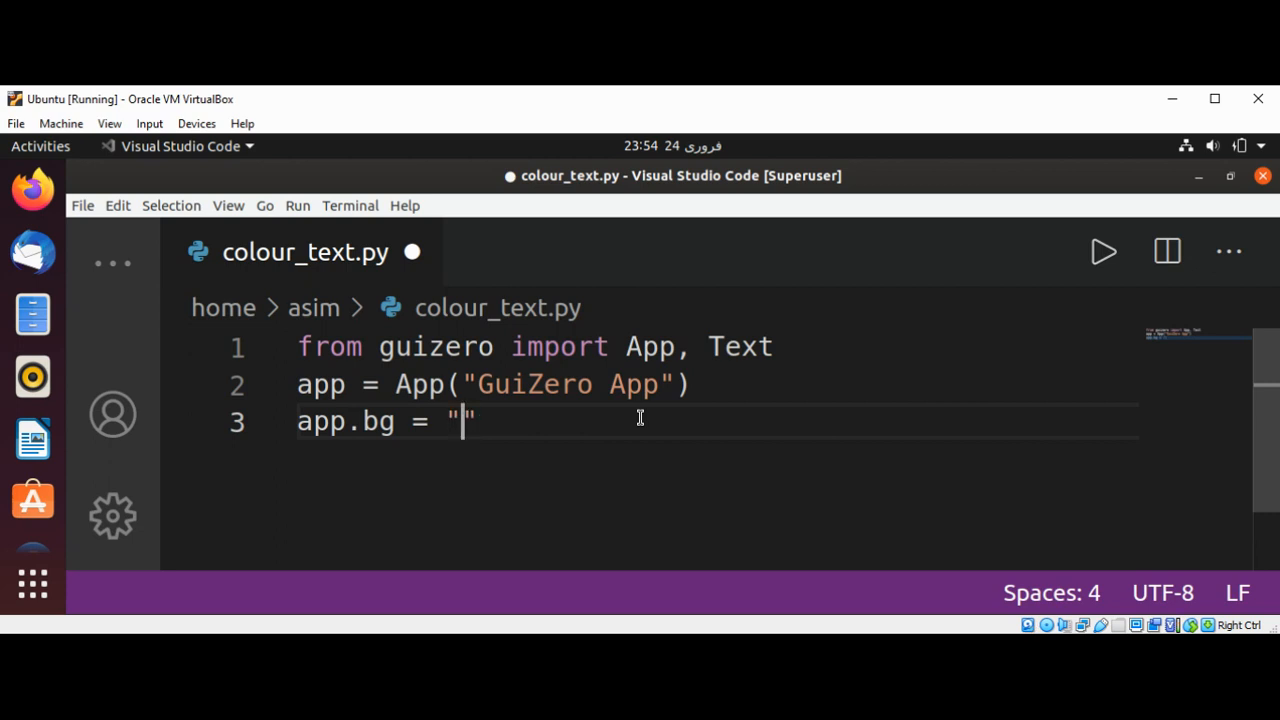
pyautogui.write('g')
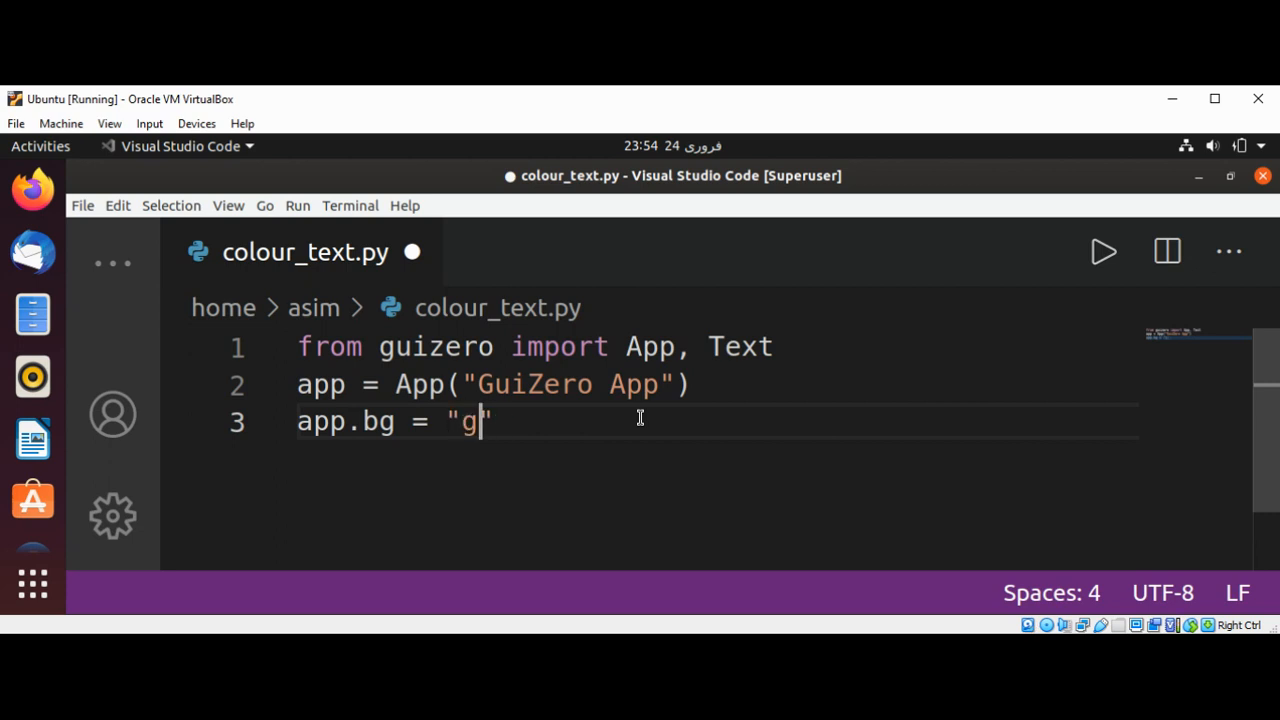
pyautogui.write('reen')
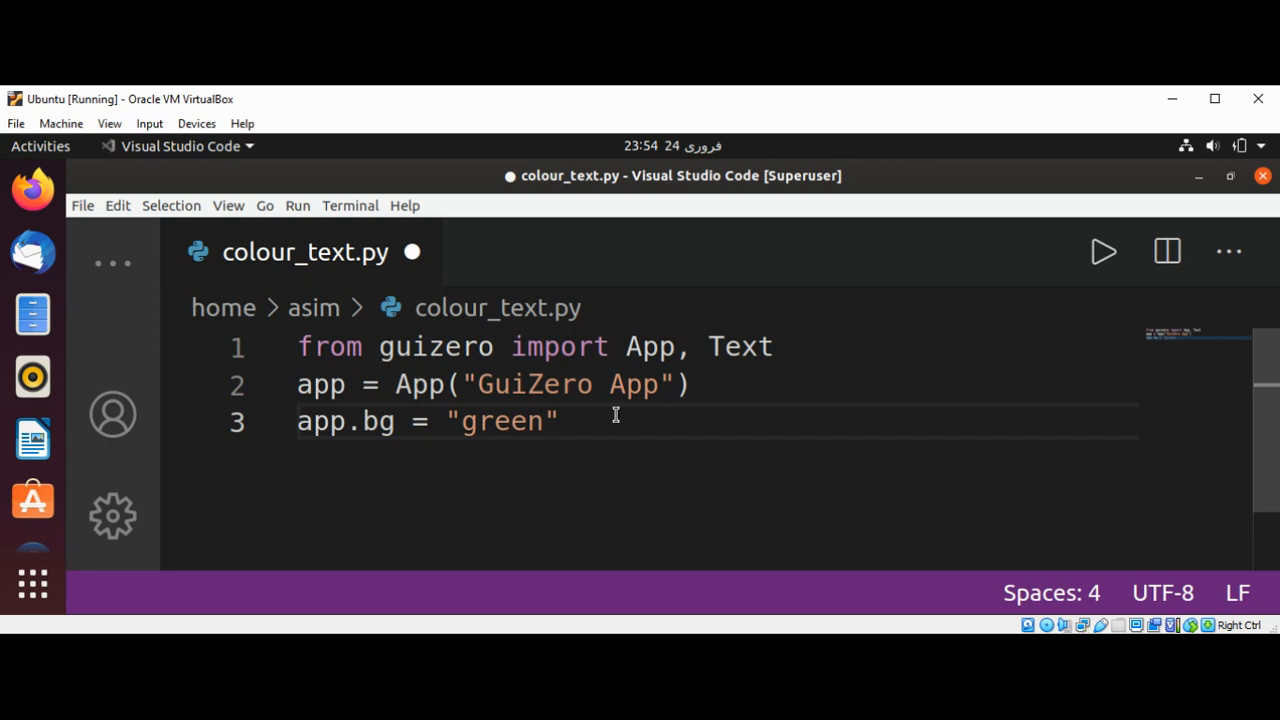
pyautogui.press('Enter')
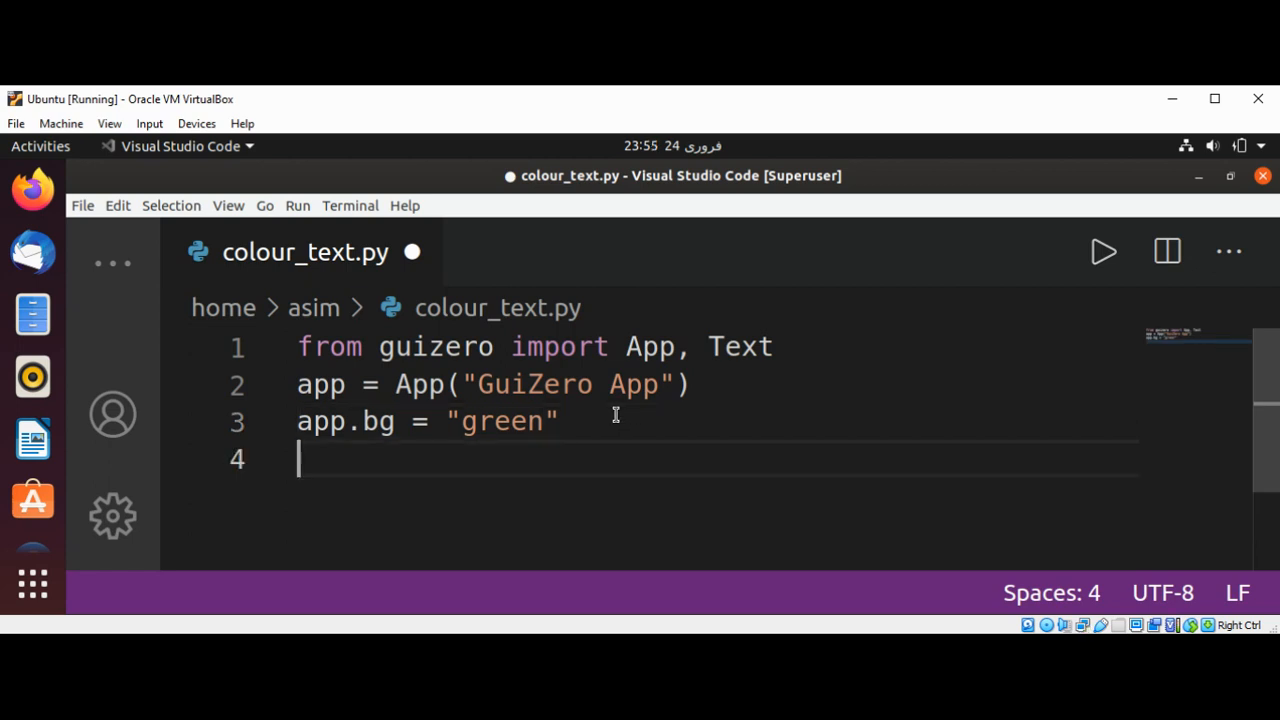
# Add app.display() at the end and save the script.
pyautogui.write('a')
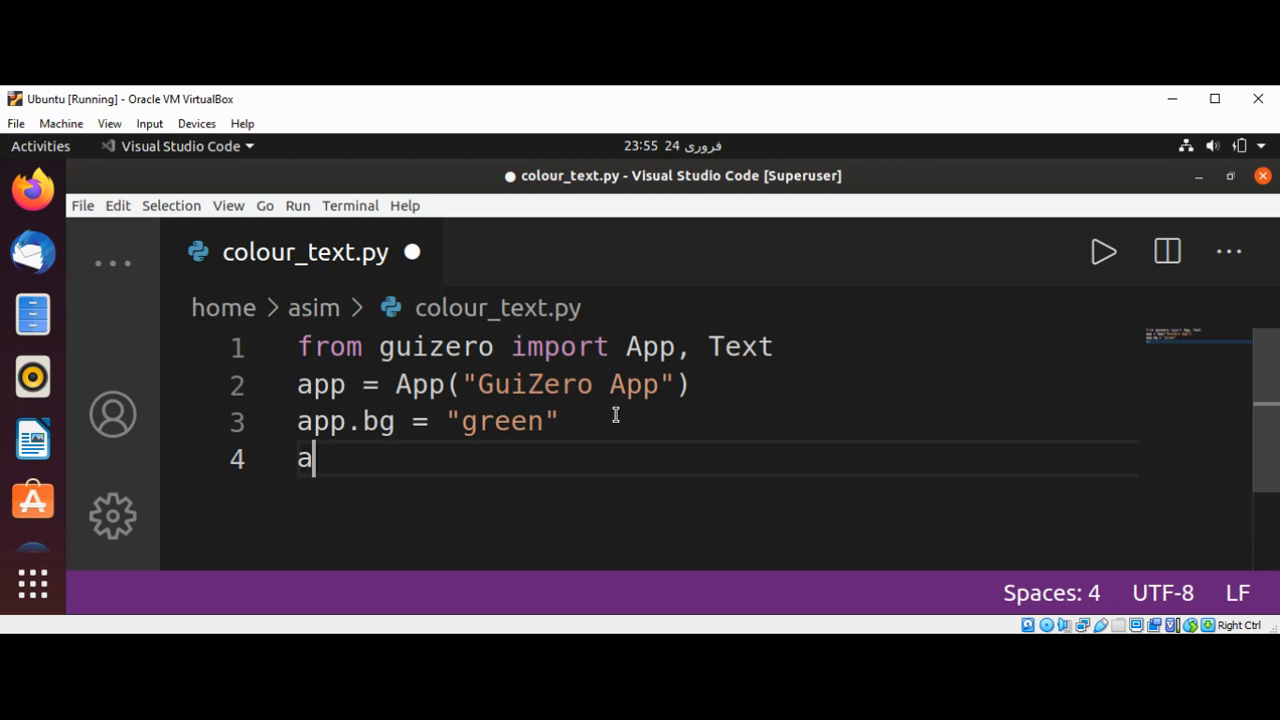
pyautogui.write('pp')
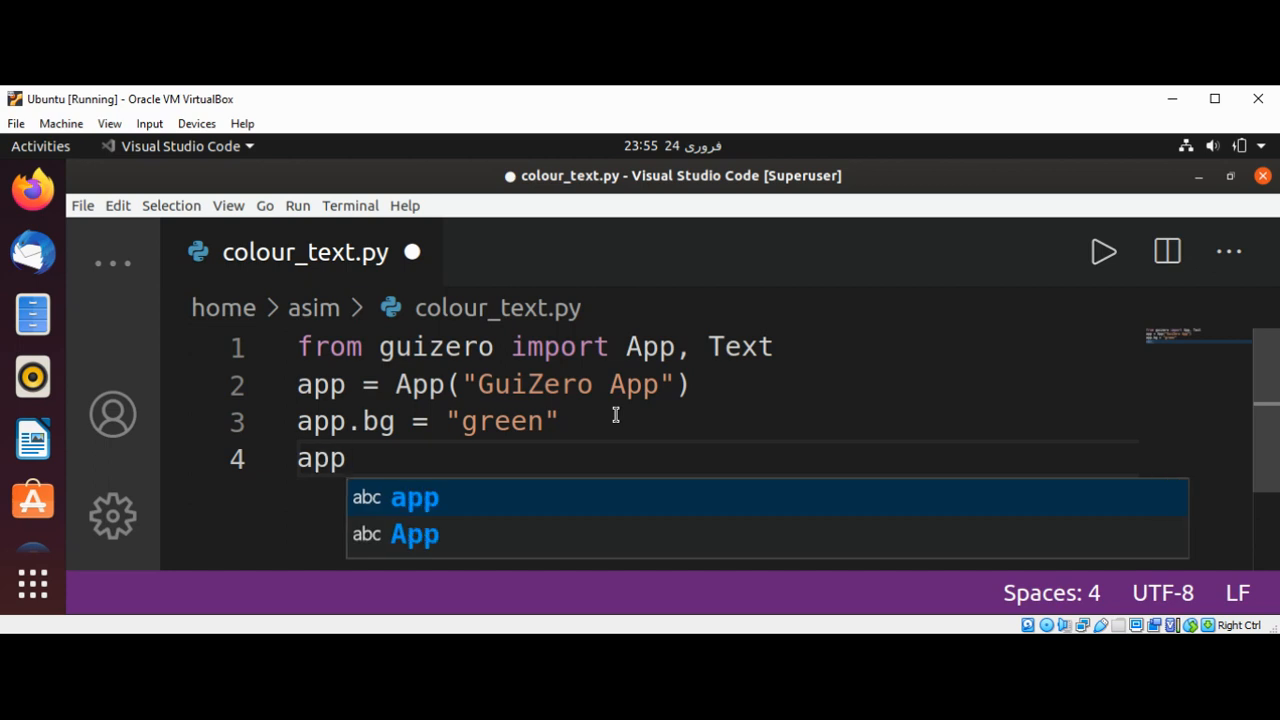
pyautogui.write('.displ')
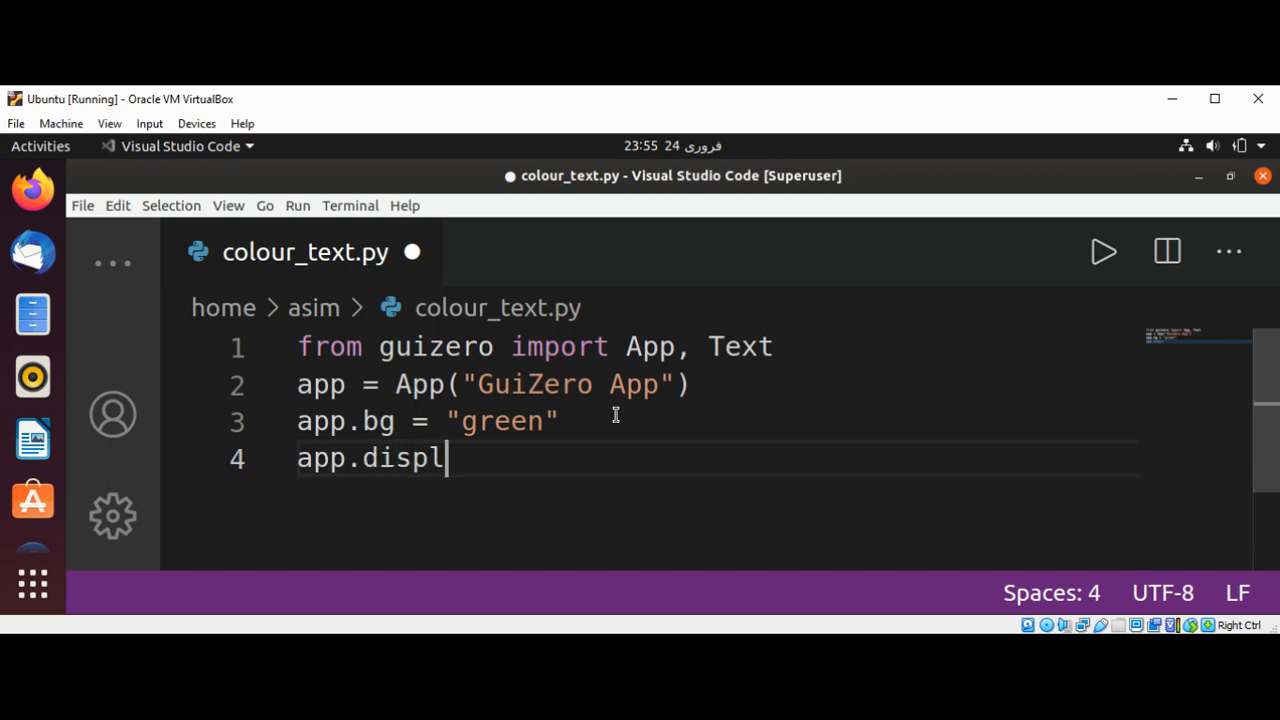
pyautogui.write('ay()')
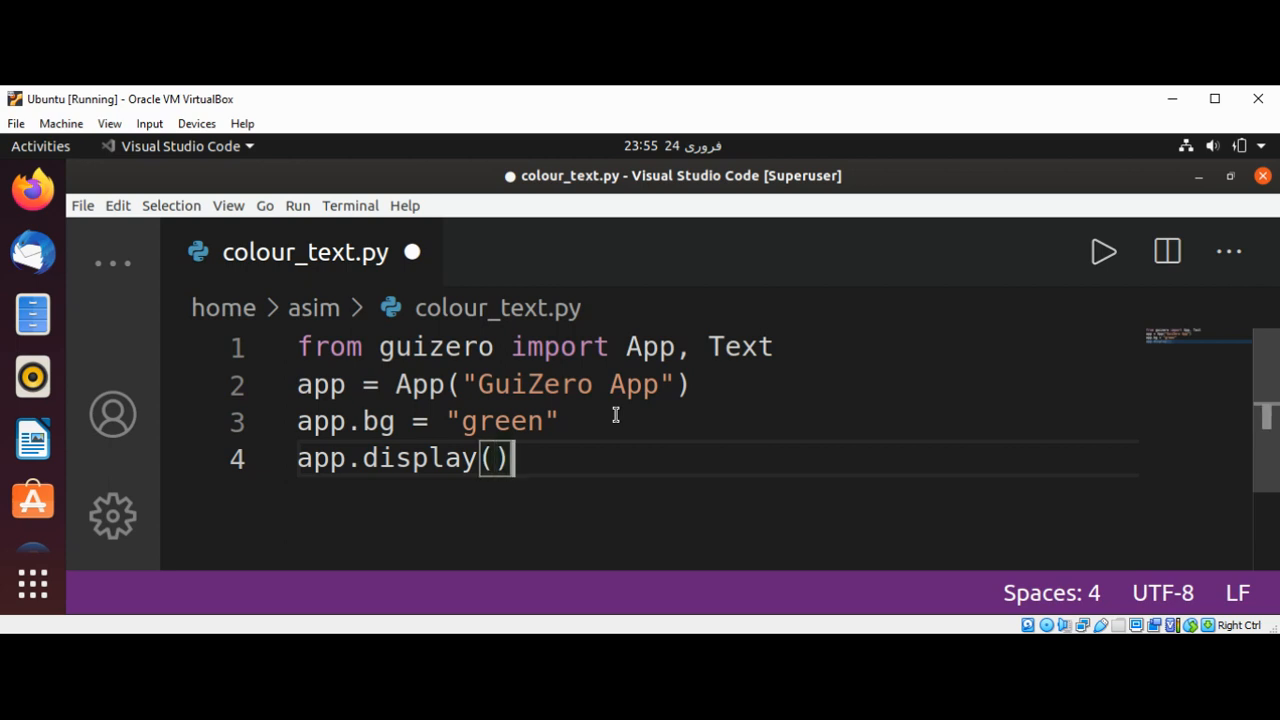
pyautogui.press('ctrl+s')
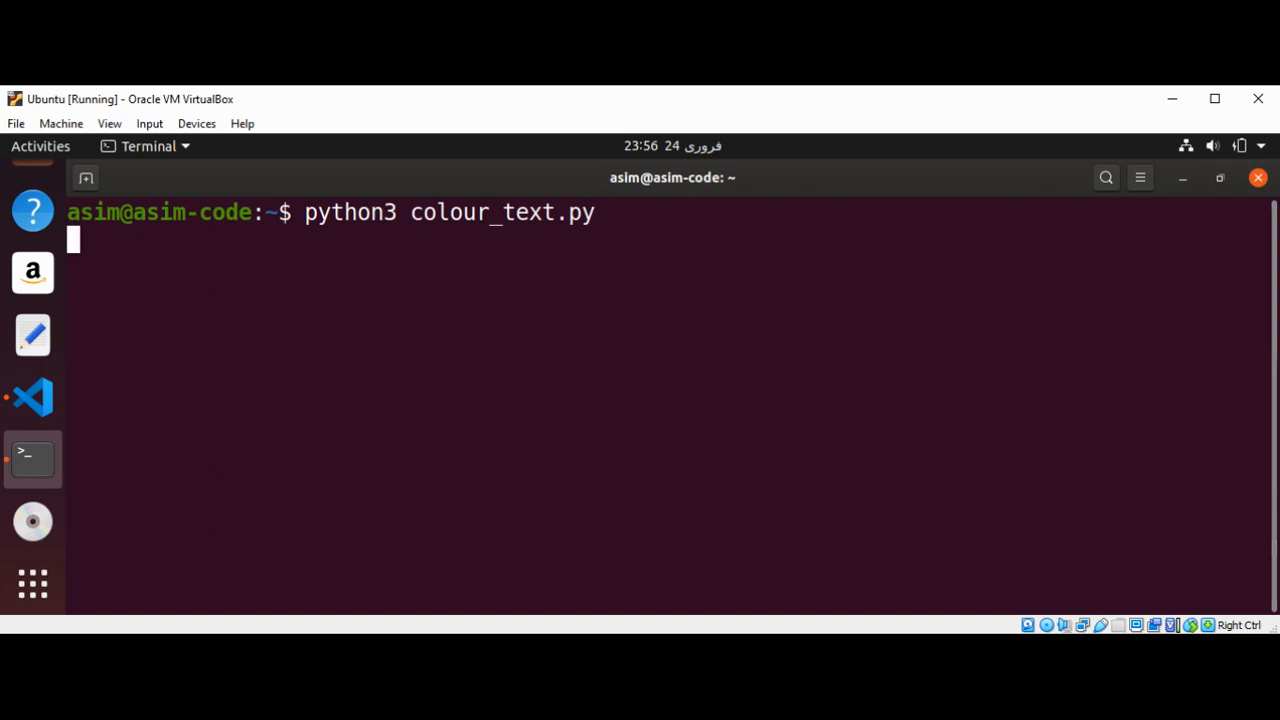
pyautogui.moveTo(337, 312)
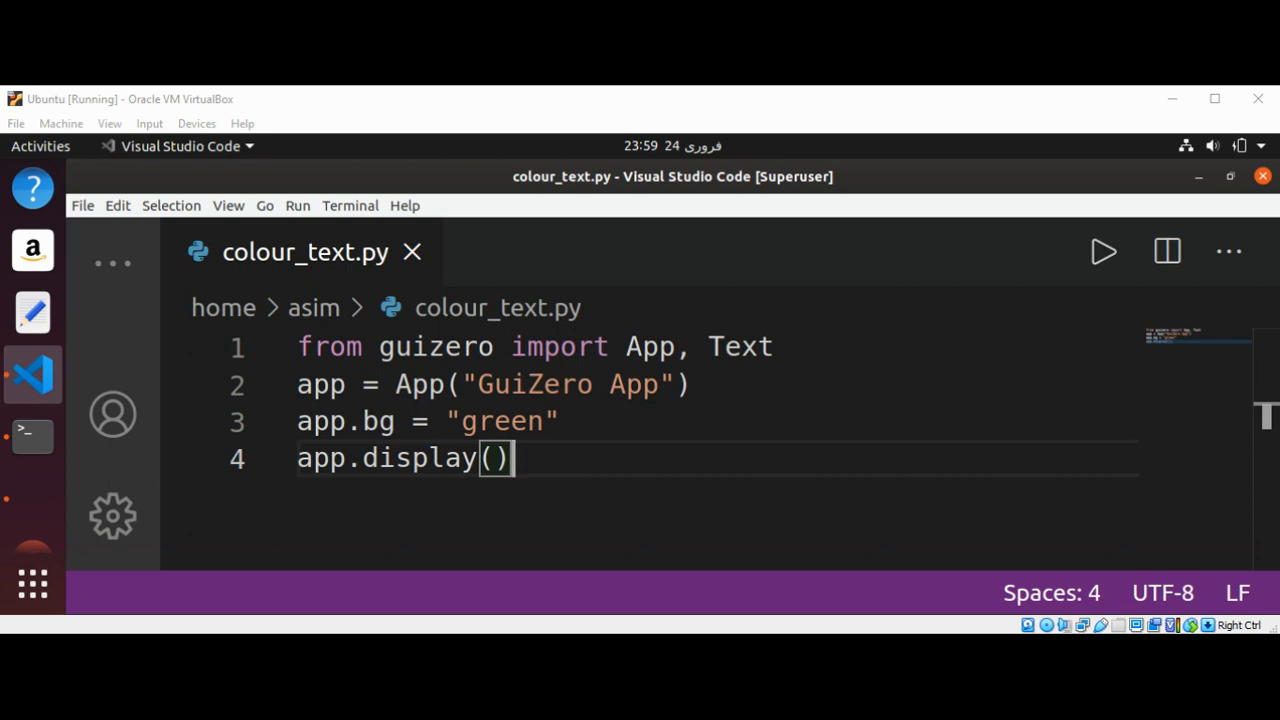
pyautogui.moveTo(358, 362)
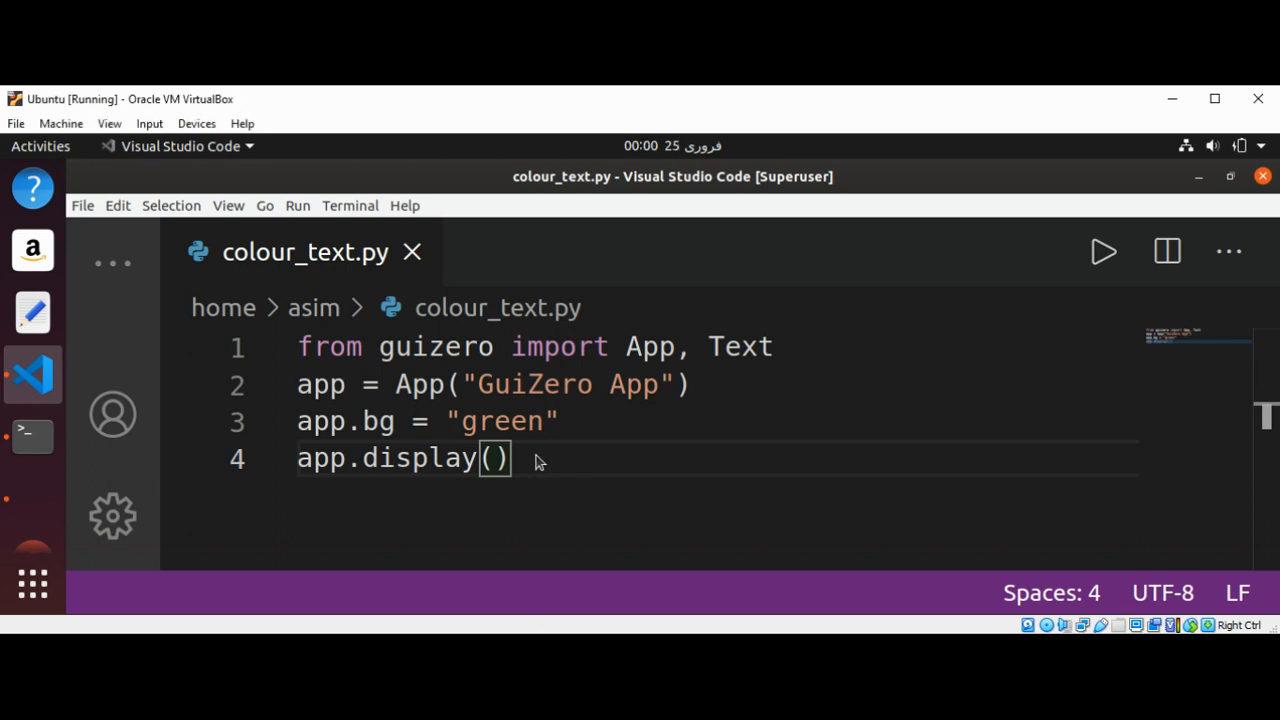
pyautogui.click(510, 458)
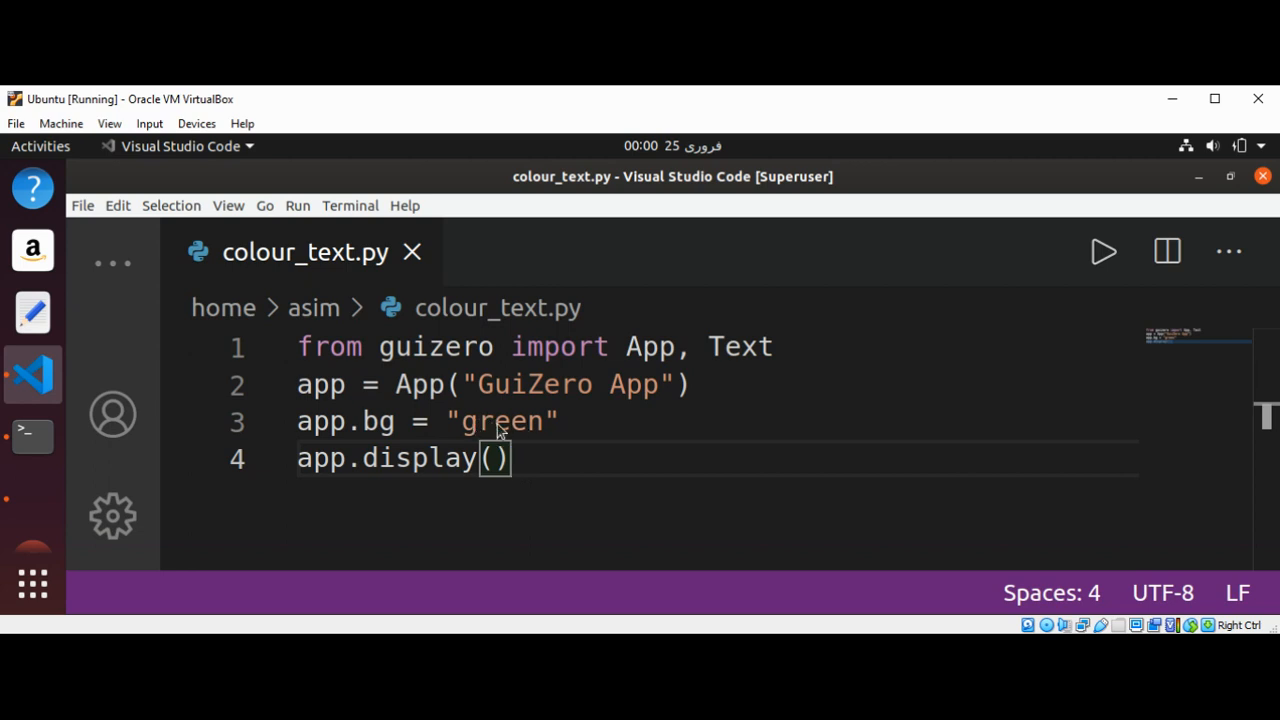
pyautogui.moveTo(475, 427)
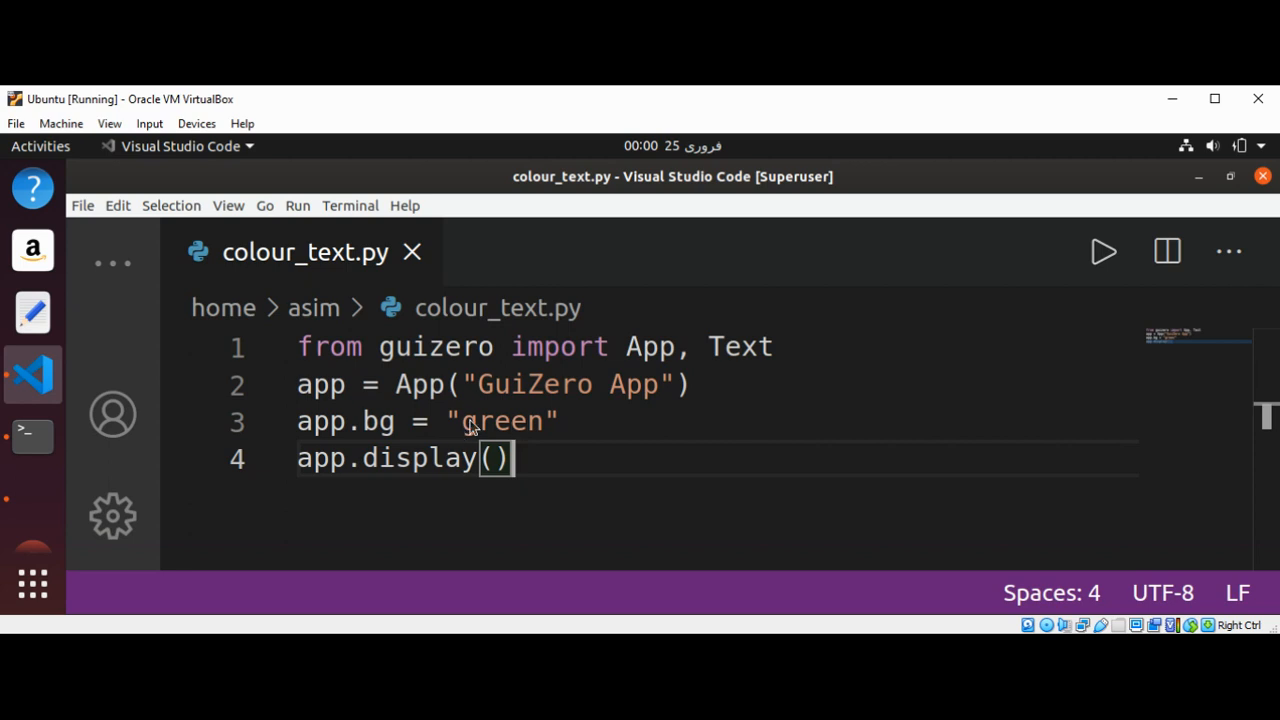
pyautogui.moveTo(483, 413)
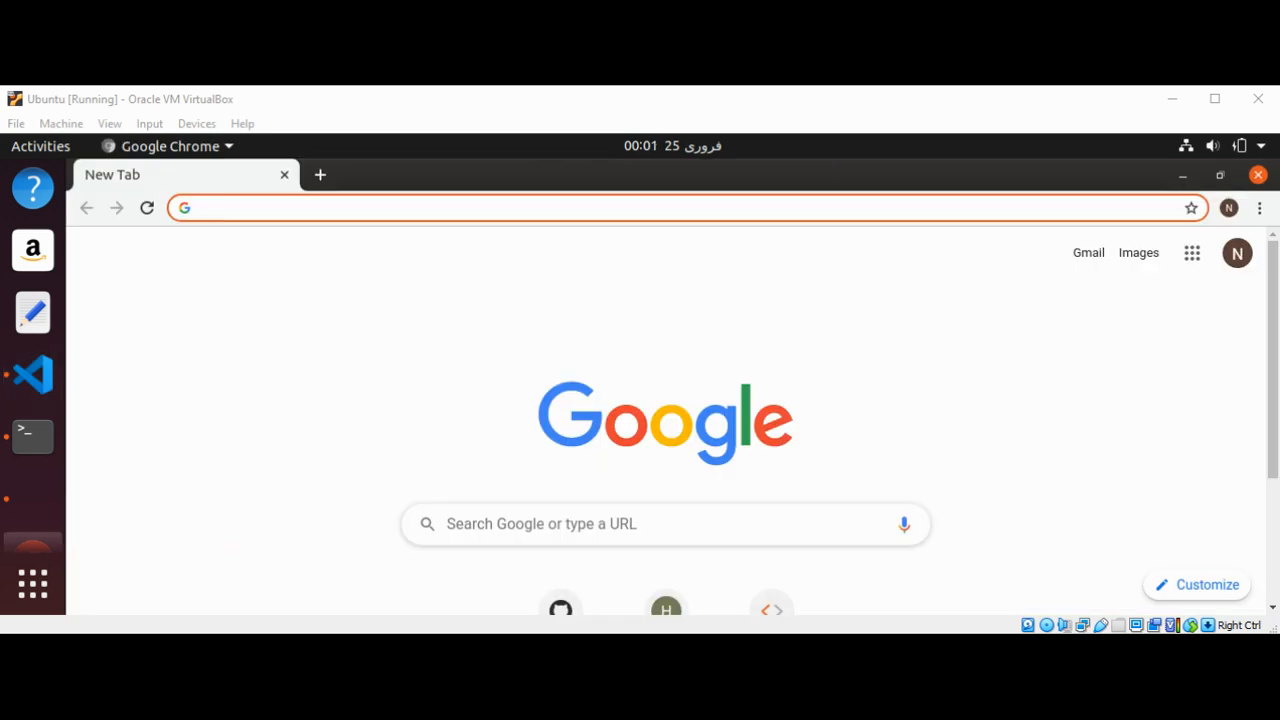
# Search for htmlcolor from Chrome's address bar.
pyautogui.click(400, 207)
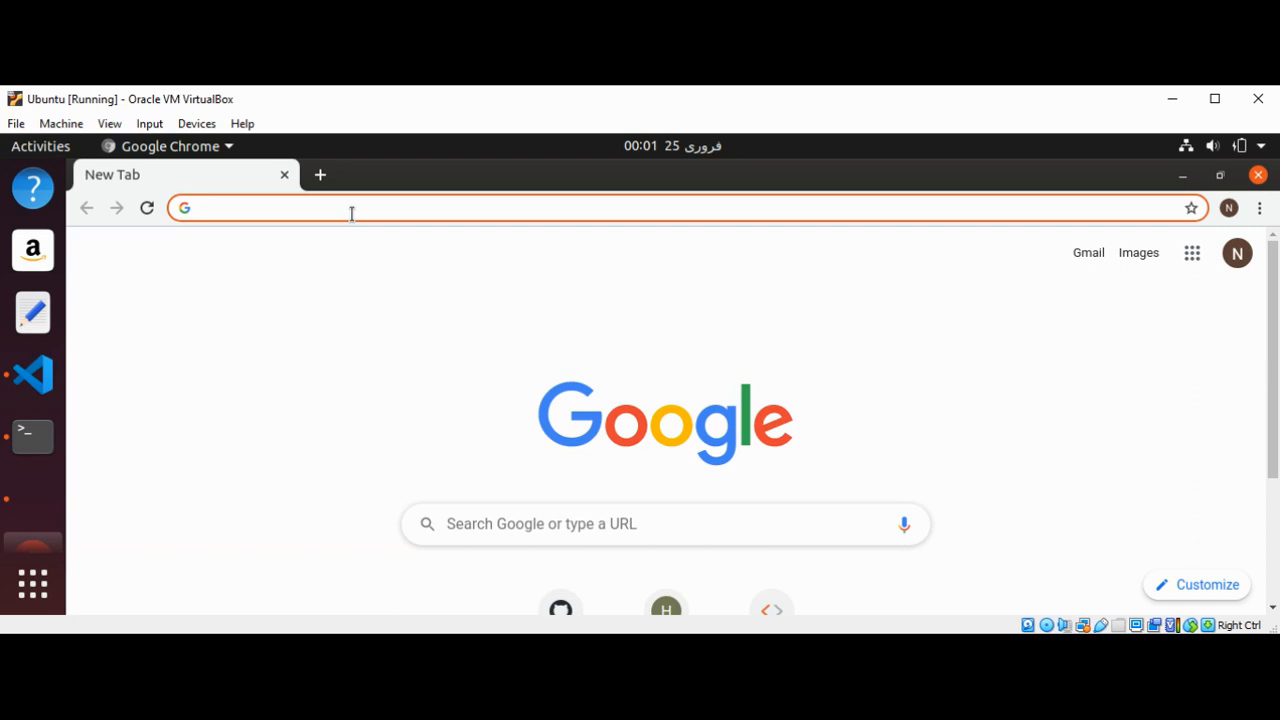
pyautogui.write('htmlcolorcodes.com')
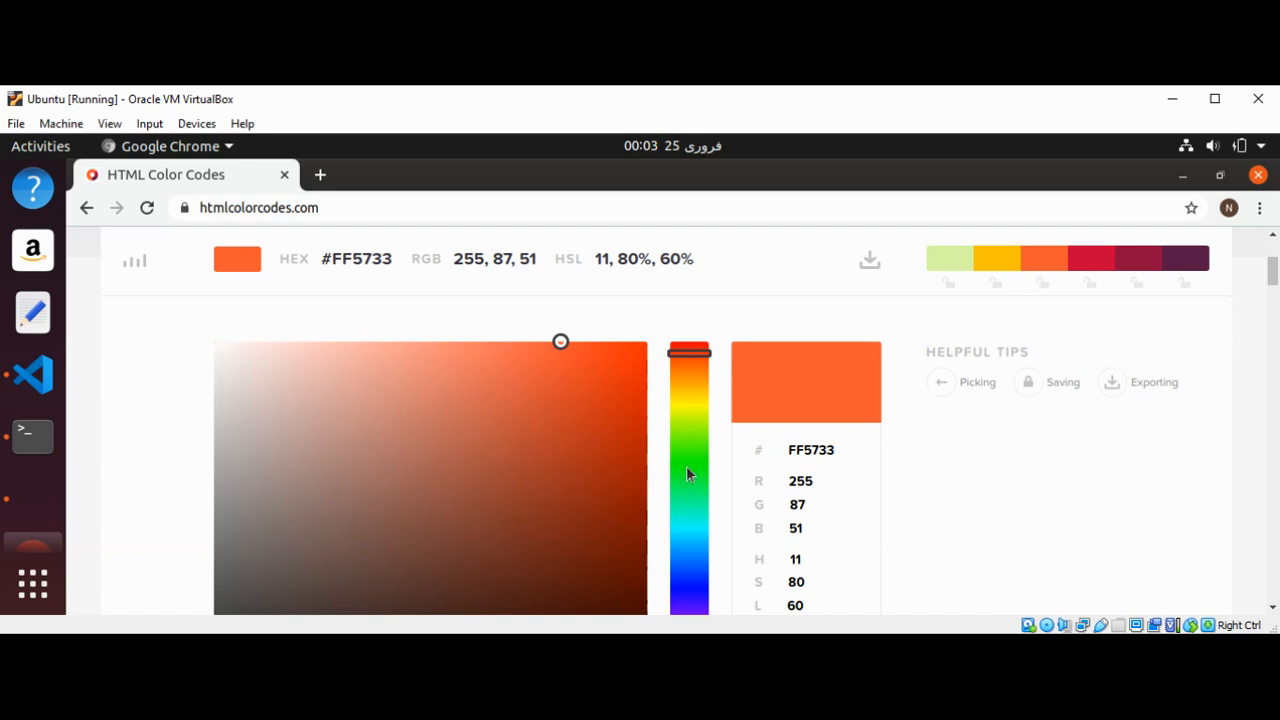
pyautogui.moveTo(687, 525)
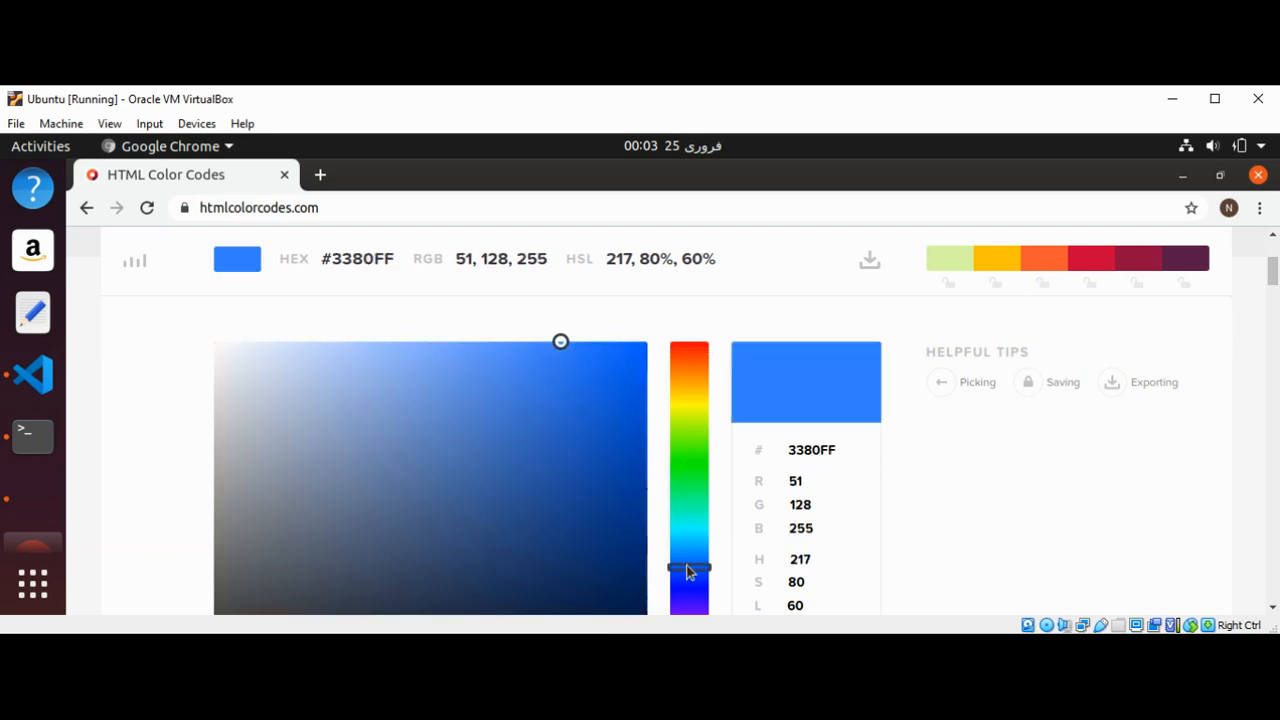
pyautogui.moveTo(778, 528)
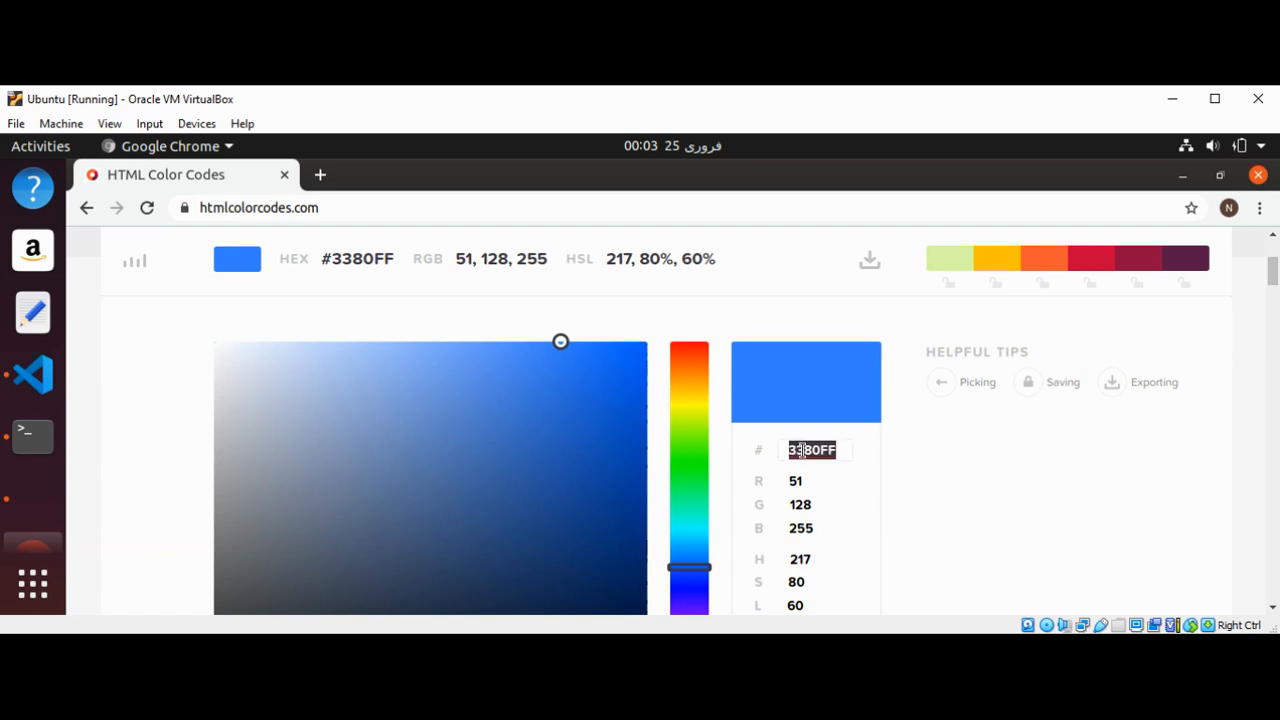
# Copy the blue hex code 3380FF from the colour picker.
pyautogui.rightClick(811, 449)
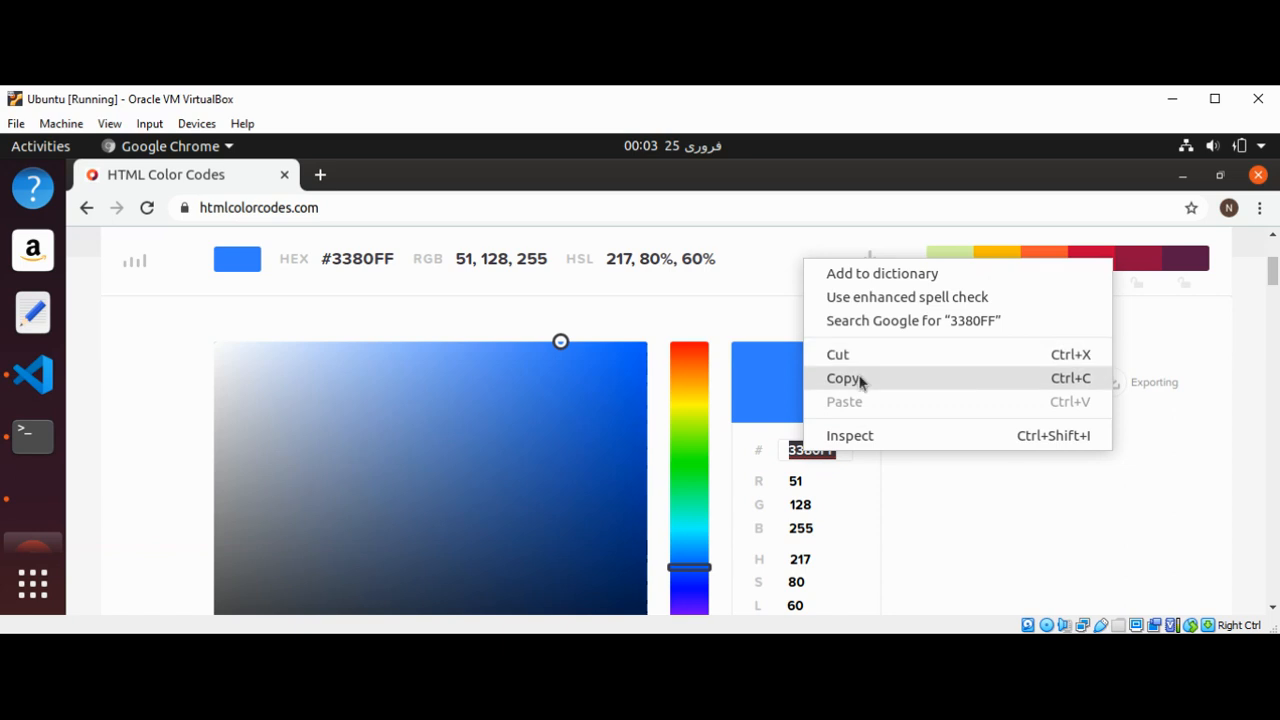
pyautogui.click(843, 378)
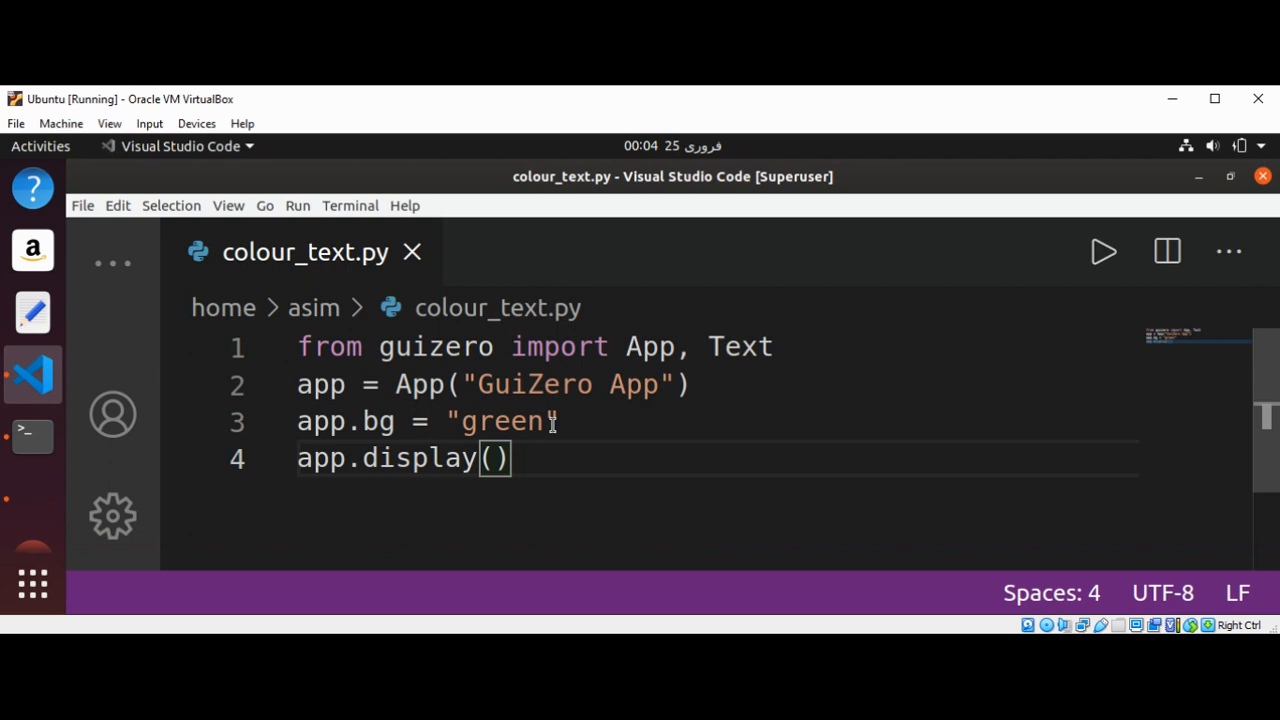
# Paste 3380FF over green on line 3 and prefix it with #.
pyautogui.doubleClick(500, 421)
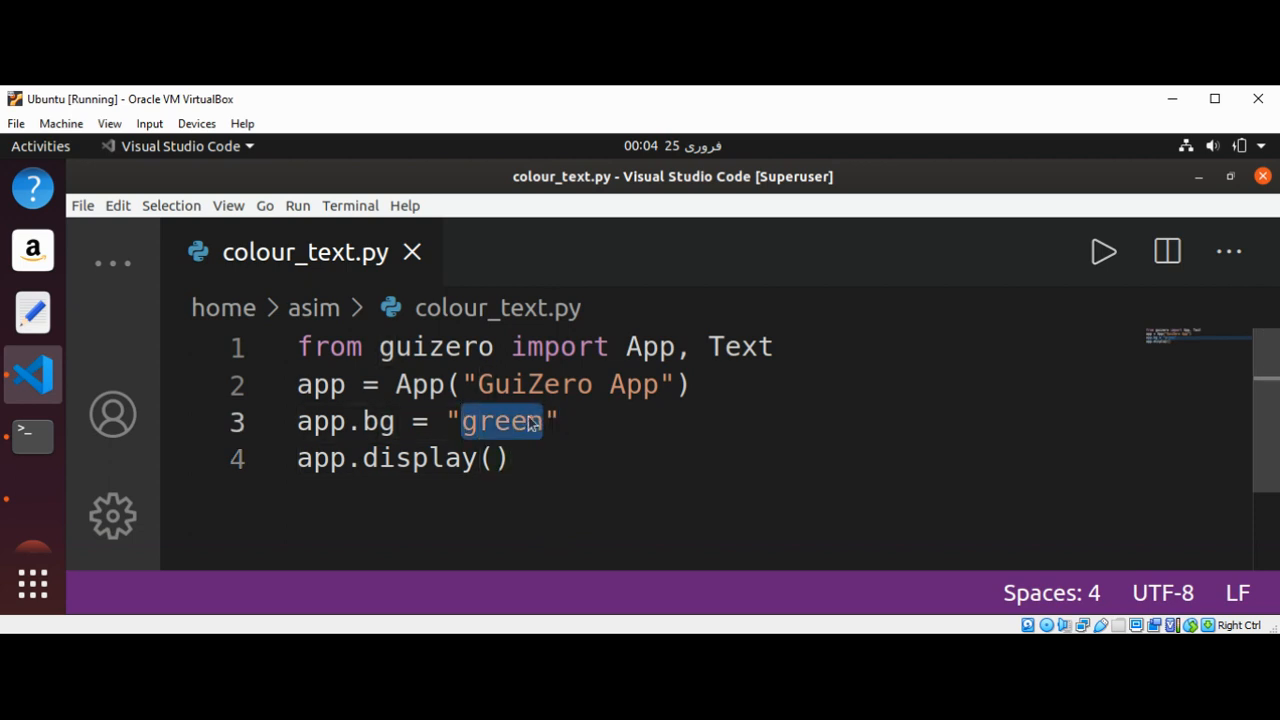
pyautogui.rightClick(500, 421)
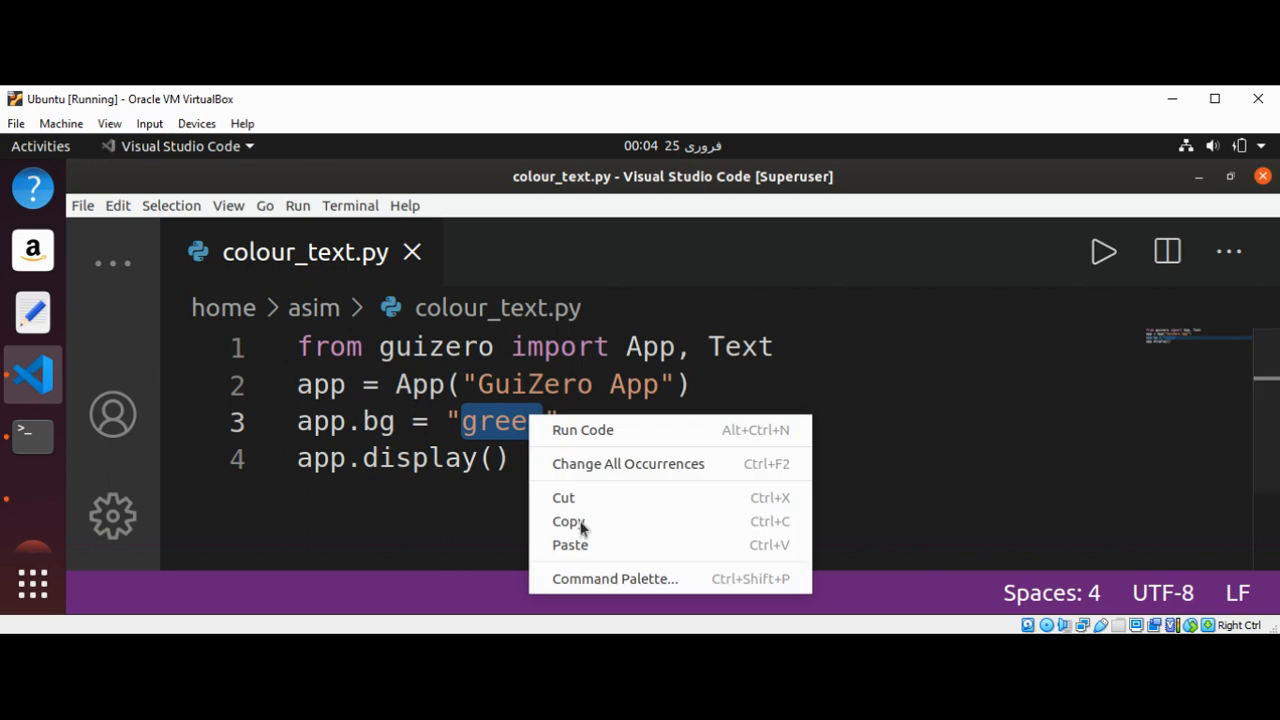
pyautogui.moveTo(570, 544)
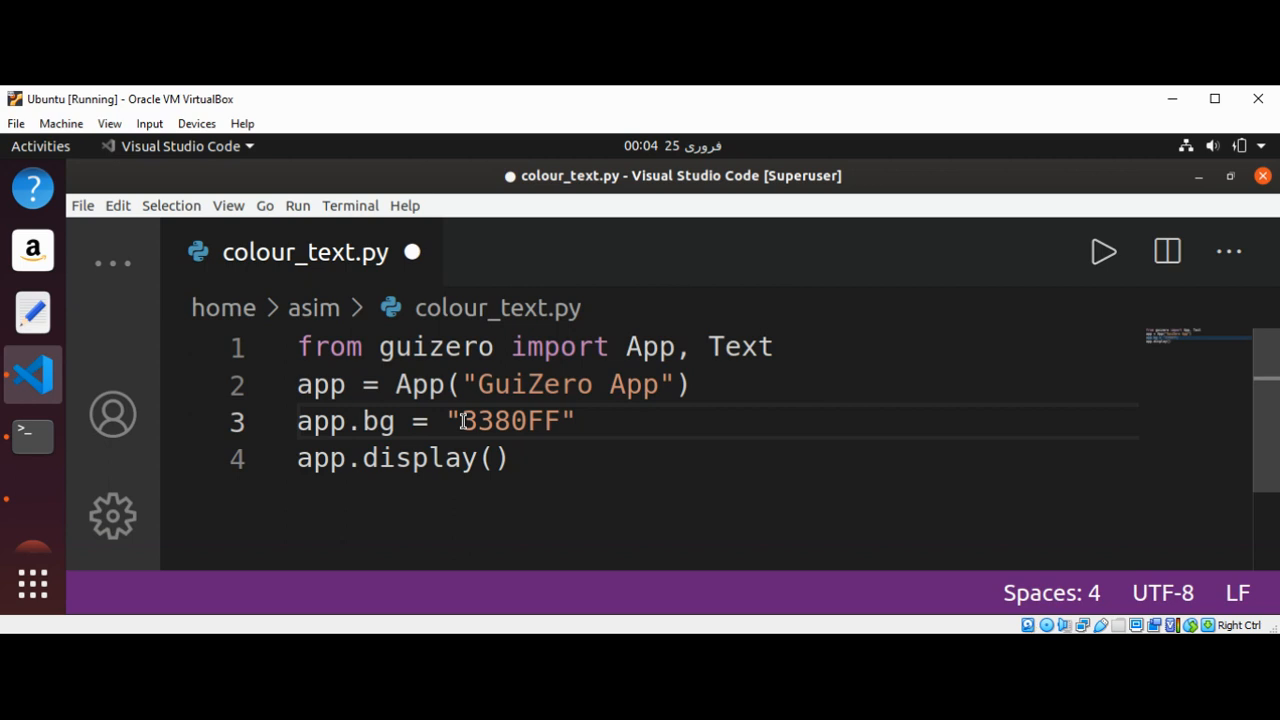
pyautogui.doubleClick(505, 420)
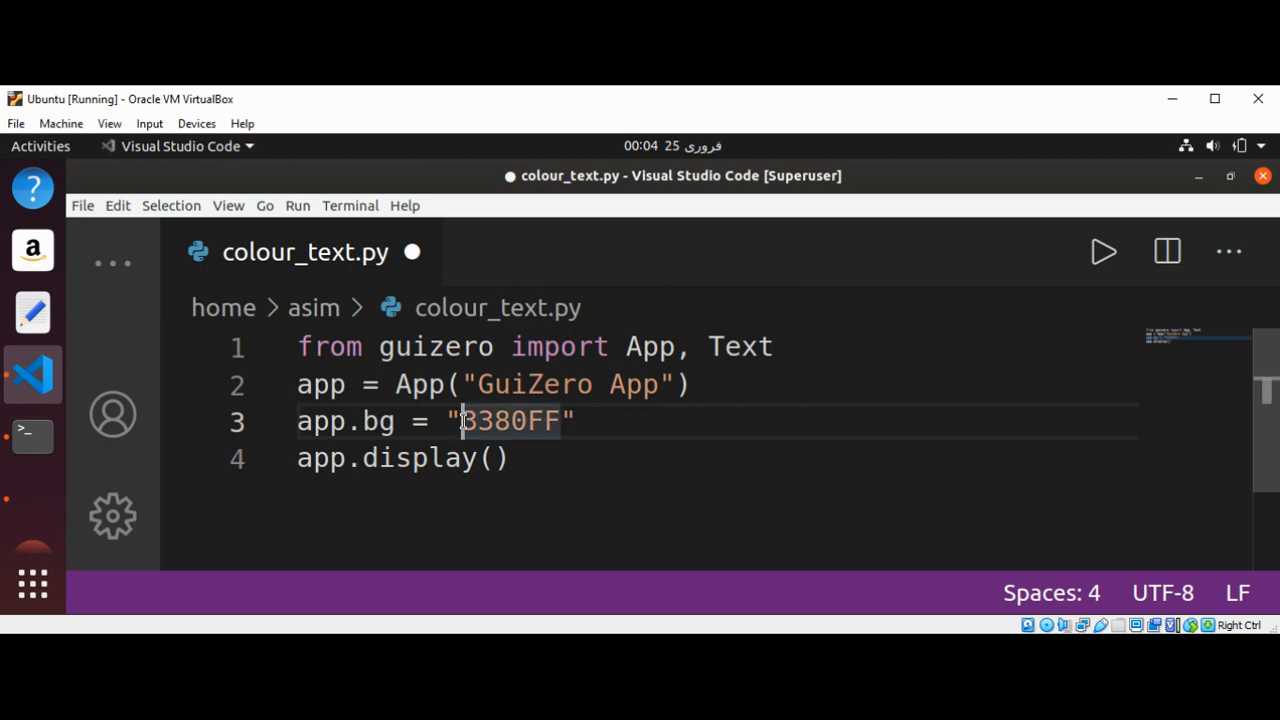
pyautogui.write('#')
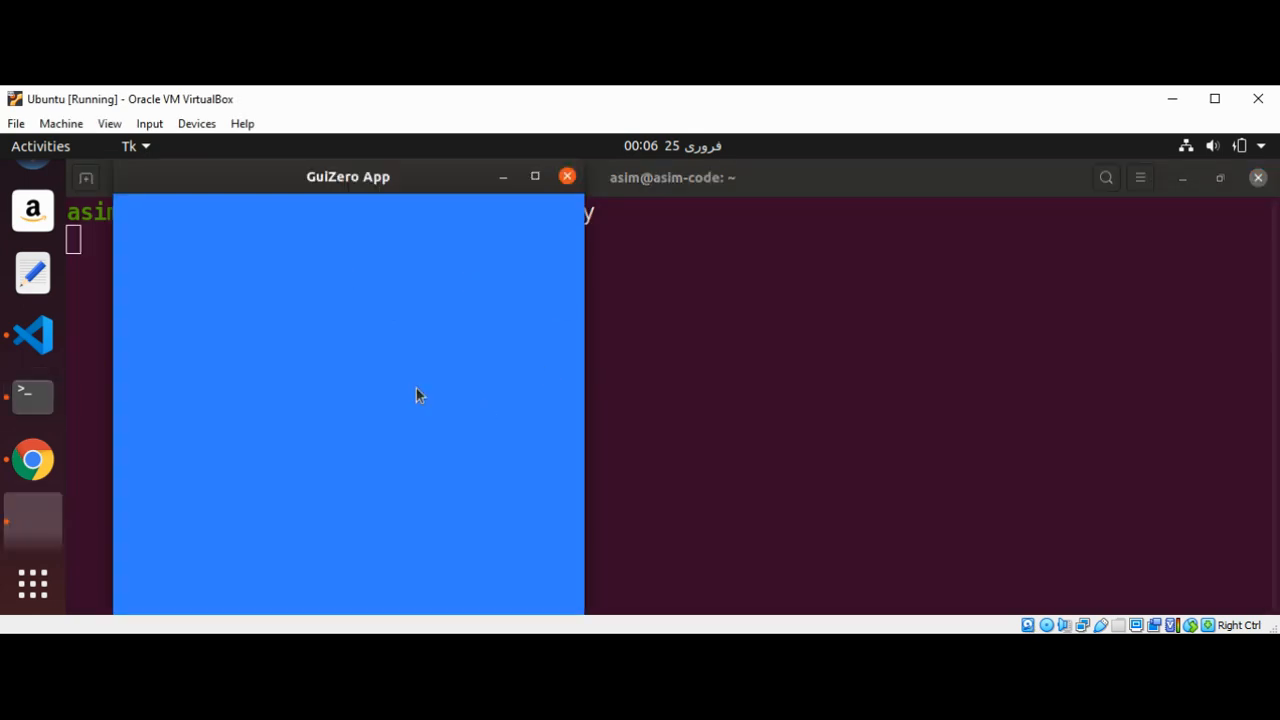
pyautogui.moveTo(340, 325)
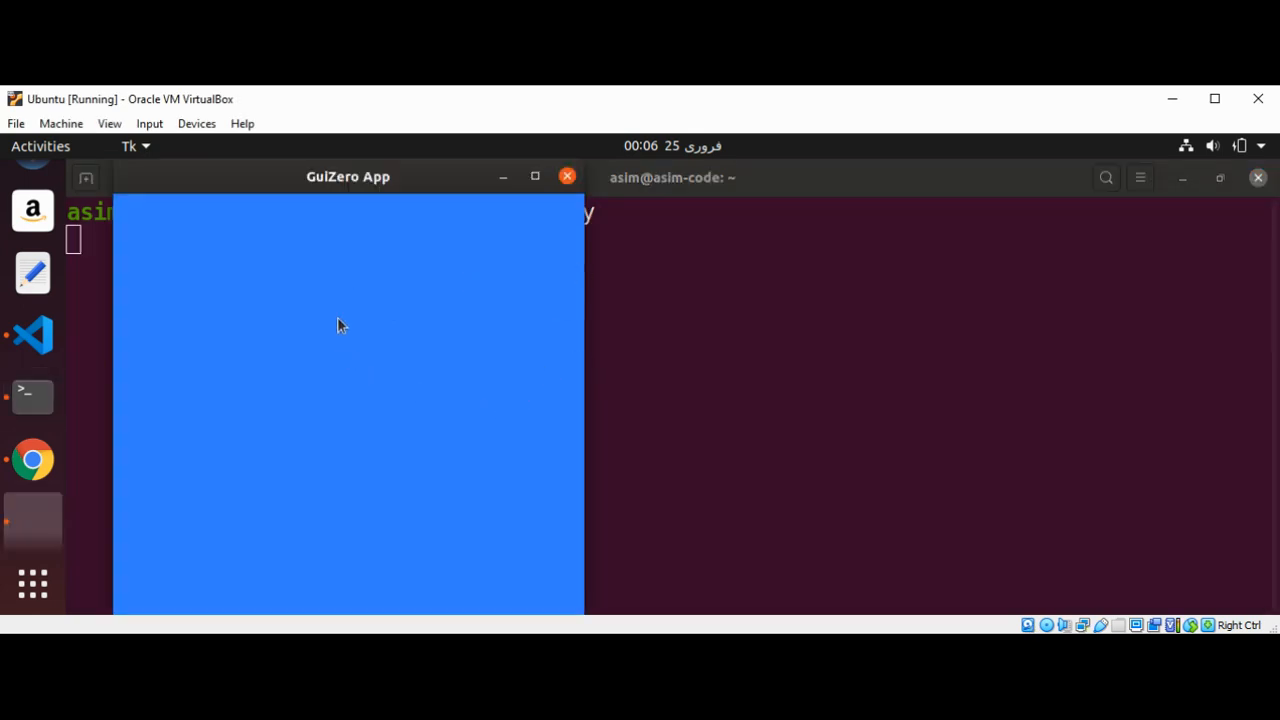
pyautogui.moveTo(472, 340)
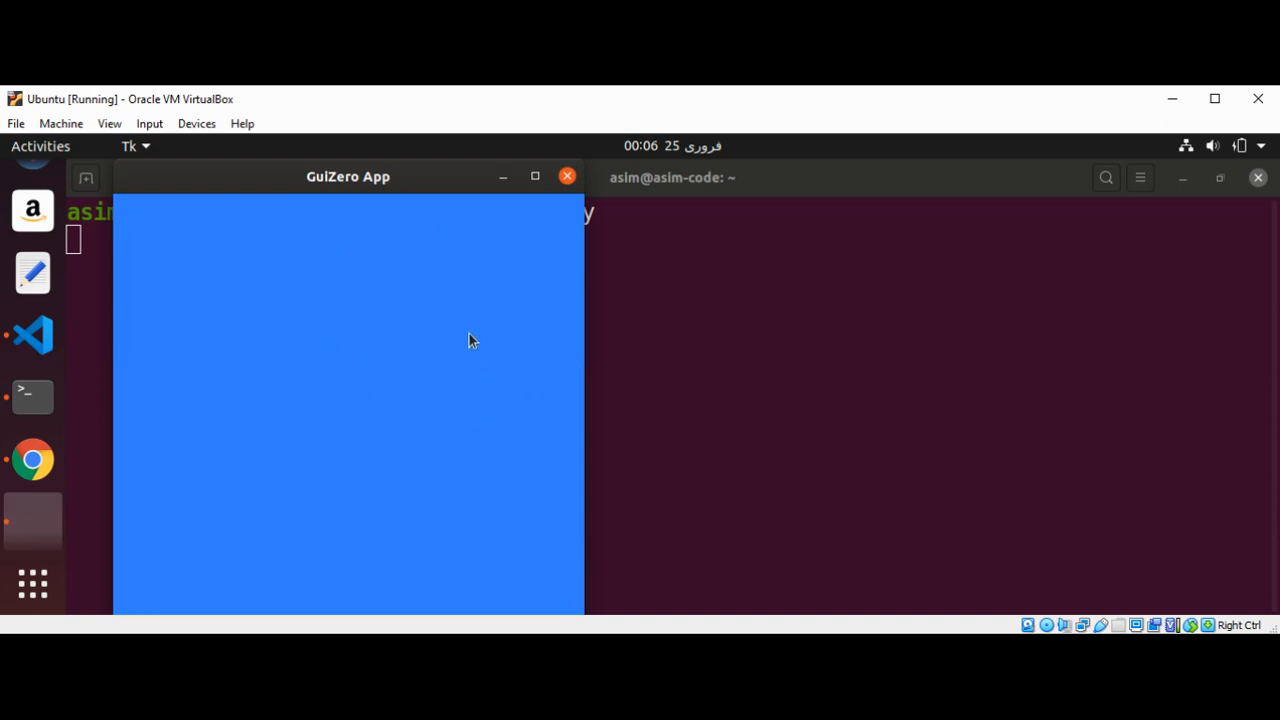
pyautogui.moveTo(32, 335)
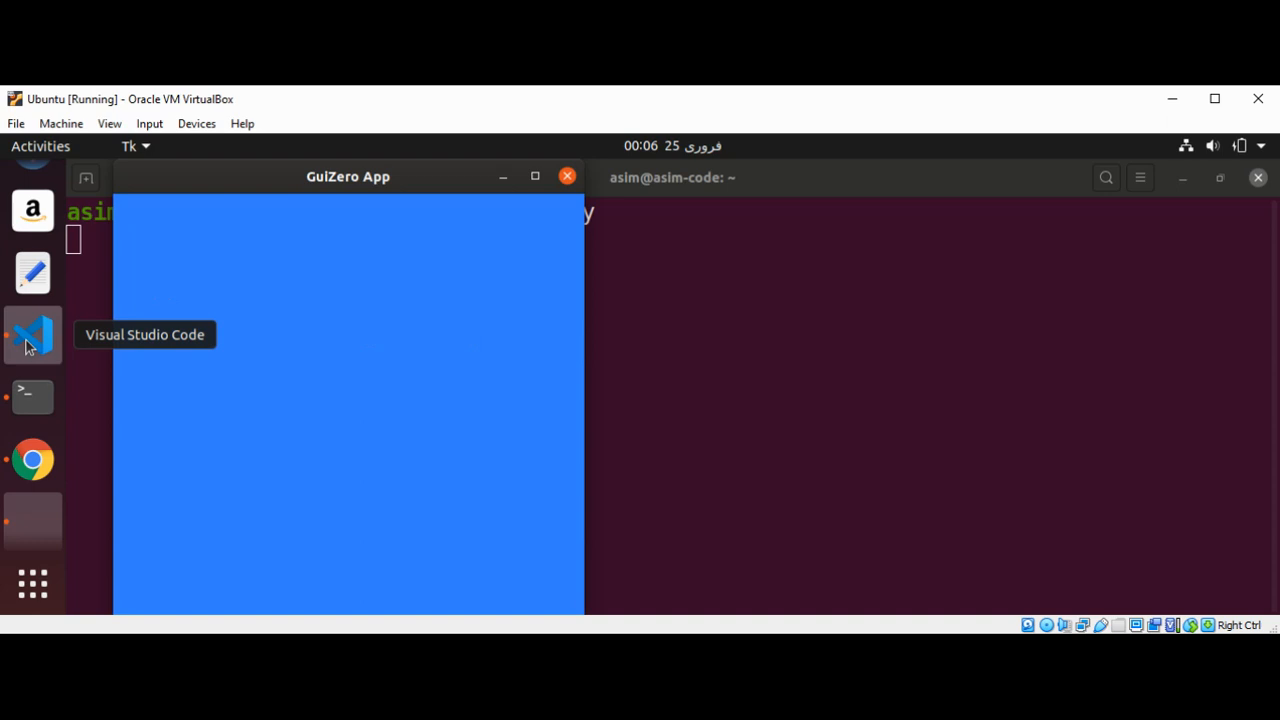
# Return to Visual Studio Code from the dock.
pyautogui.click(33, 335)
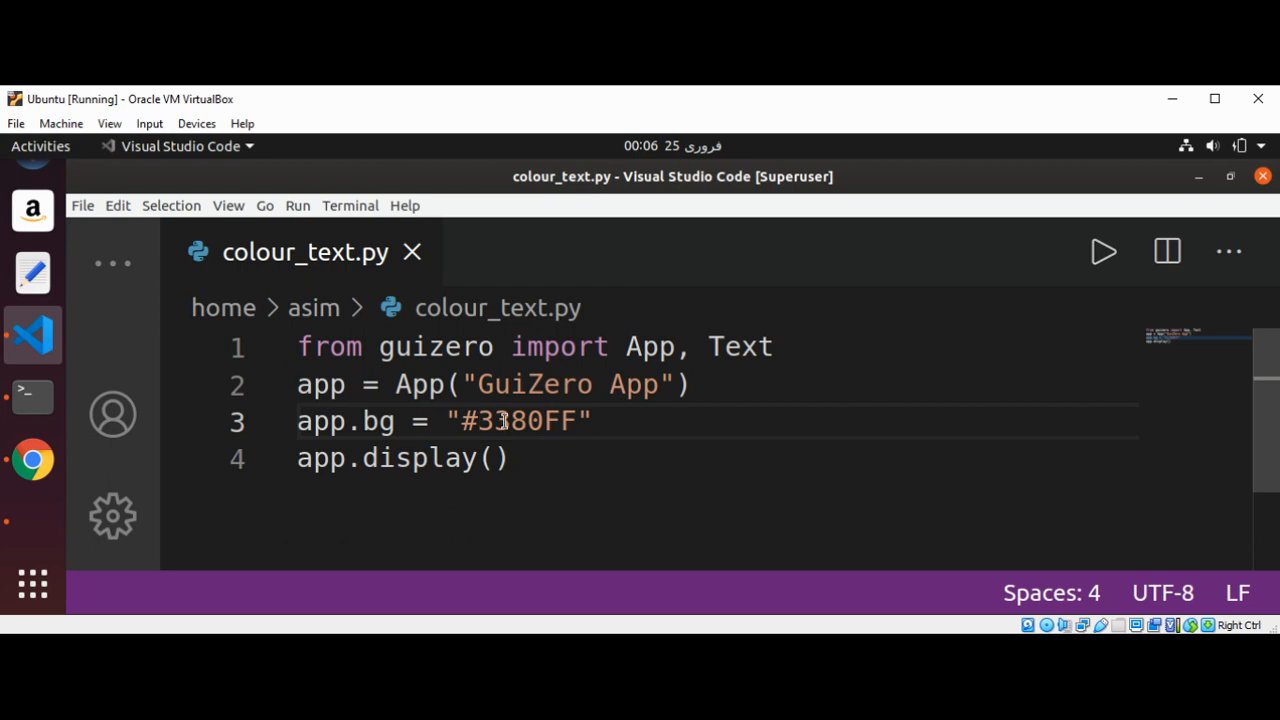
# Switch to the HTML Color Codes page in Chrome.
pyautogui.click(483, 420)
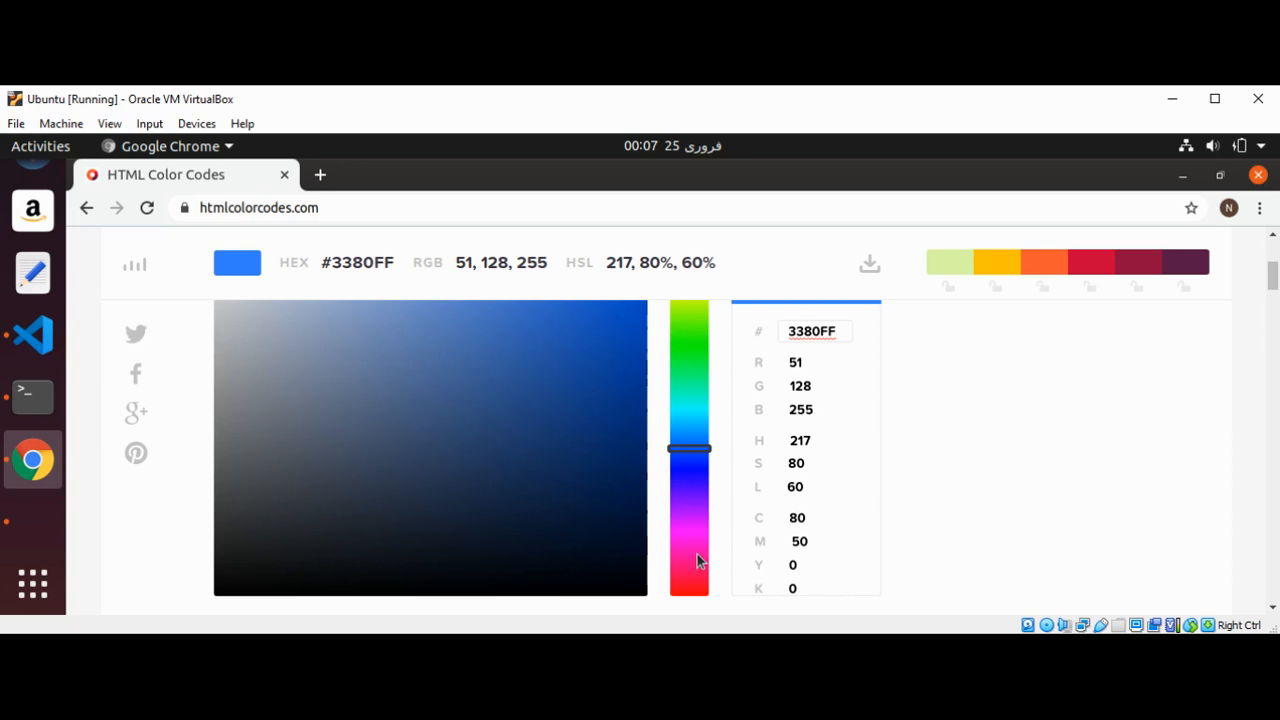
# Move the hue slider to pink FF33B8 (255, 51, 184) and type 255.
pyautogui.moveTo(688, 448); pyautogui.dragTo(688, 557)
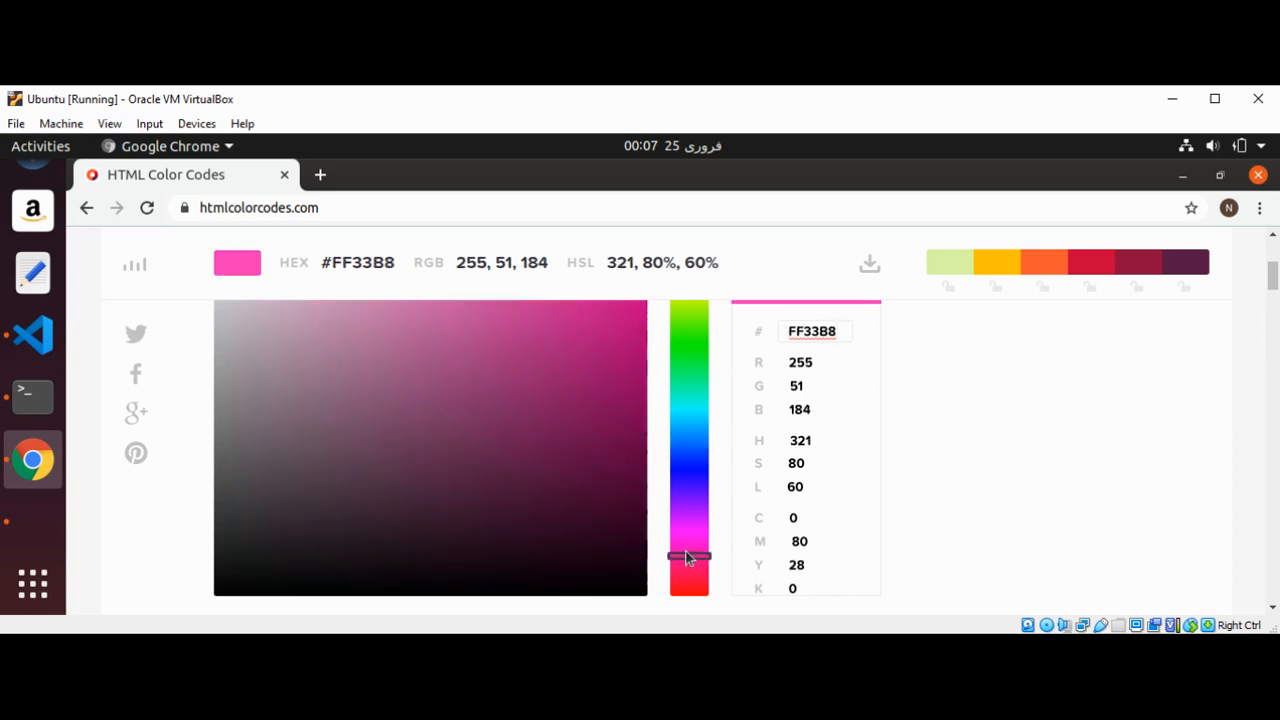
pyautogui.moveTo(723, 506)
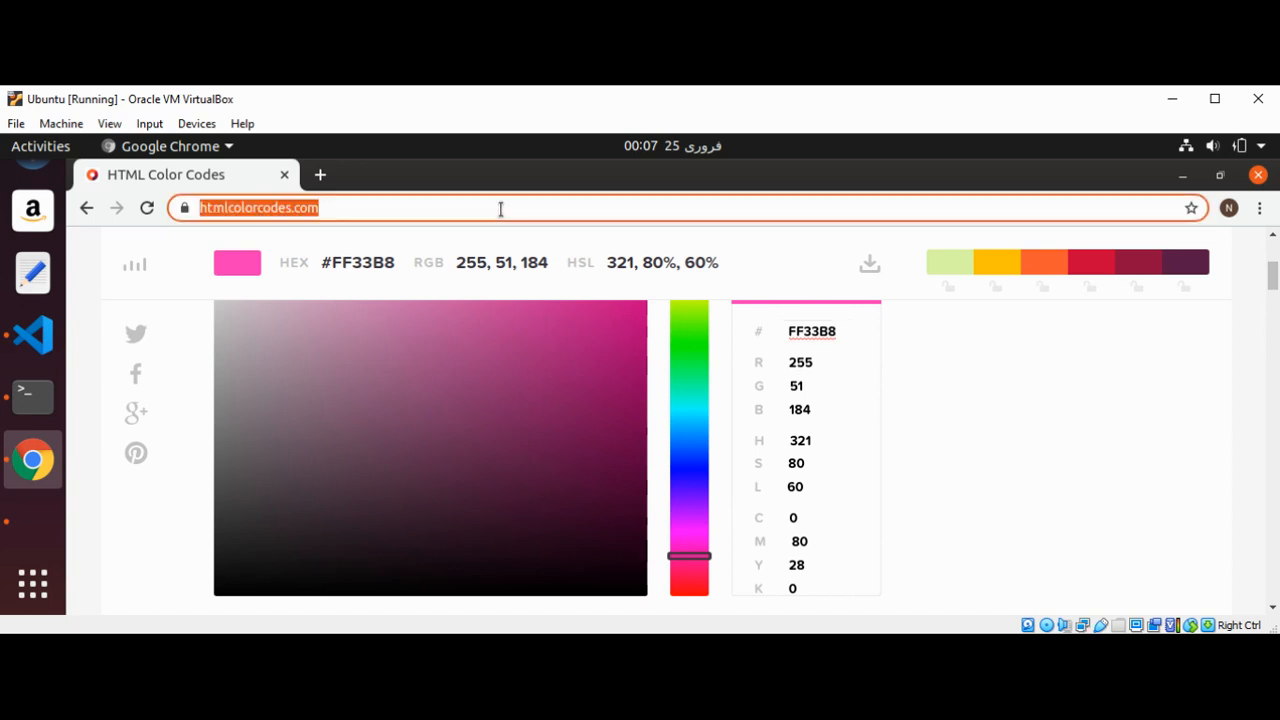
pyautogui.write('255,')
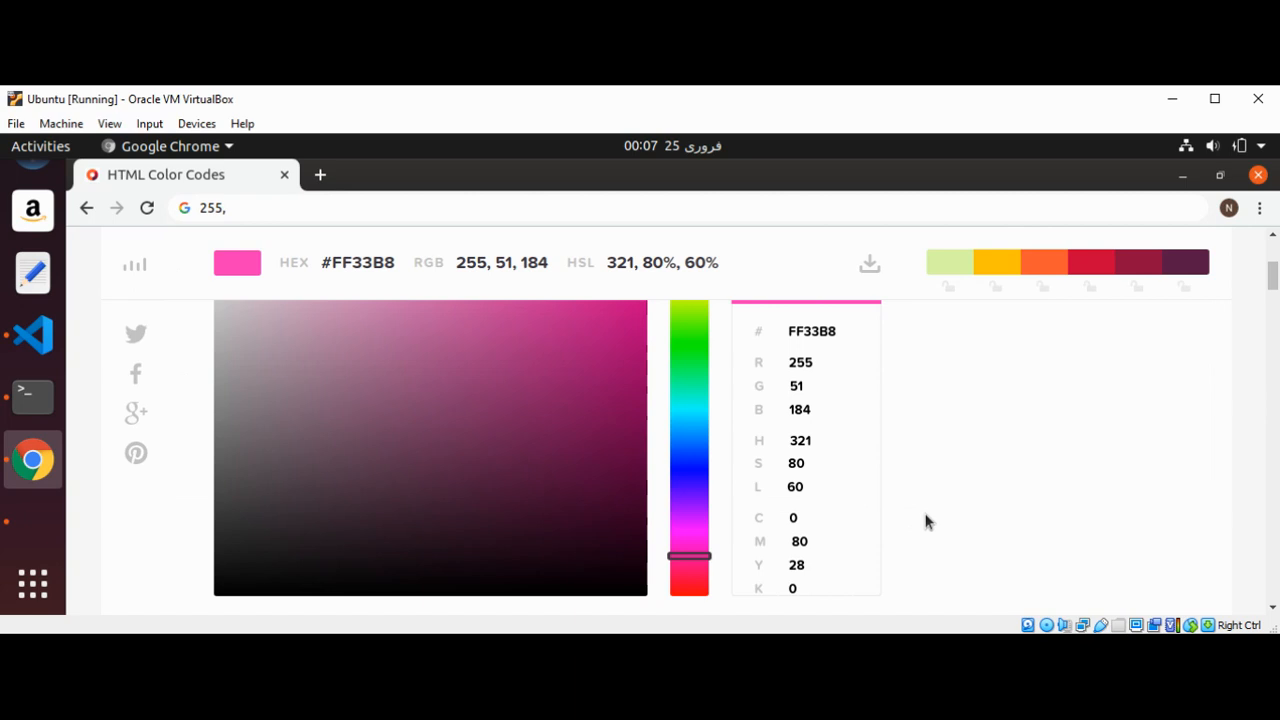
pyautogui.moveTo(735, 400)
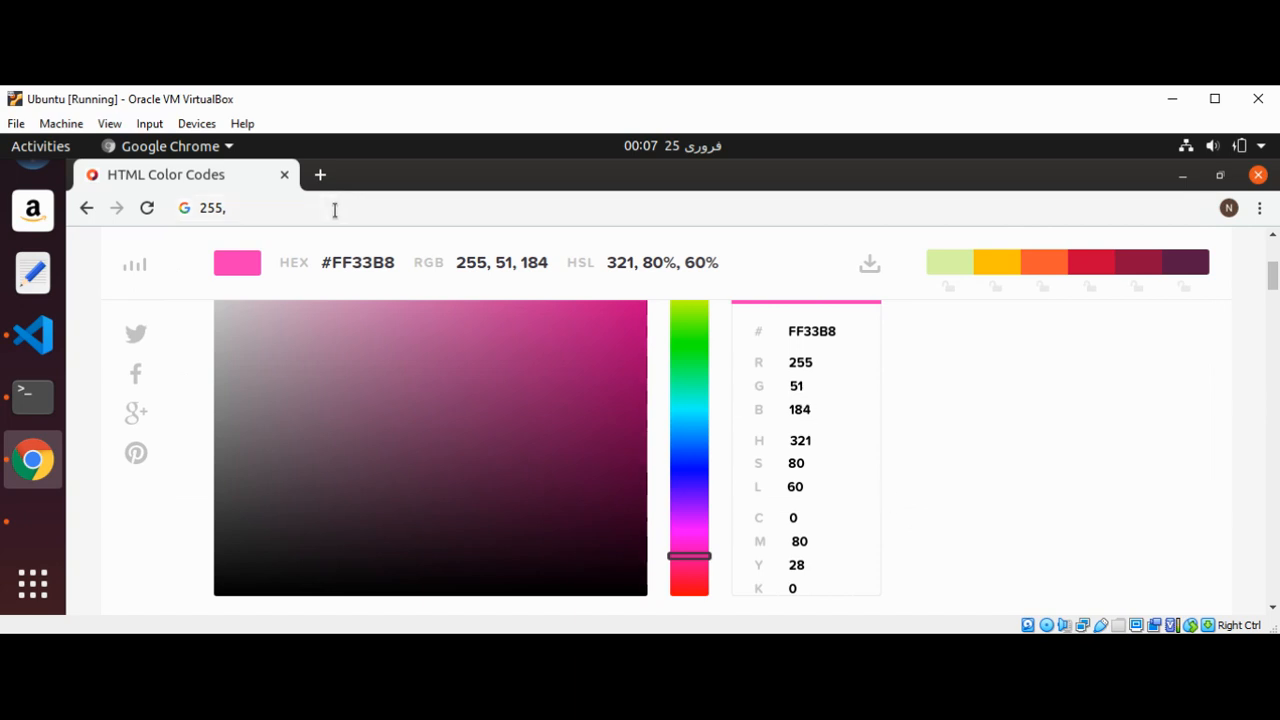
pyautogui.click(340, 208)
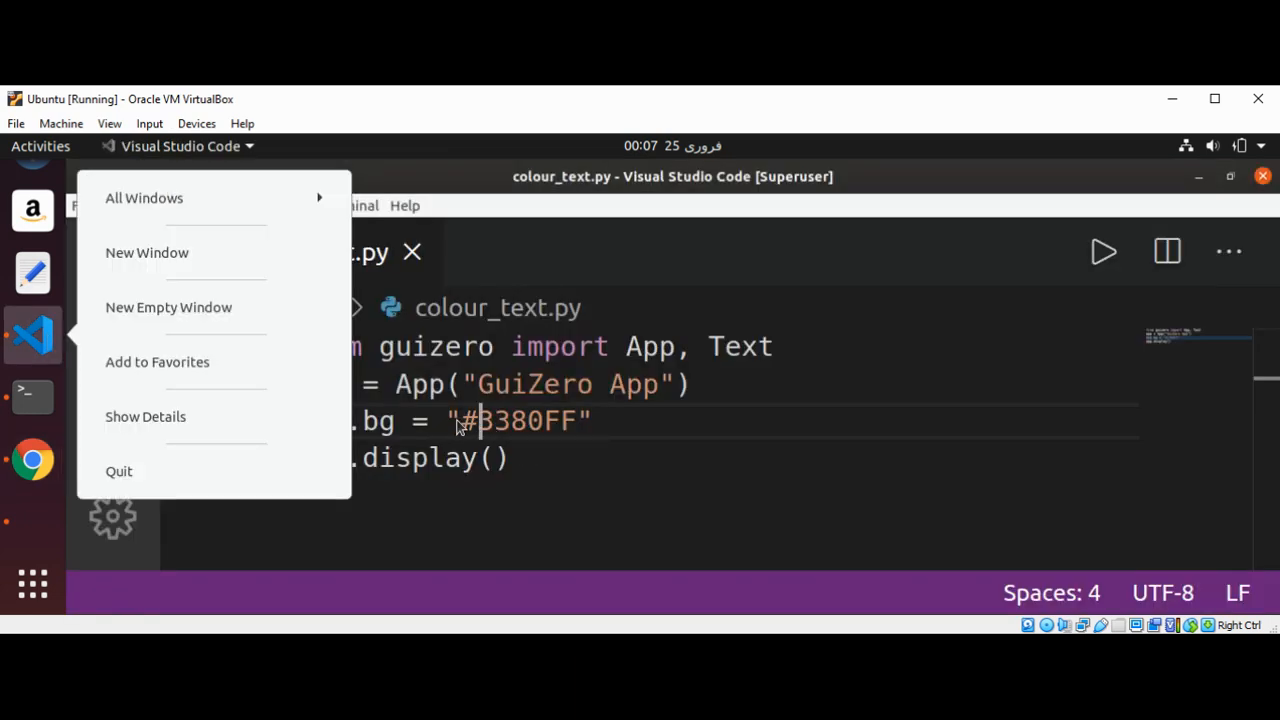
# Replace "#3380FF" with the tuple (255,51,184), save, and run the script.
pyautogui.click(465, 420)
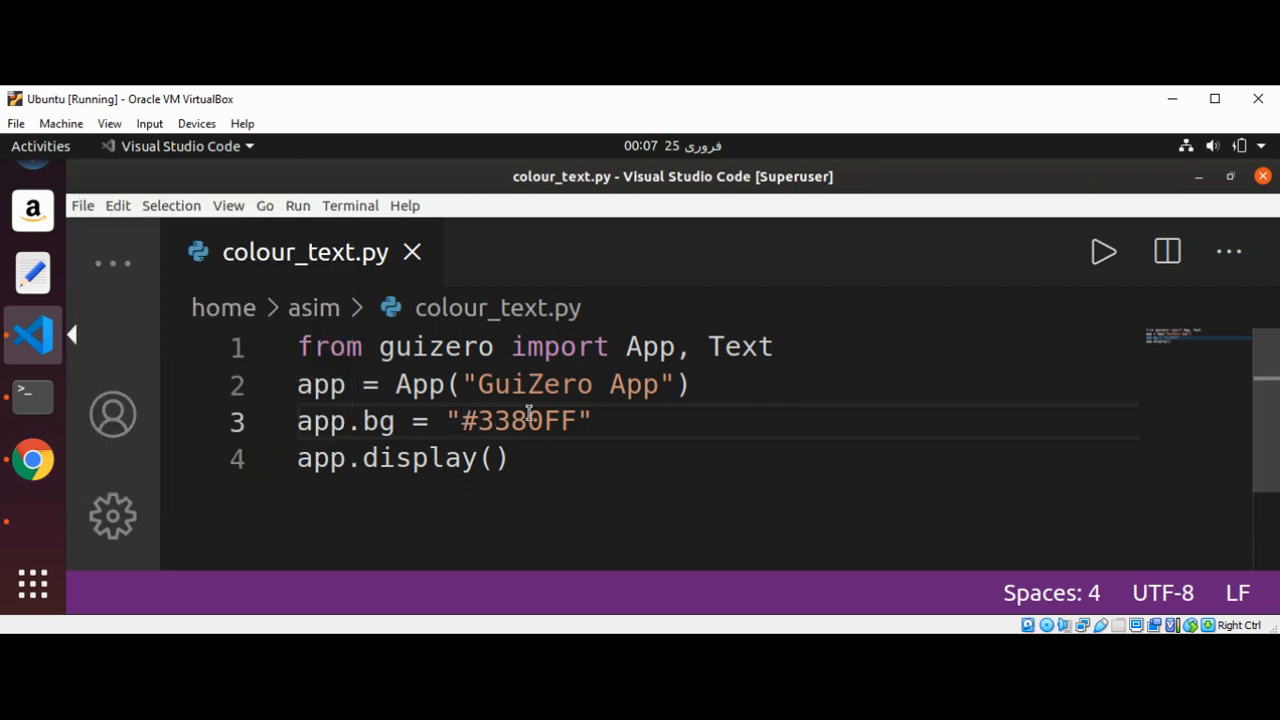
pyautogui.doubleClick(517, 420)
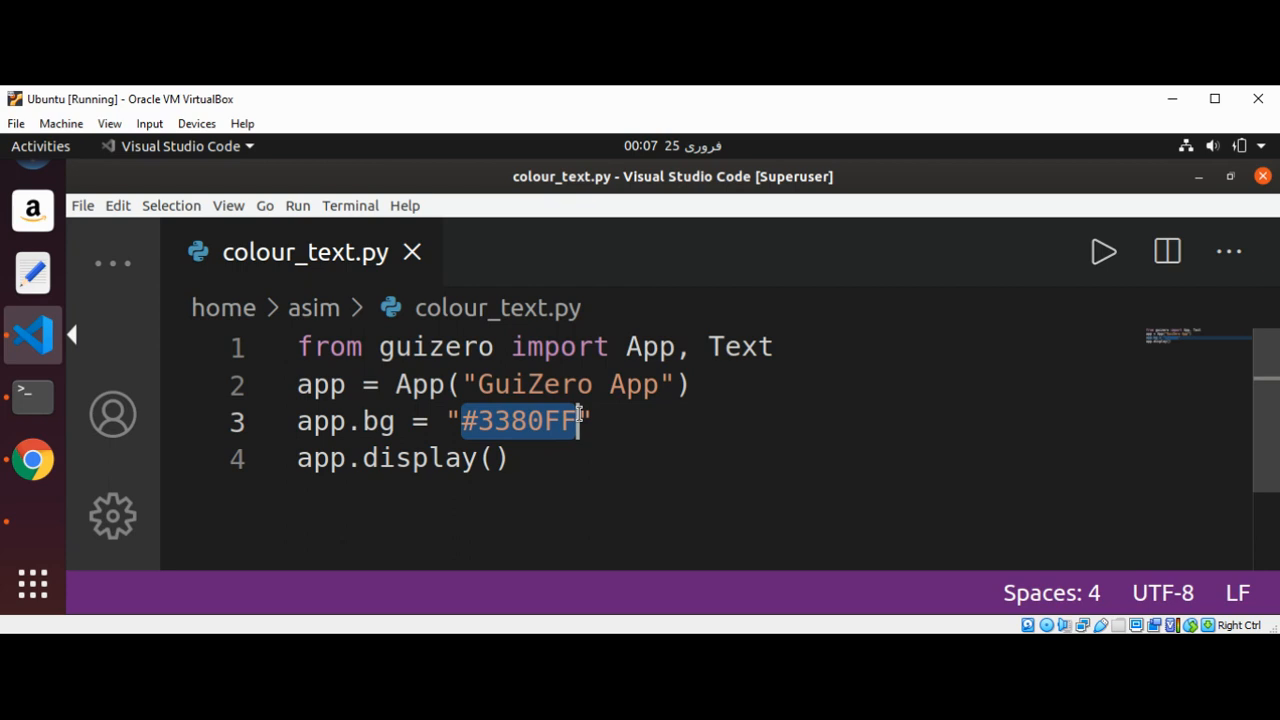
pyautogui.write('255,51,184')
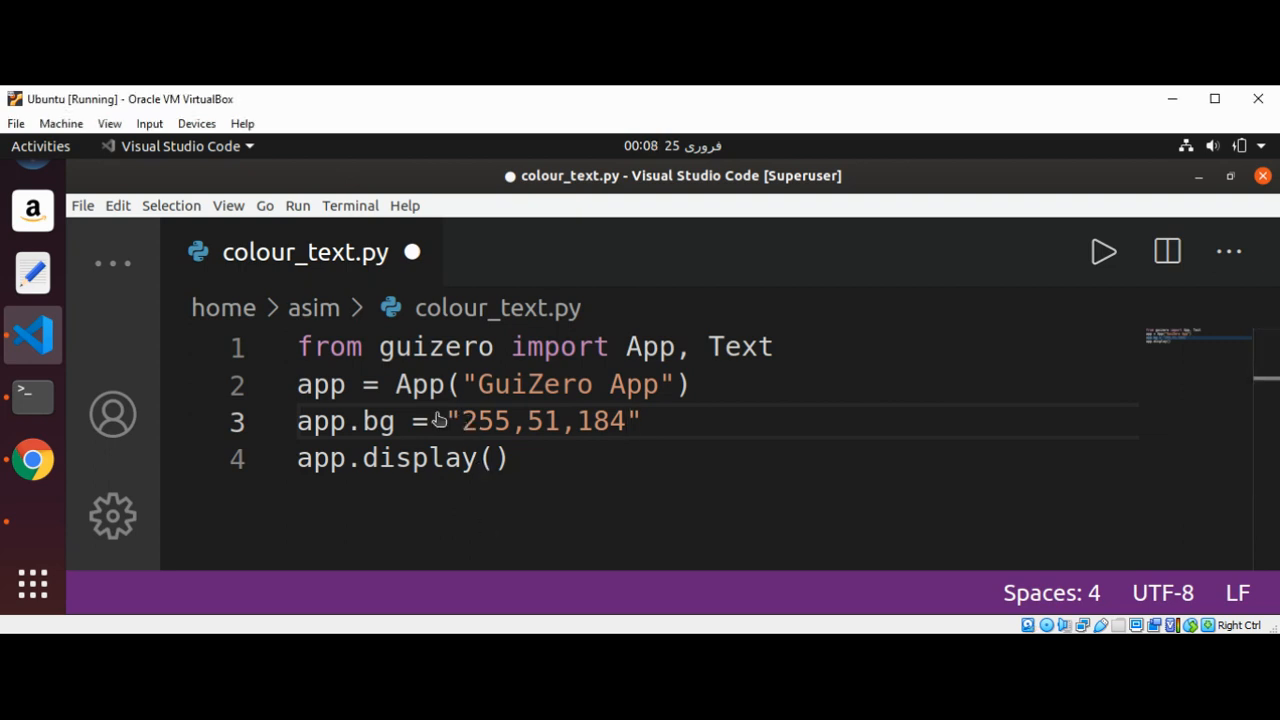
pyautogui.click(630, 421)
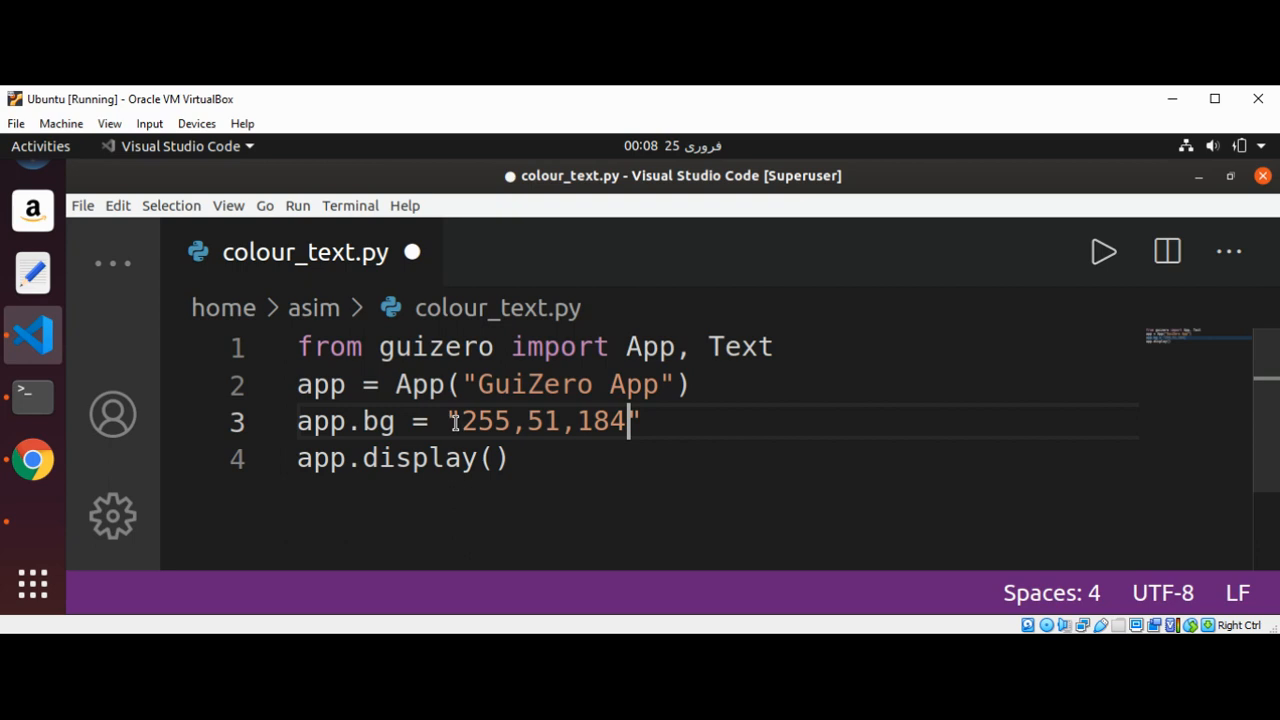
pyautogui.write(')')
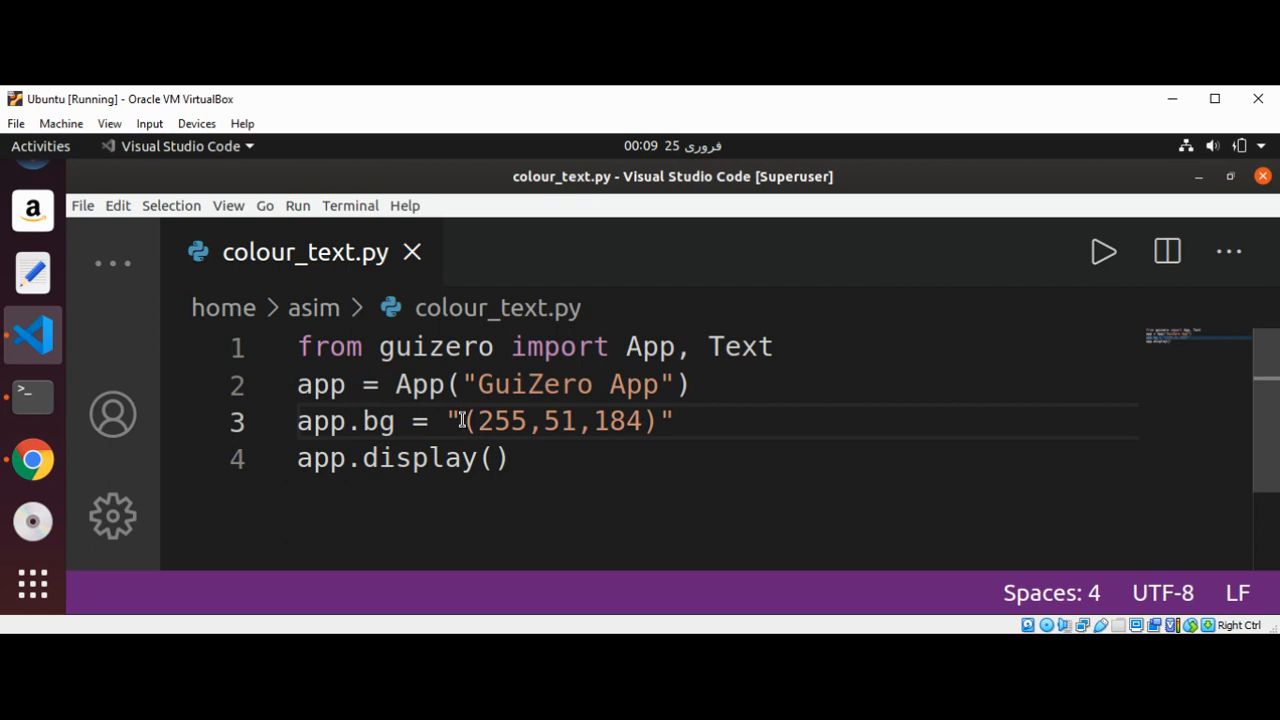
pyautogui.press('Backspace')
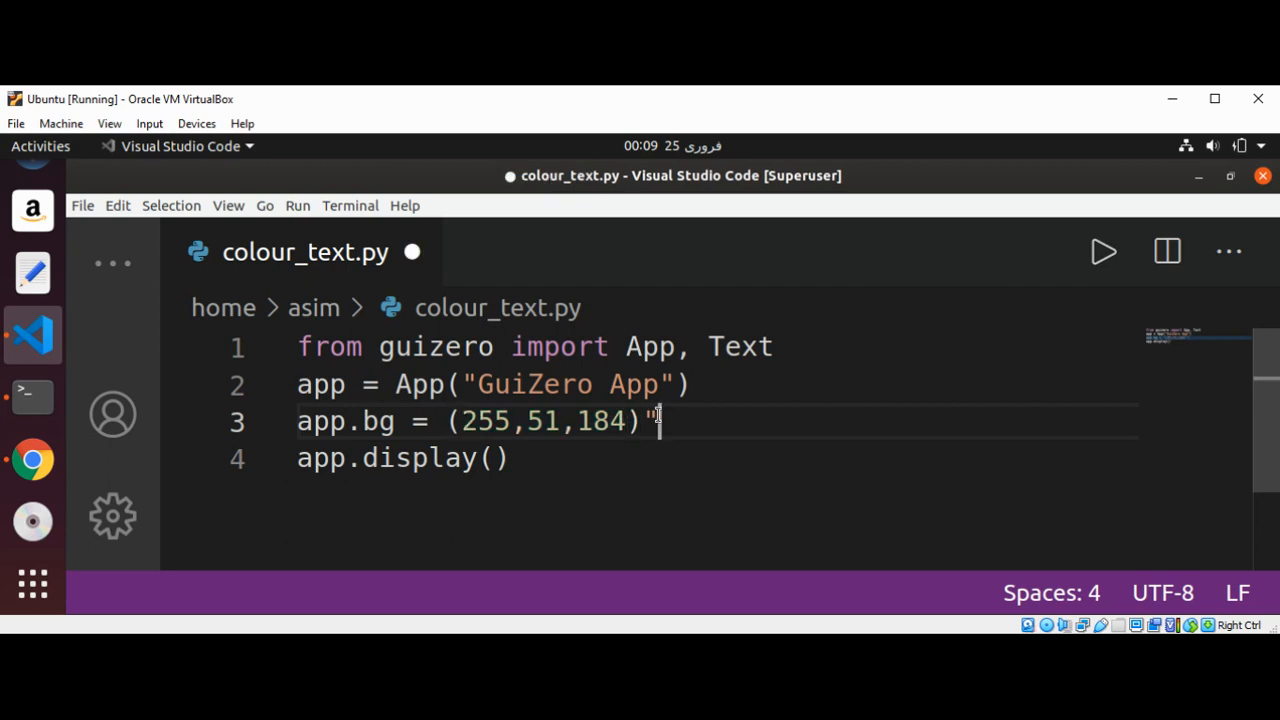
pyautogui.press('BackSpace')
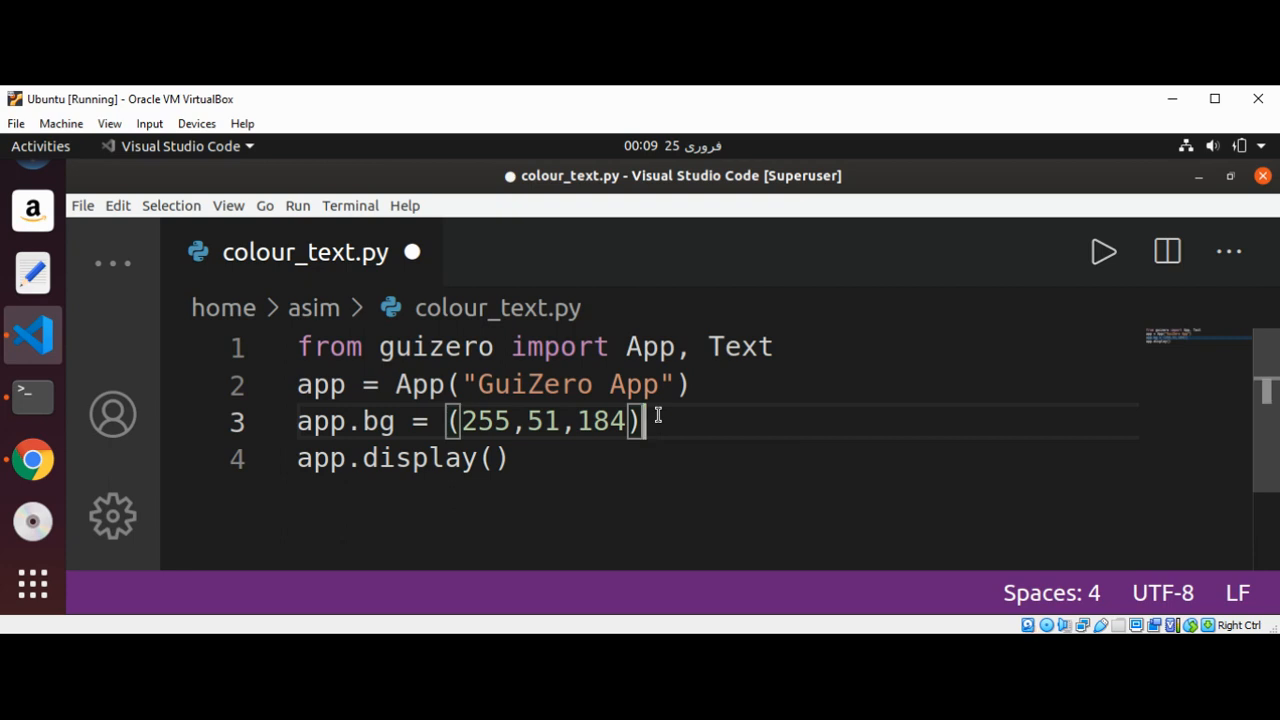
pyautogui.press('ctrl+s')
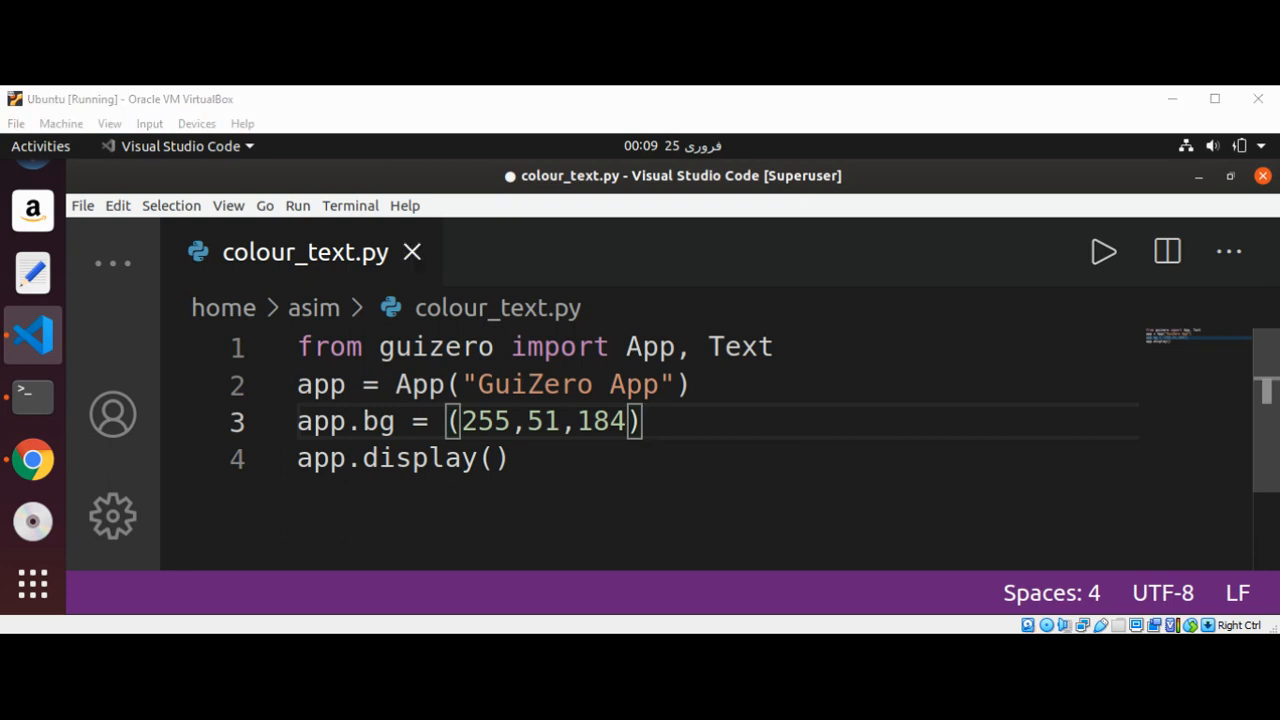
pyautogui.click(1103, 251)
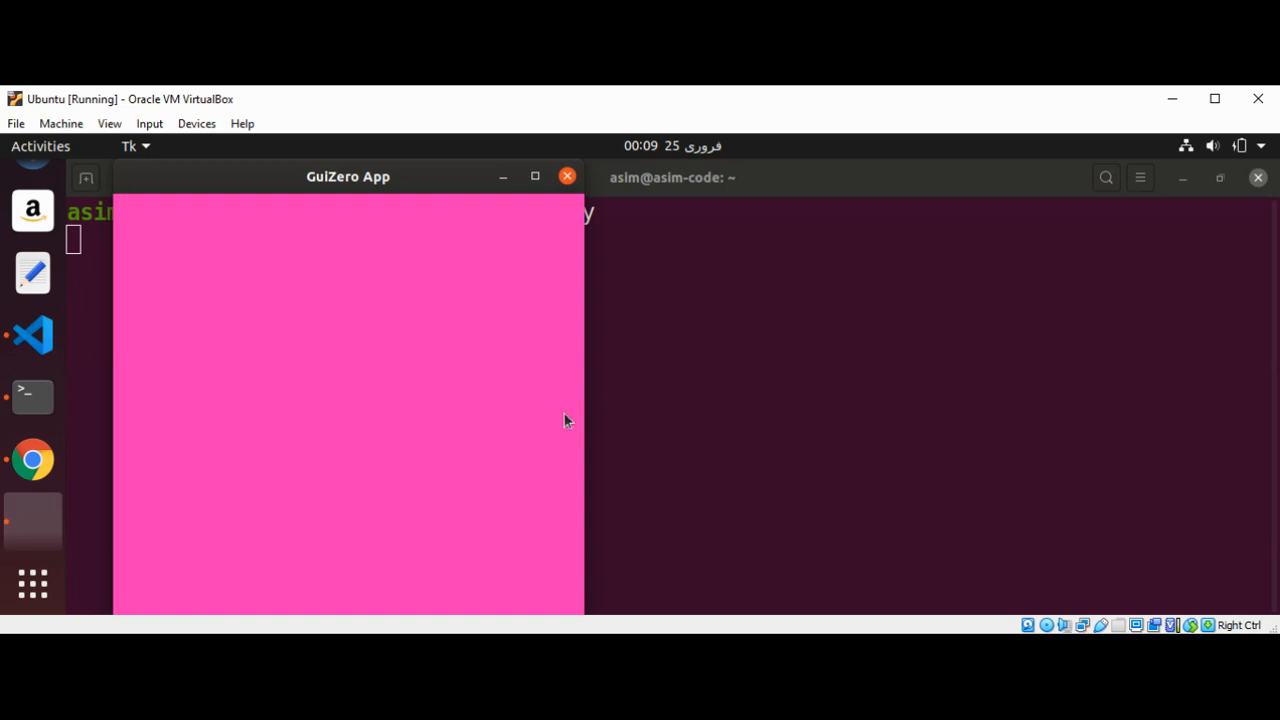
pyautogui.moveTo(550, 338)
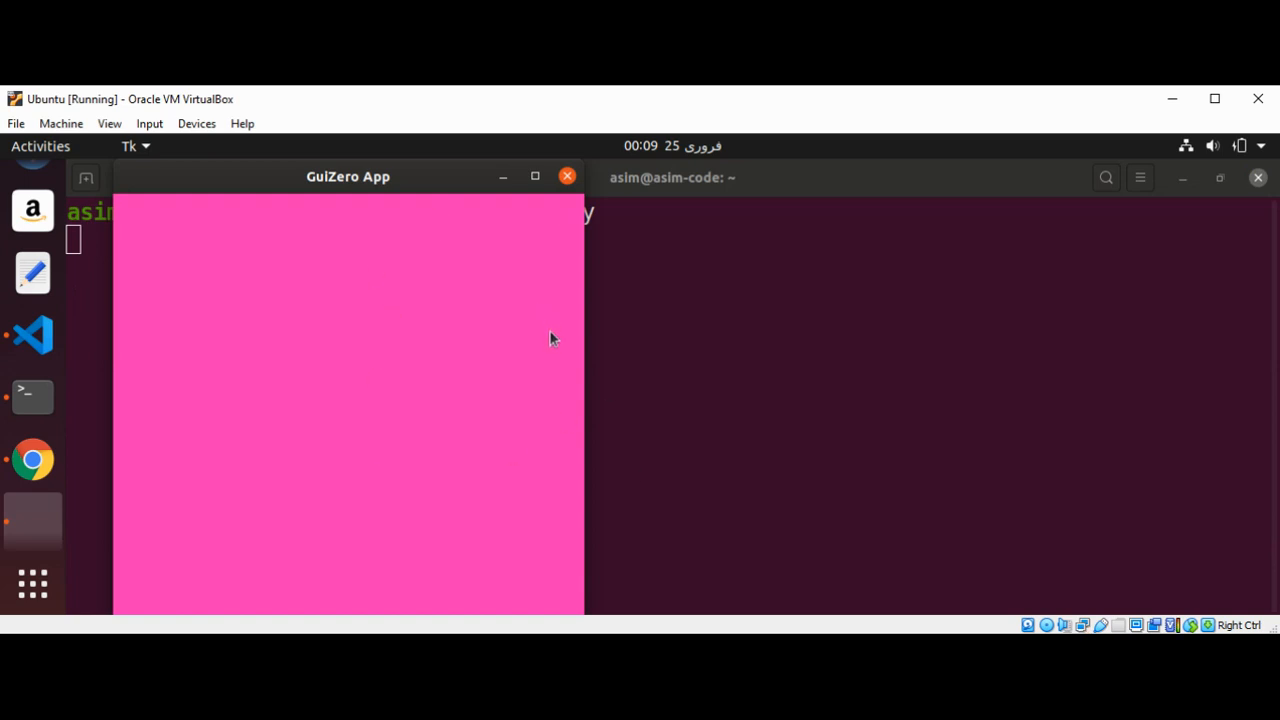
pyautogui.moveTo(422, 311)
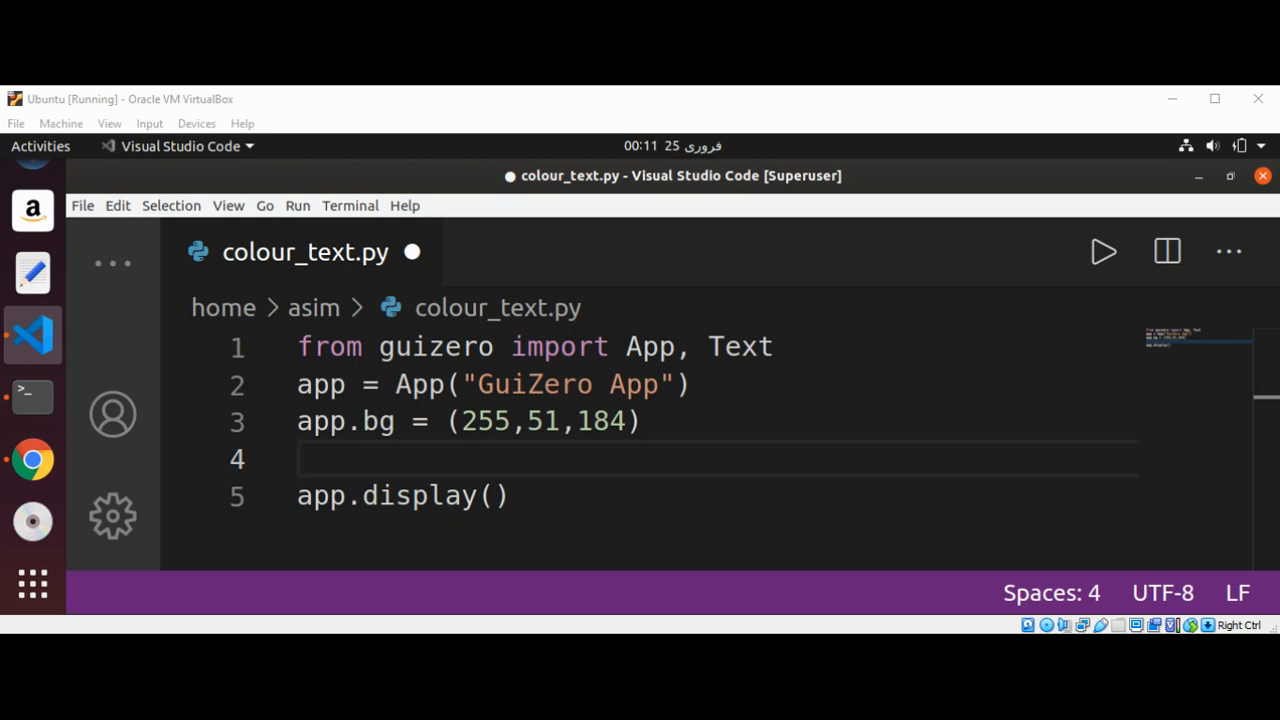
# Type our_text = Text(app, "Text Size Change Example") on line 4 and save.
pyautogui.click(300, 458)
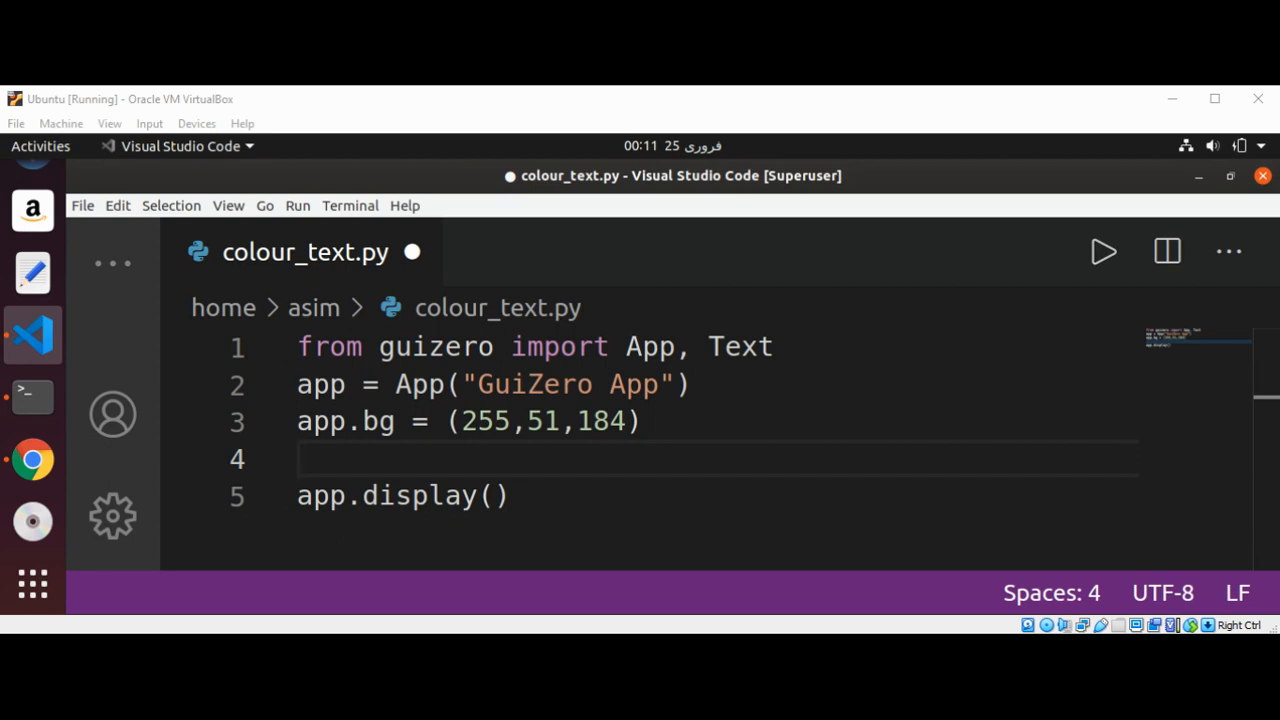
pyautogui.click(305, 458)
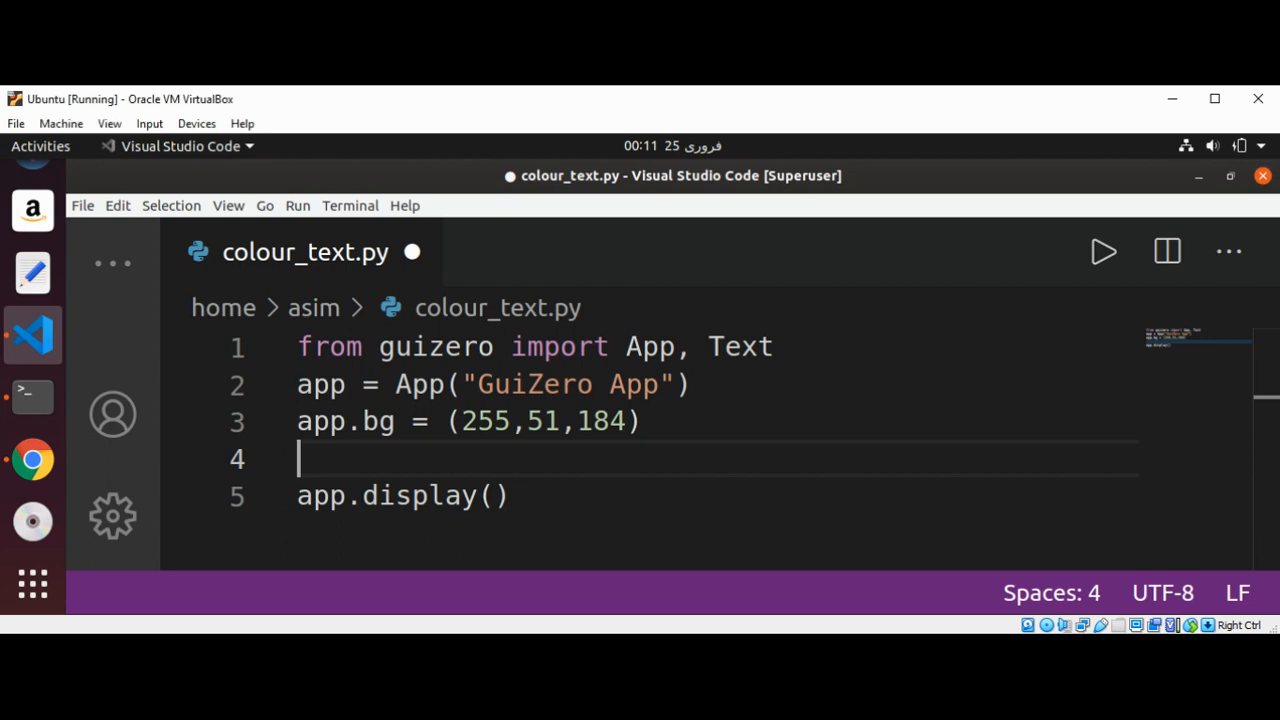
pyautogui.moveTo(612, 117)
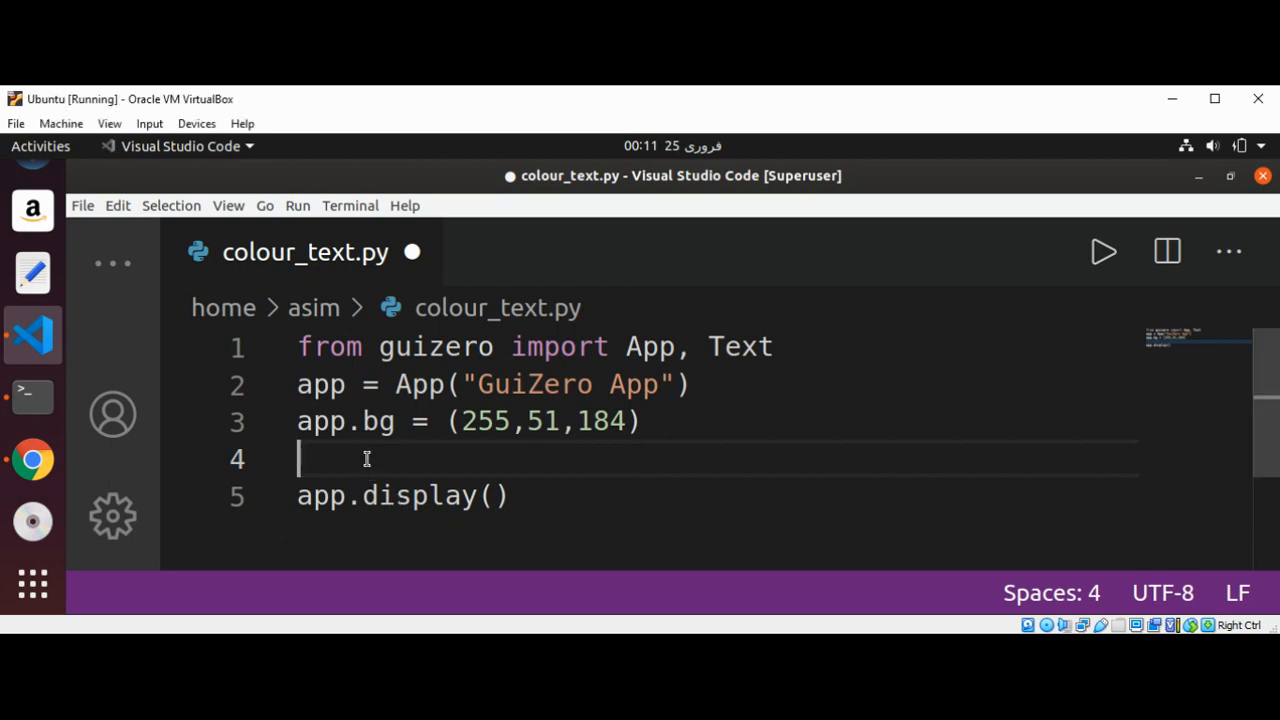
pyautogui.write('our_te')
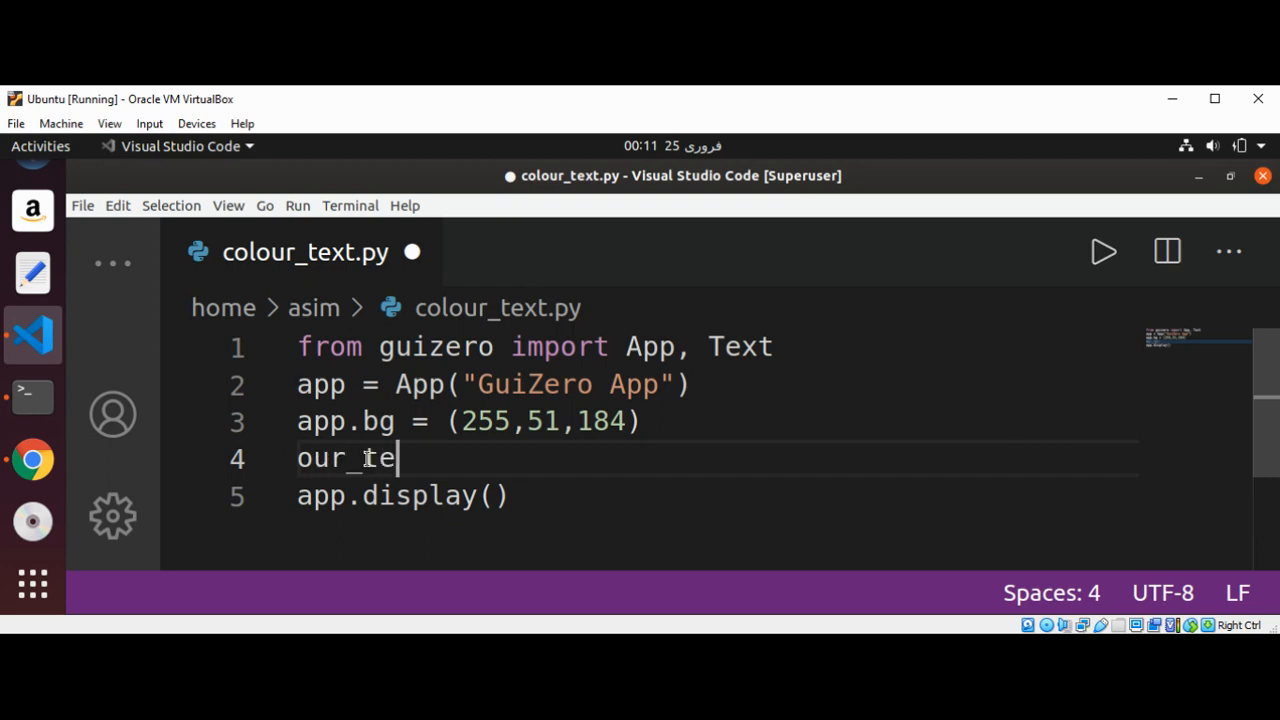
pyautogui.write('xt =')
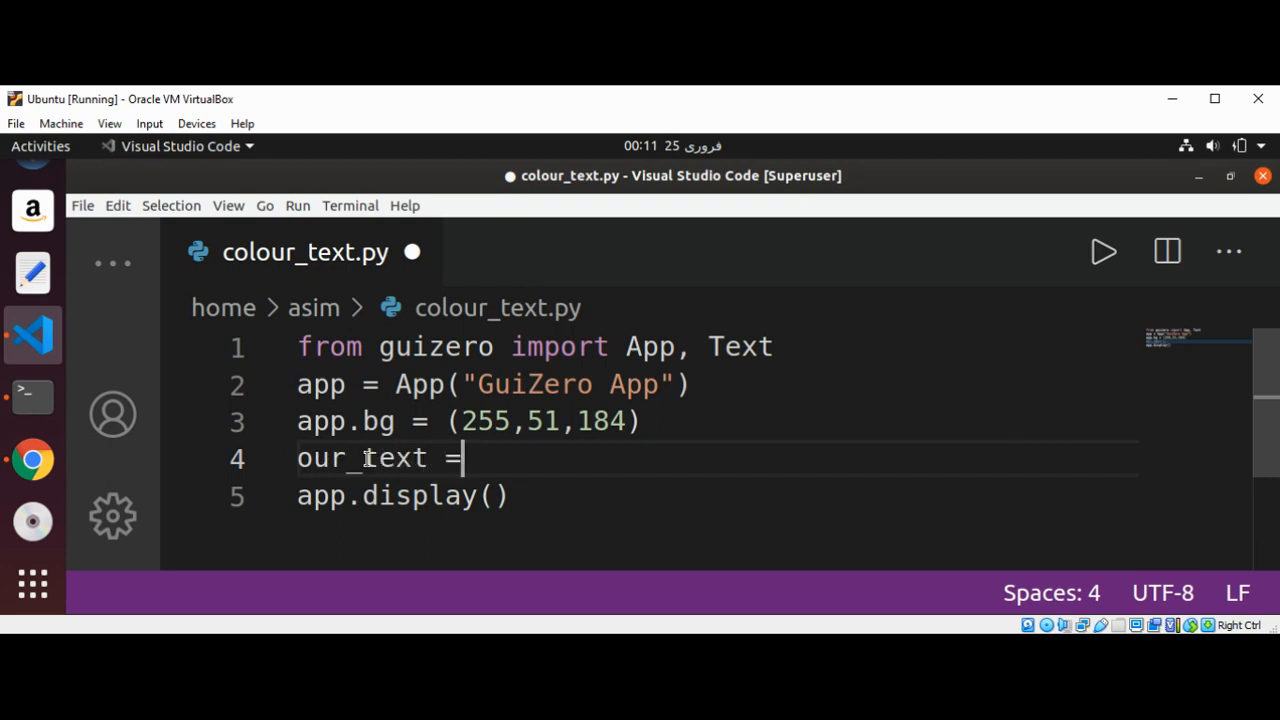
pyautogui.write('Text(')
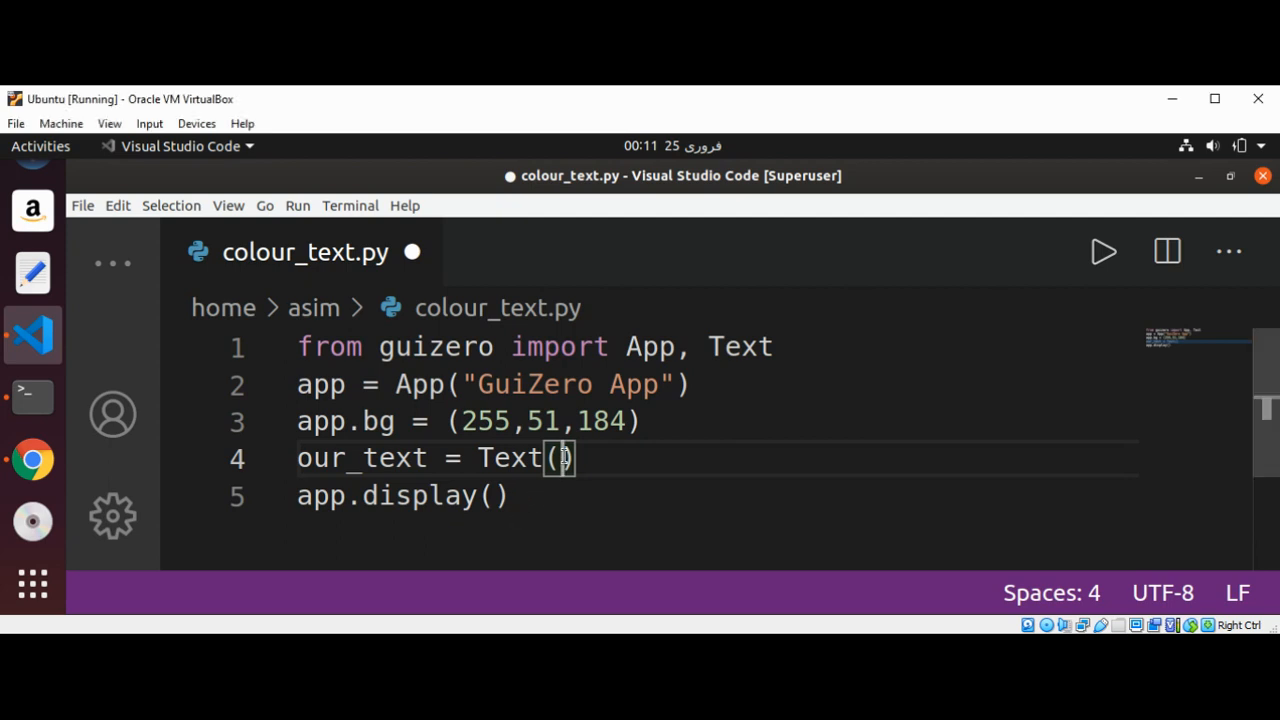
pyautogui.write('app, "Text Si')
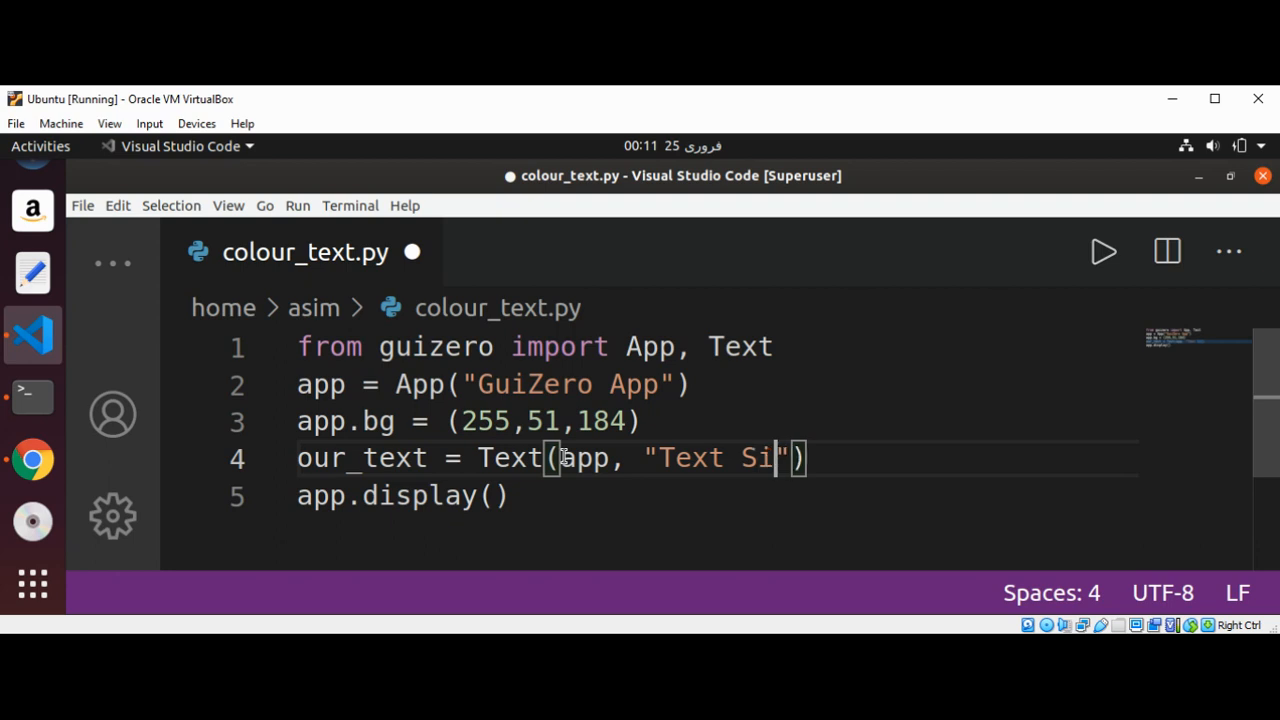
pyautogui.write('ze')
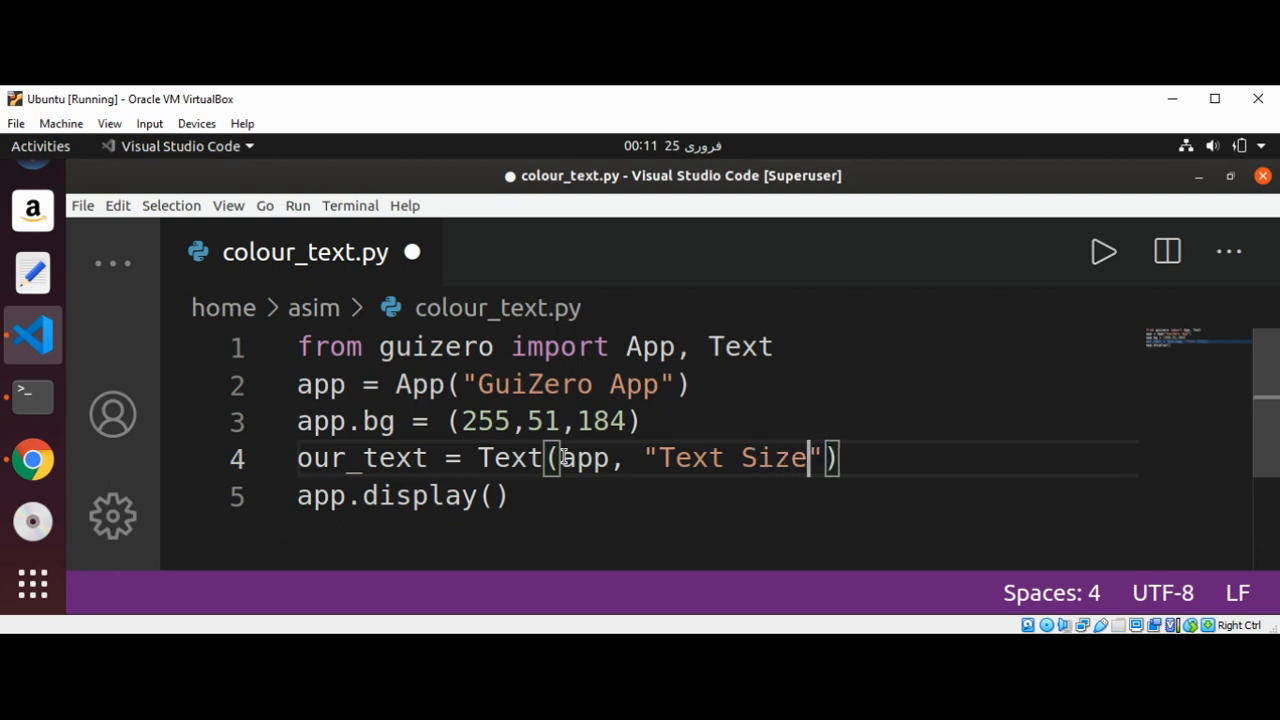
pyautogui.moveTo(869, 470)
pyautogui.write(' Change Ex')
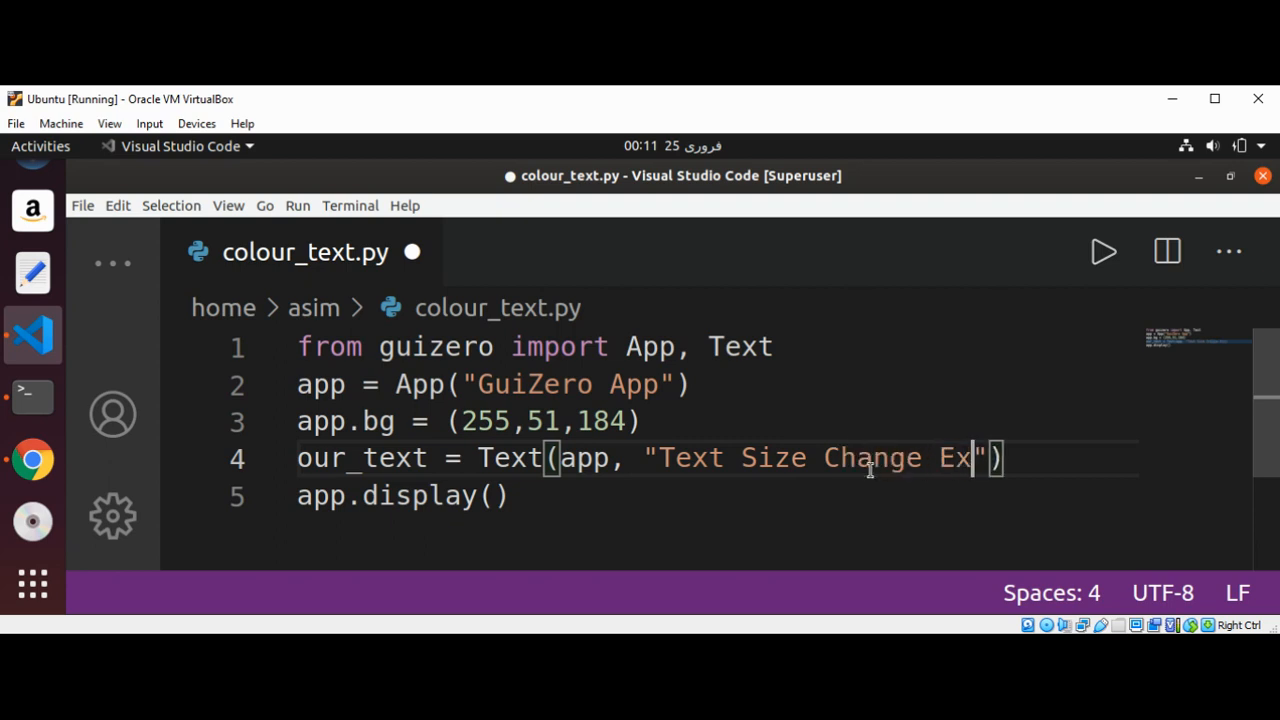
pyautogui.write('ample')
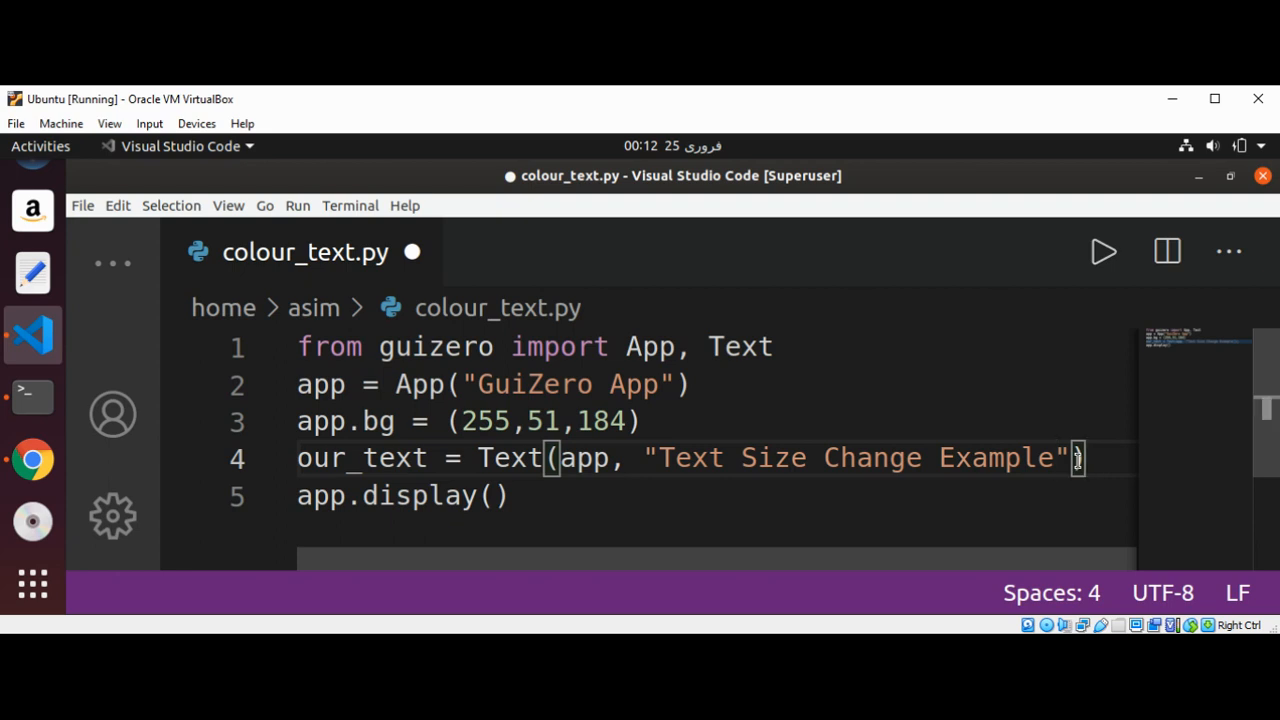
pyautogui.press('ctrl+s')
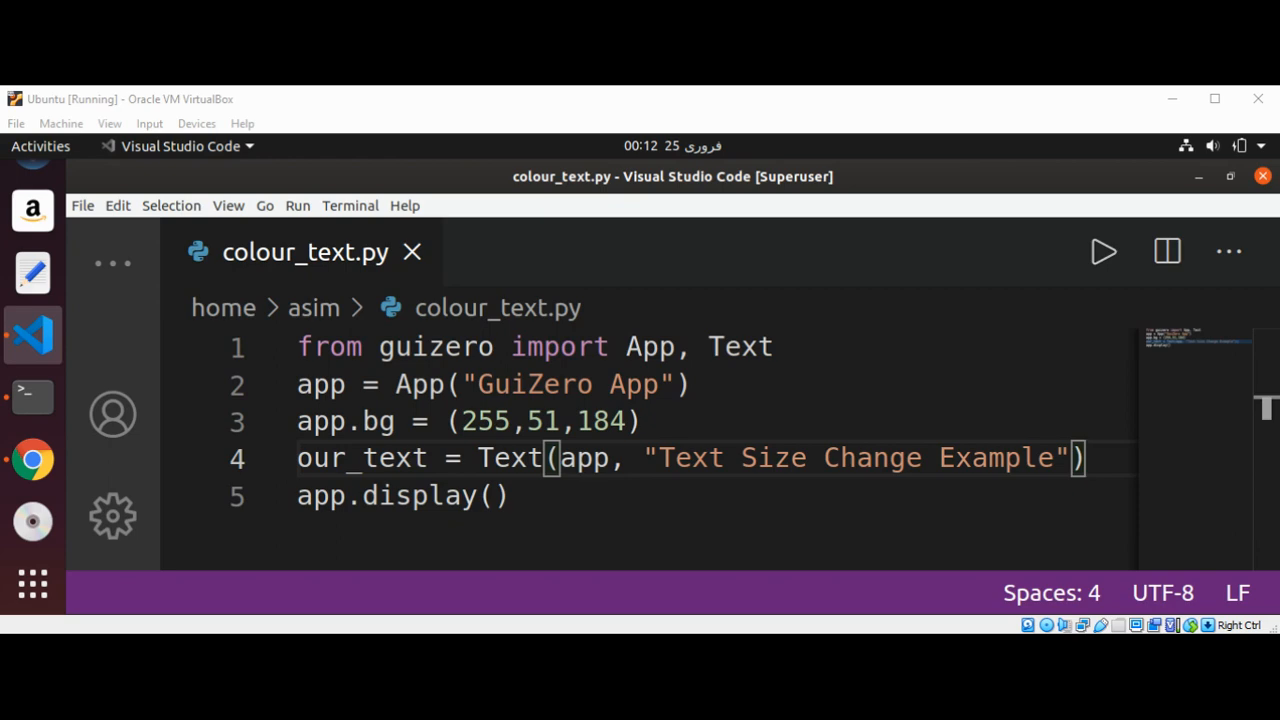
pyautogui.click(1103, 251)
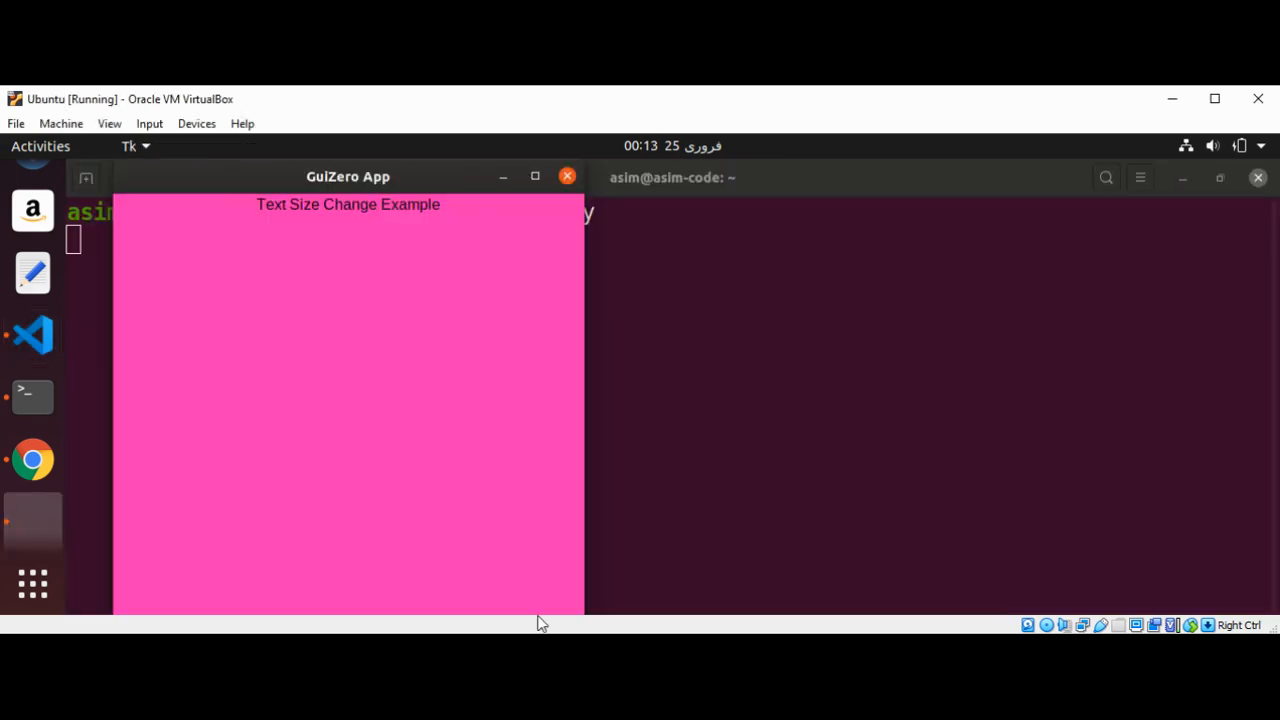
pyautogui.moveTo(398, 210)
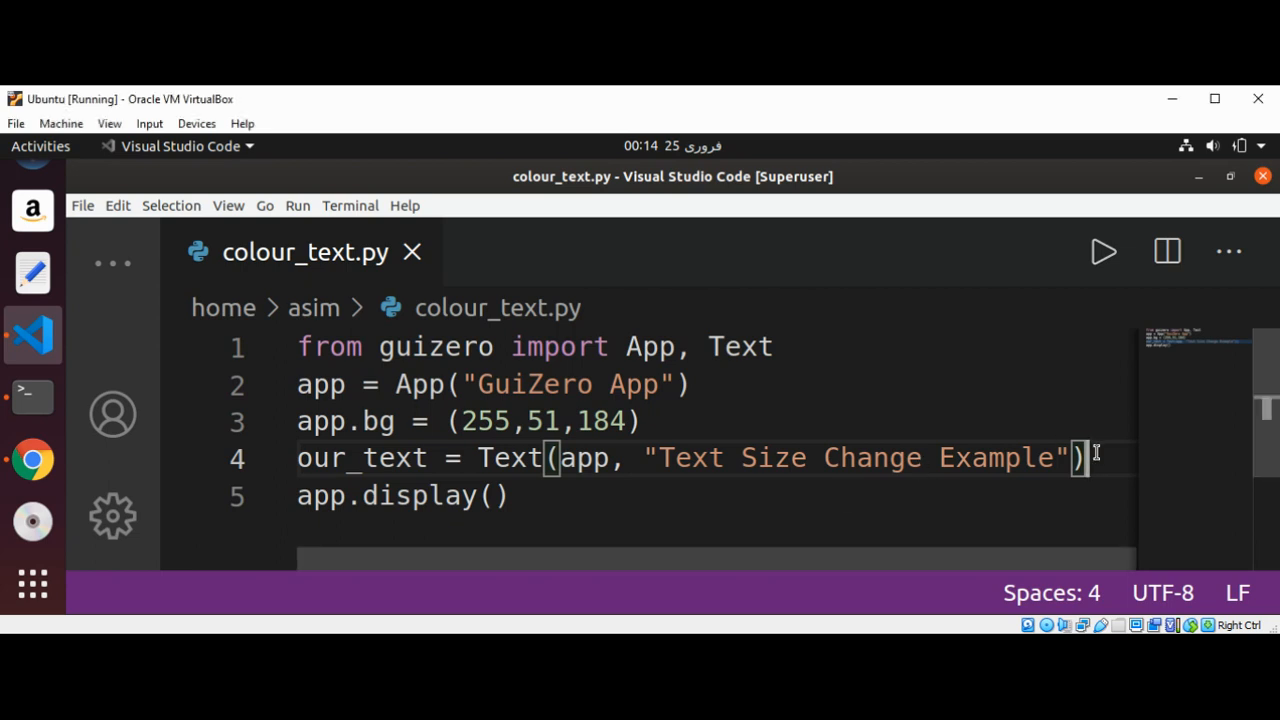
# Add our_text.text_size = 50 on line 5 and run the app.
pyautogui.write('our')
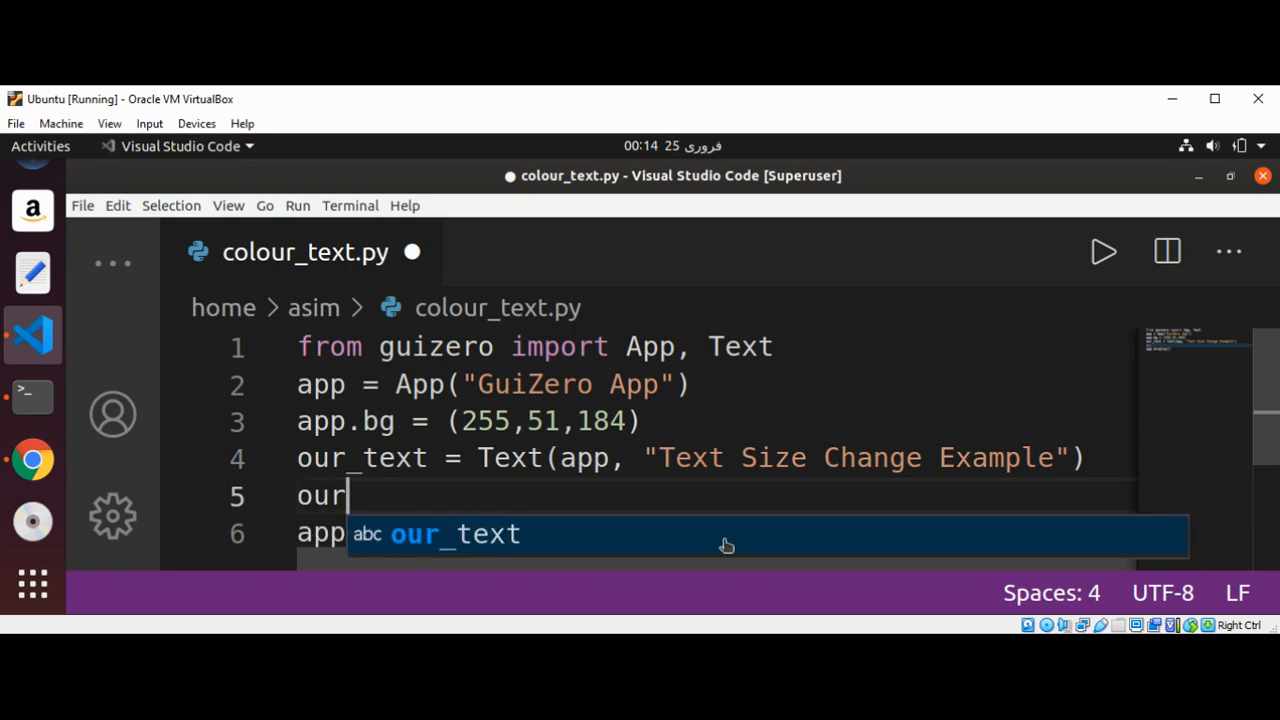
pyautogui.press('Tab')
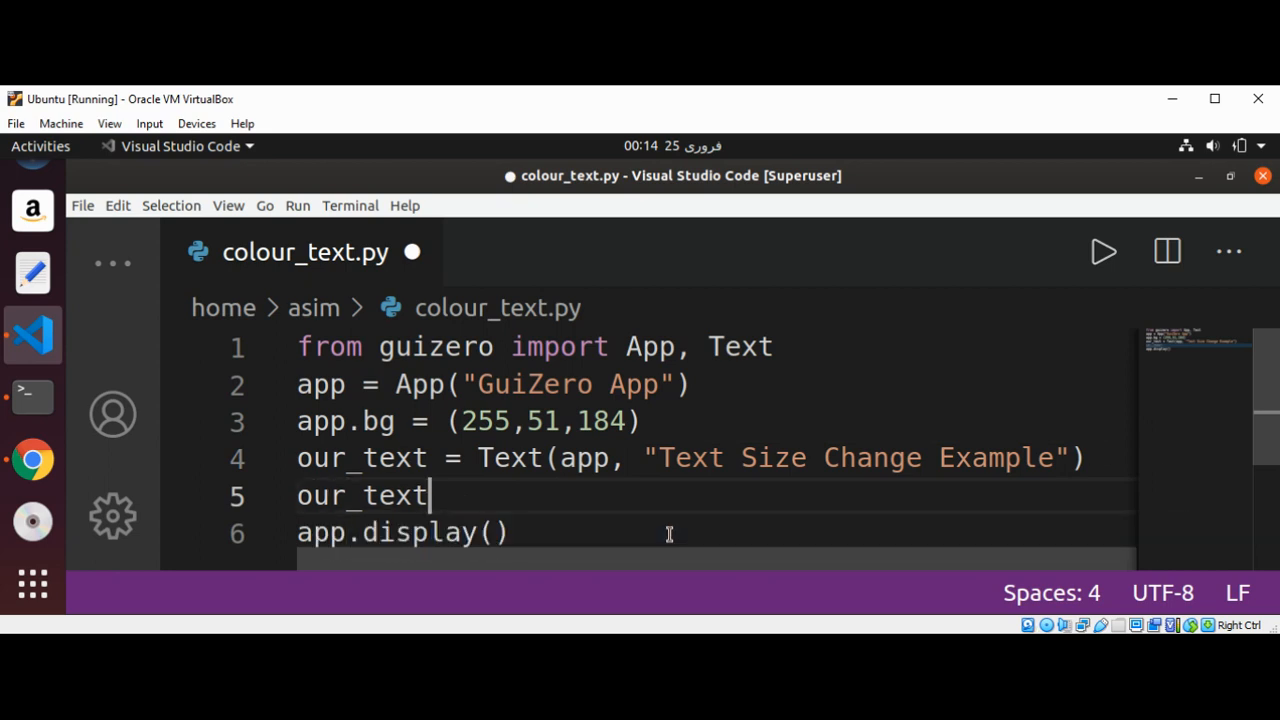
pyautogui.write('.')
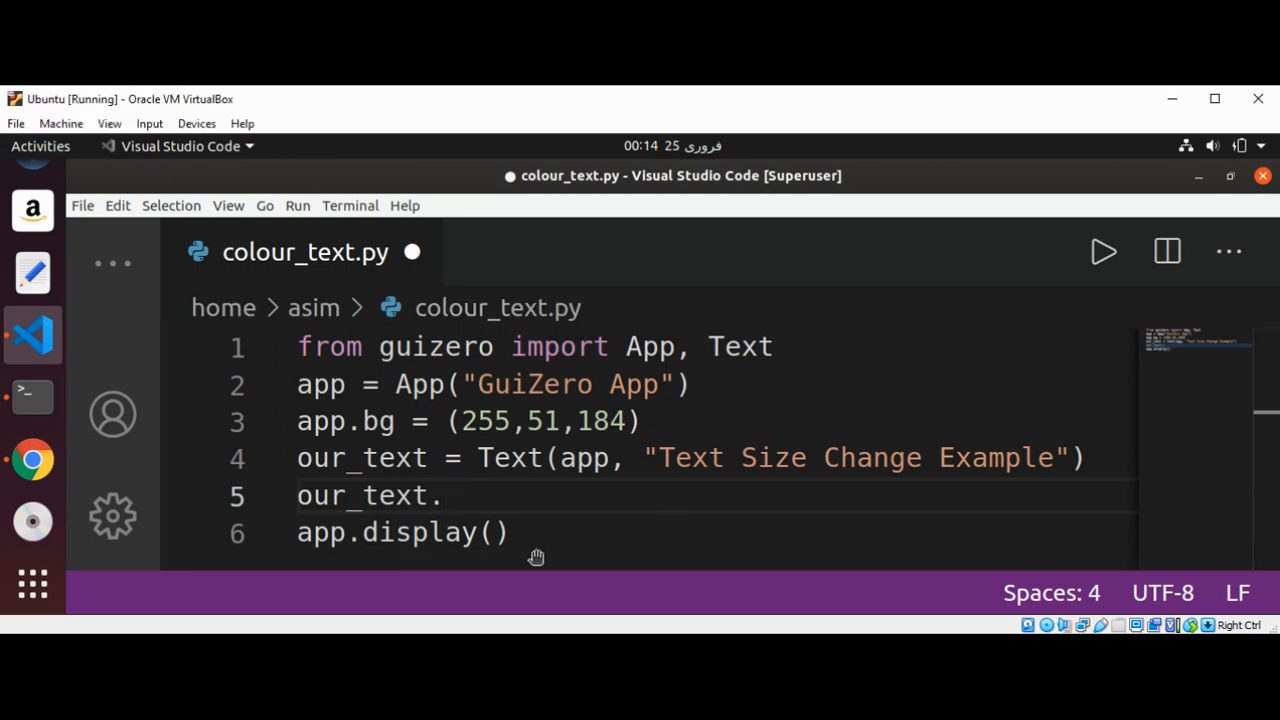
pyautogui.write('text_si')
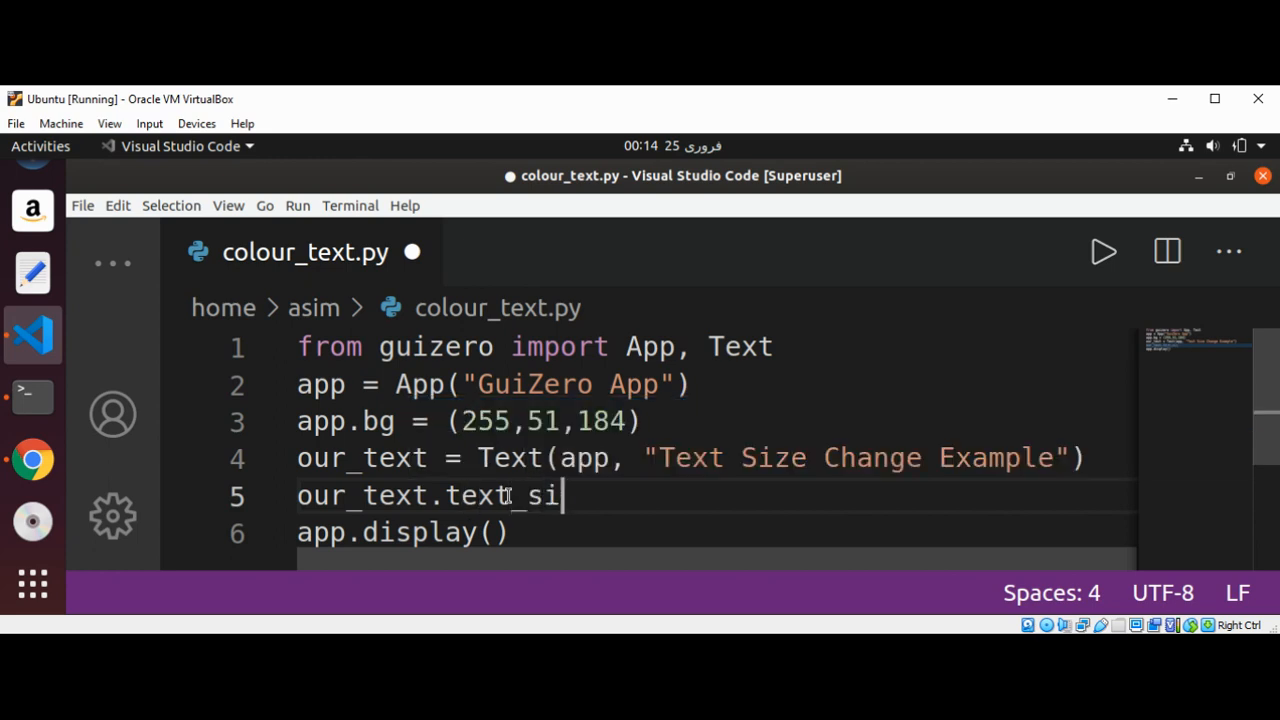
pyautogui.write('ze =')
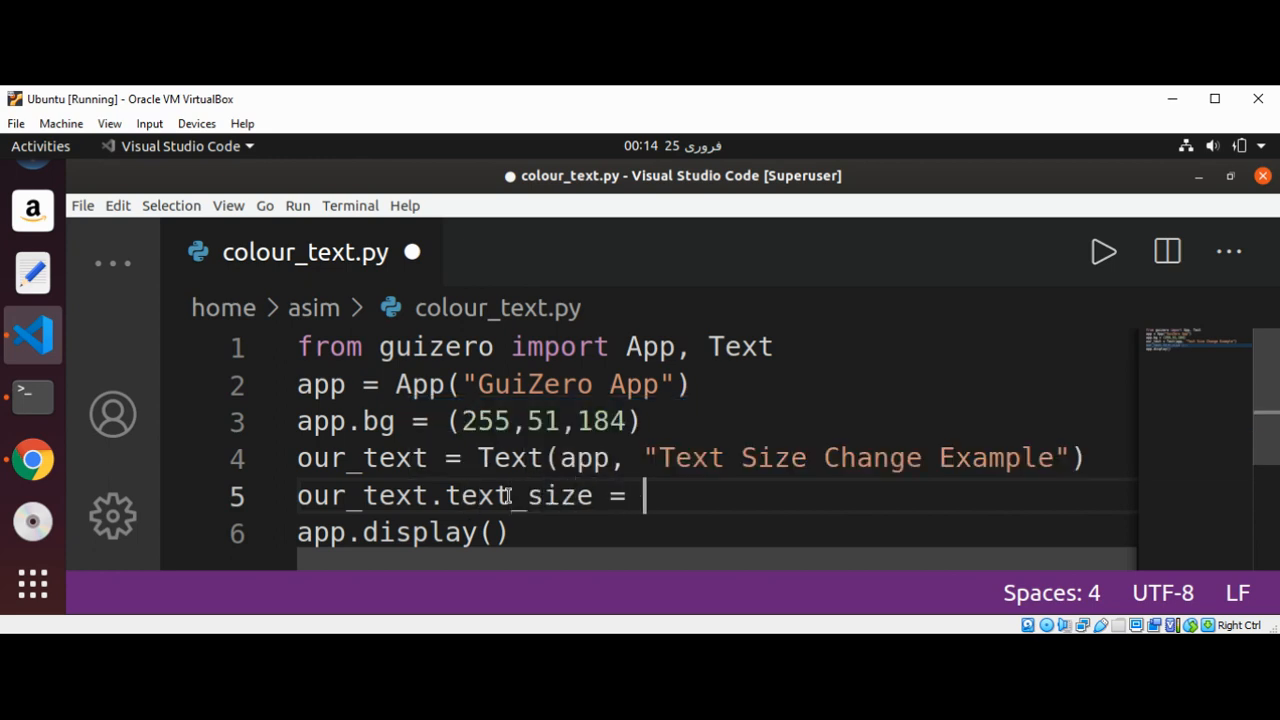
pyautogui.write('50')
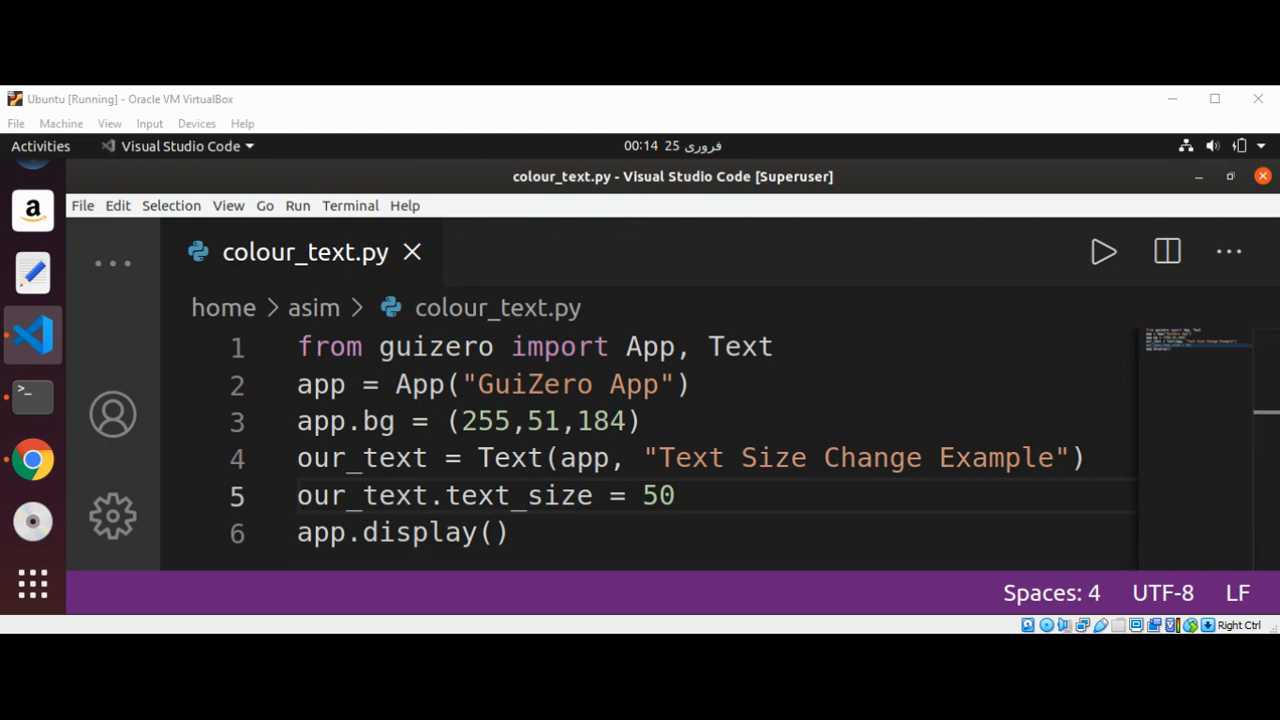
pyautogui.click(1103, 251)
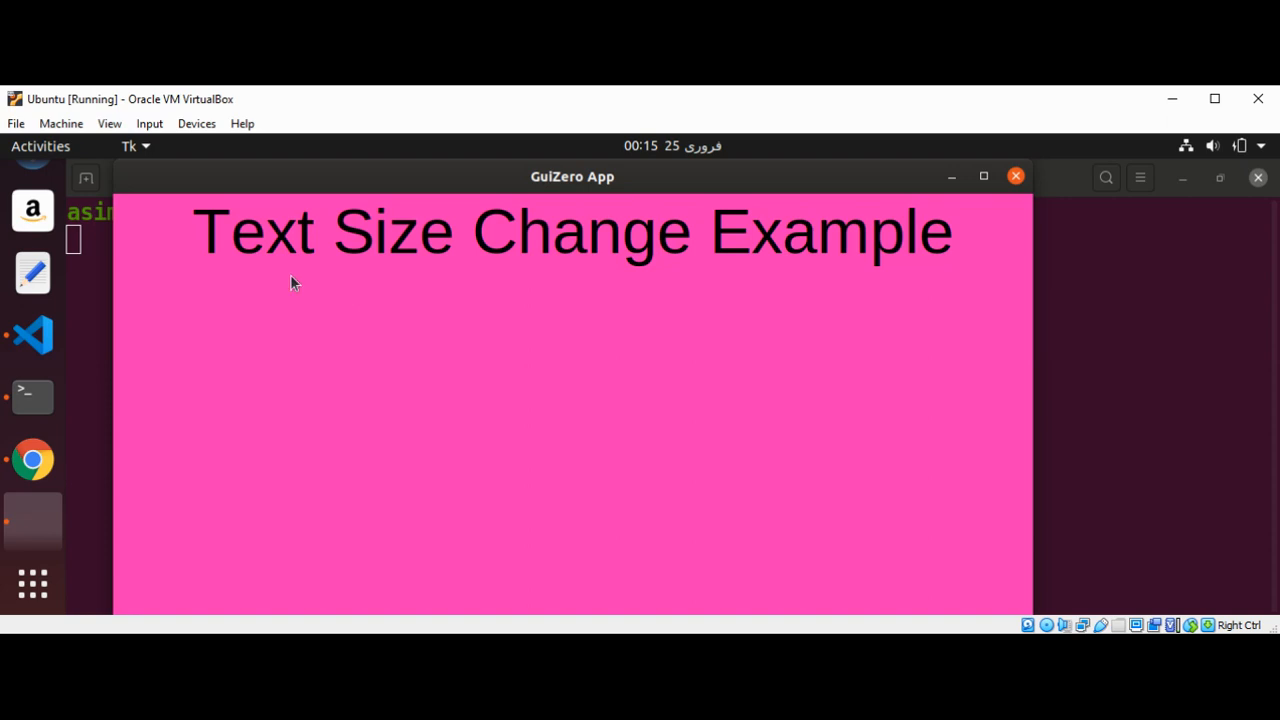
pyautogui.moveTo(565, 243)
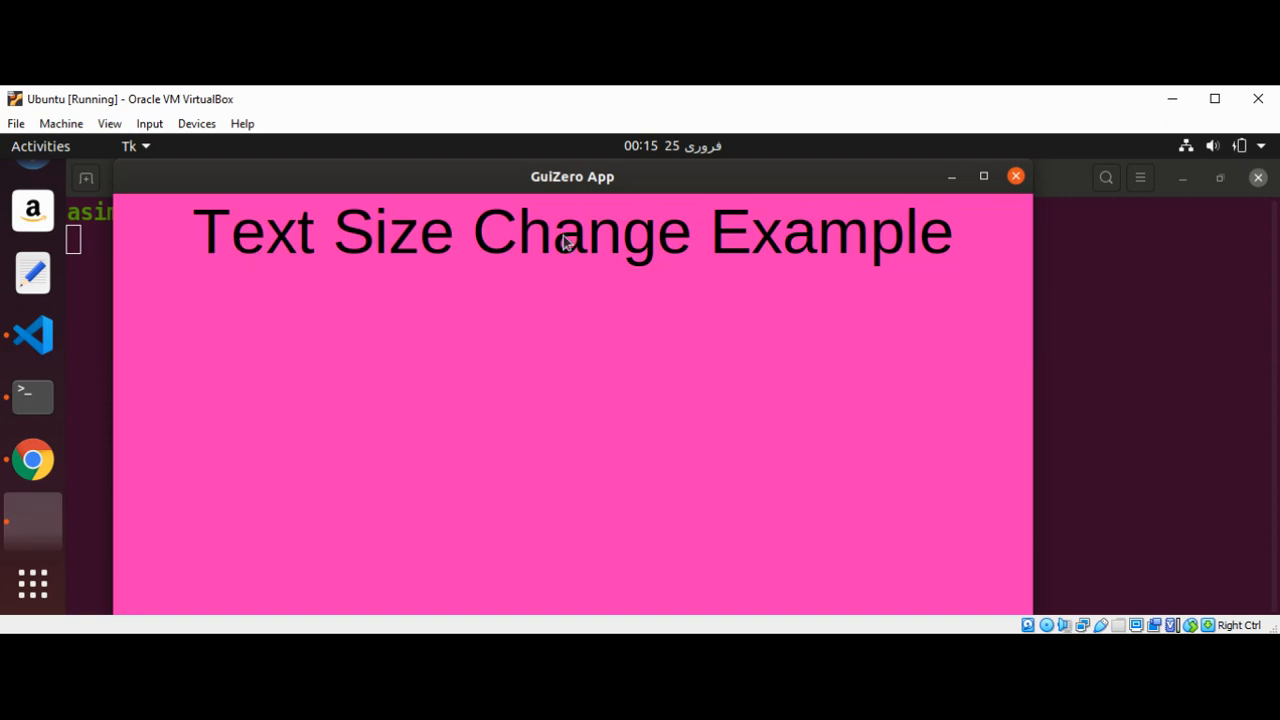